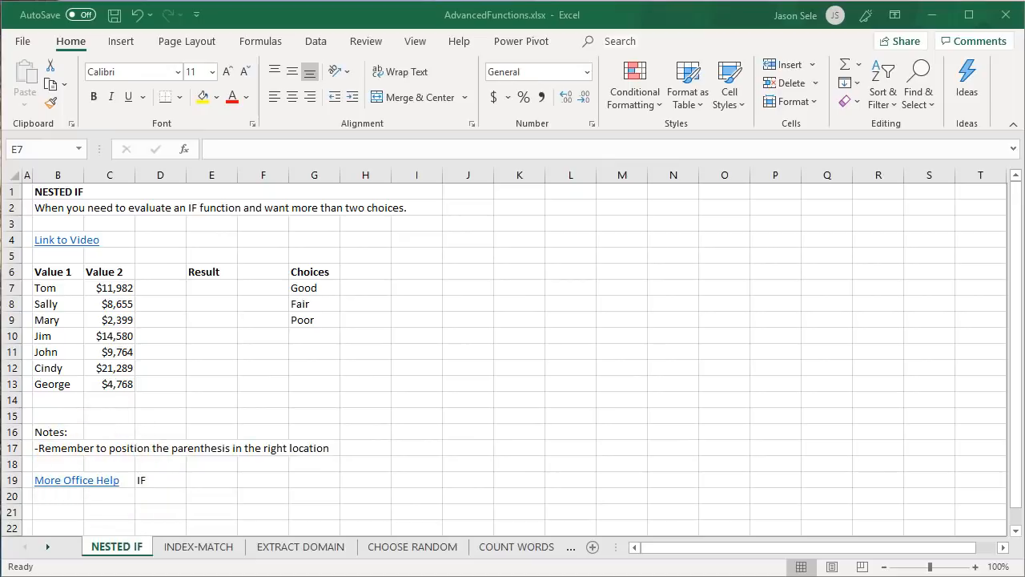
Step: Start Tom's rating in E7: IF C7>10000 return the Good choice $G$7, else a second IF
{"action": "type", "text": "=IF(C7"}
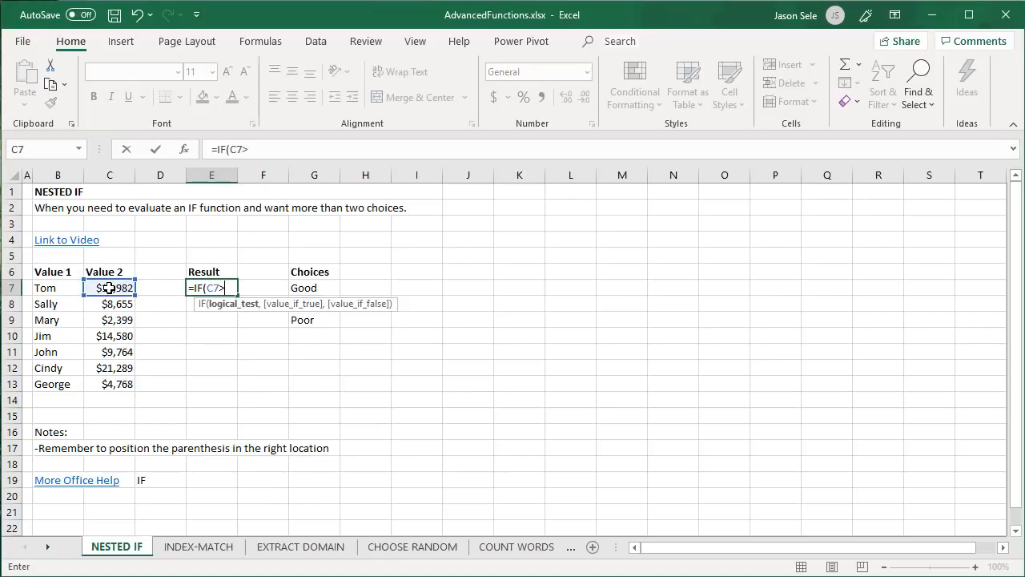
{"action": "type", "text": ">10000,"}
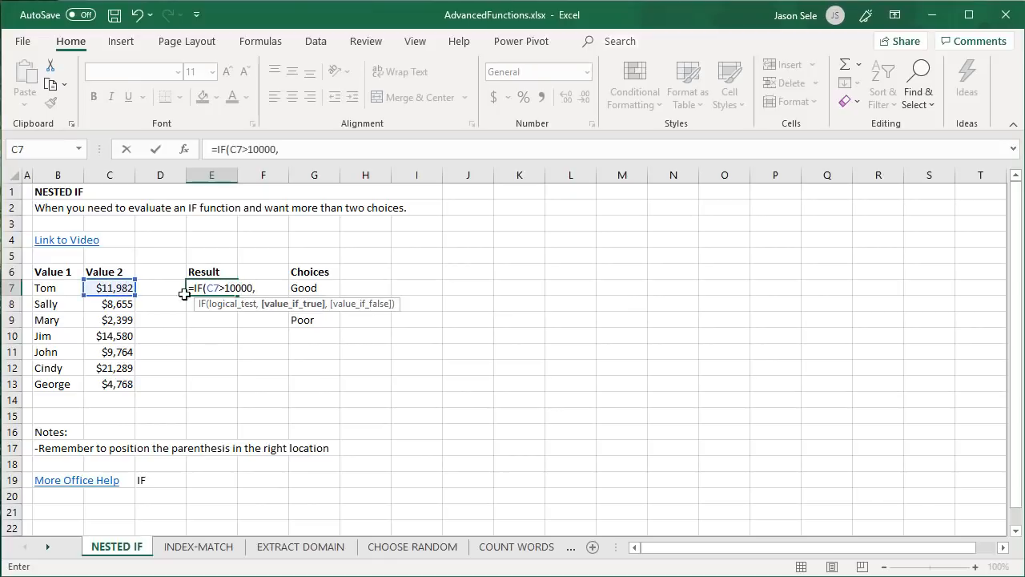
{"action": "left_click", "coordinate": [303, 288]}
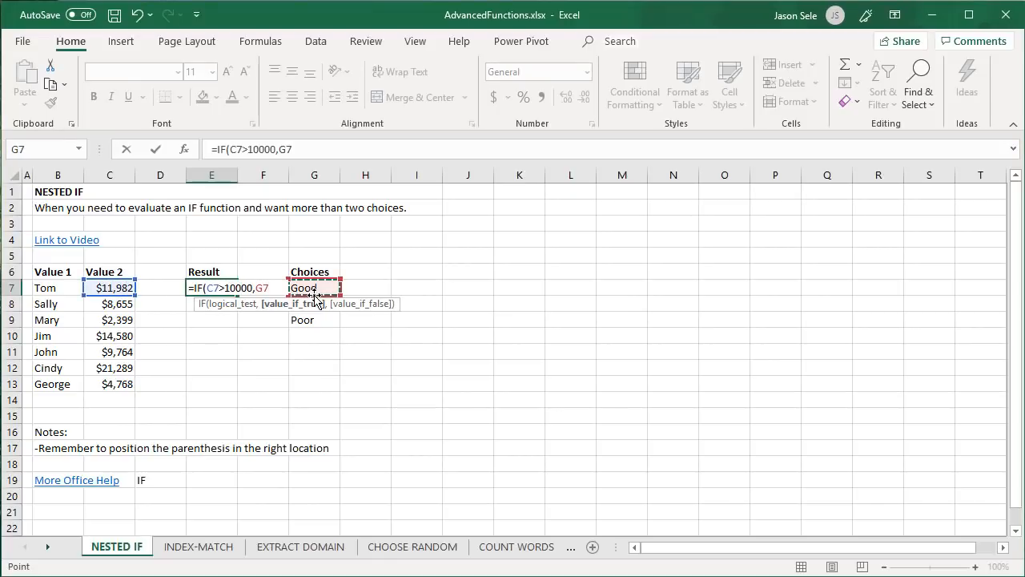
{"action": "key", "text": "f4"}
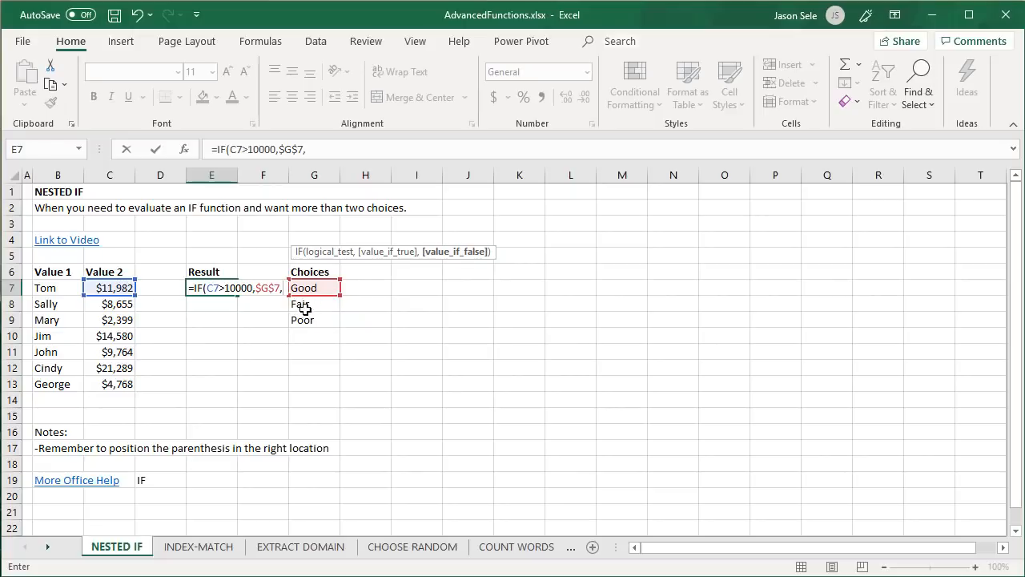
{"action": "type", "text": "IF(C7"}
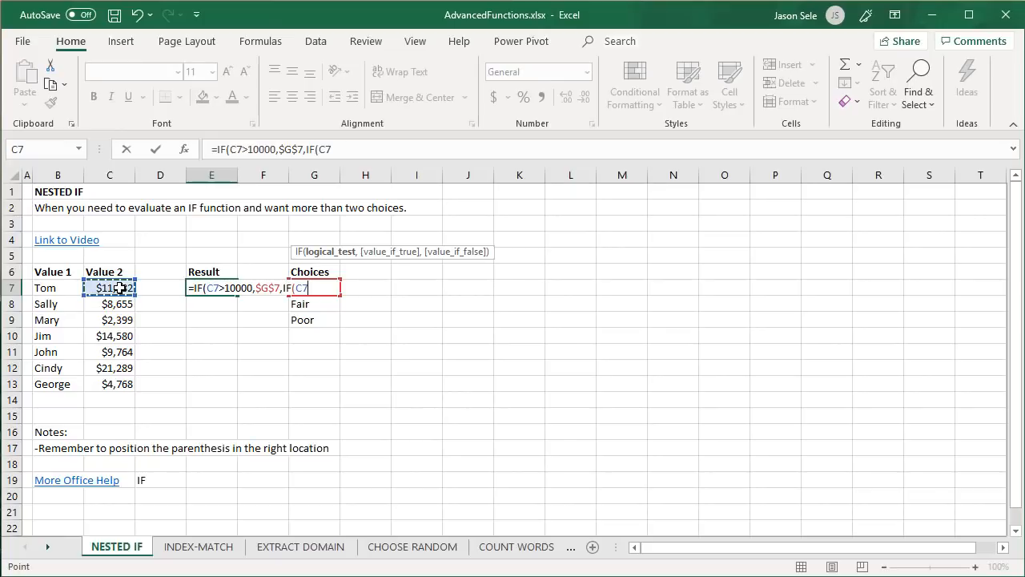
Step: Finish the nested IF: C7>5000 gives Fair ($G$8), otherwise Poor ($G$9), returning Good for Tom
{"action": "type", "text": ">5000"}
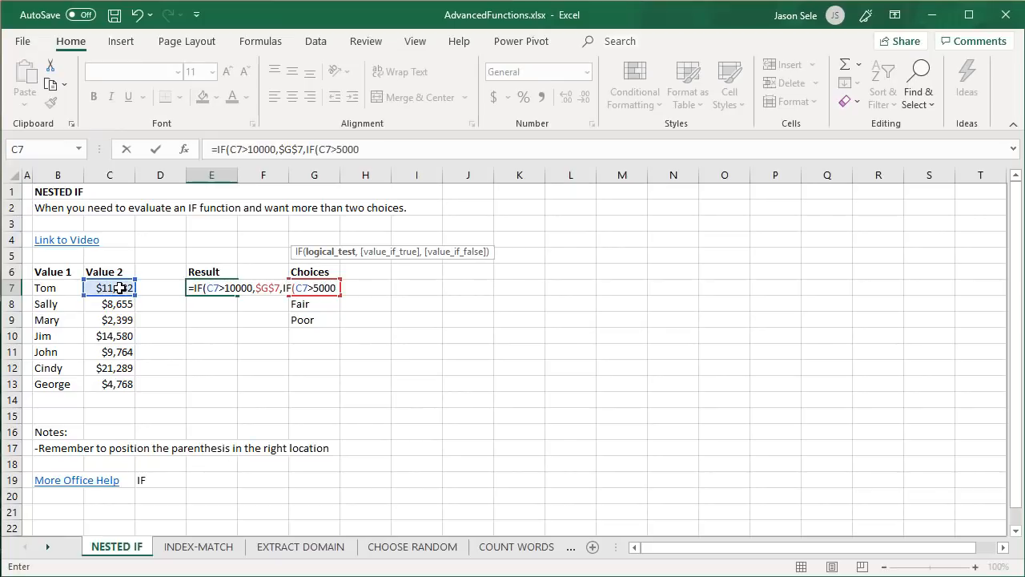
{"action": "left_click", "coordinate": [314, 304]}
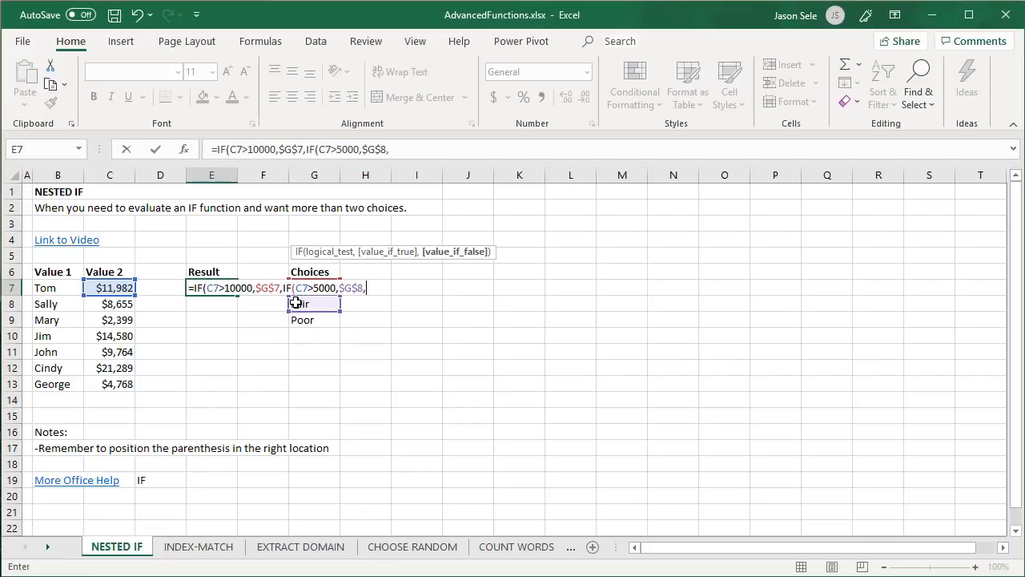
{"action": "left_click", "coordinate": [314, 320]}
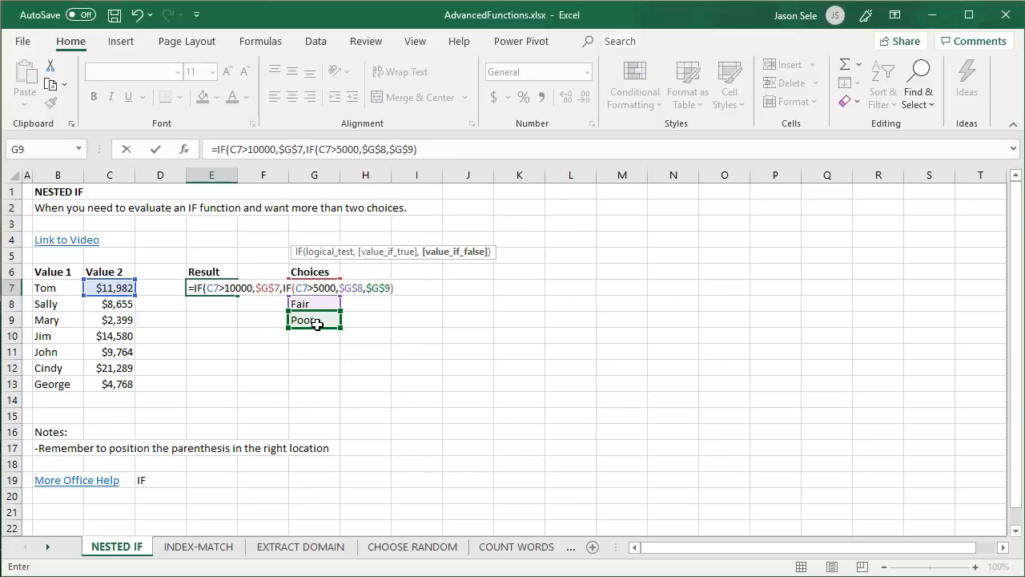
{"action": "type", "text": ")"}
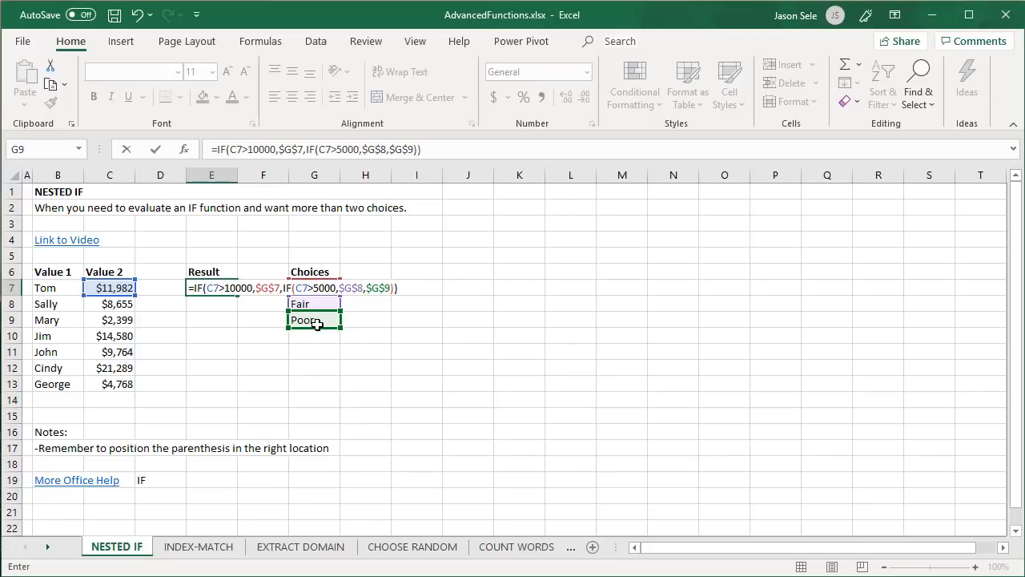
{"action": "key", "text": "Return"}
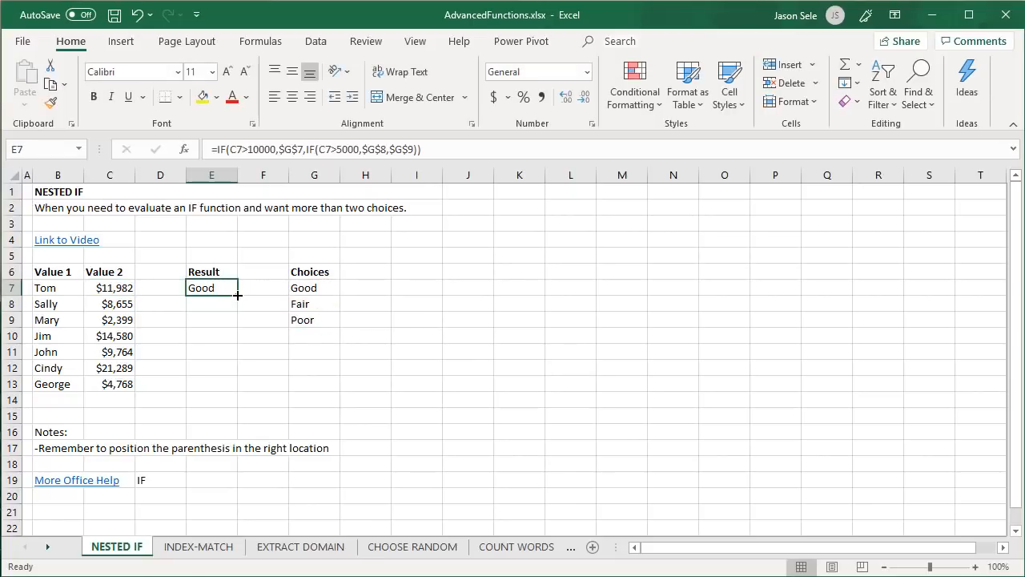
Step: Fill the nested IF from E7 down to E13 so Tom through George are each rated
{"action": "left_click_drag", "start_coordinate": [238, 296], "coordinate": [211, 385]}
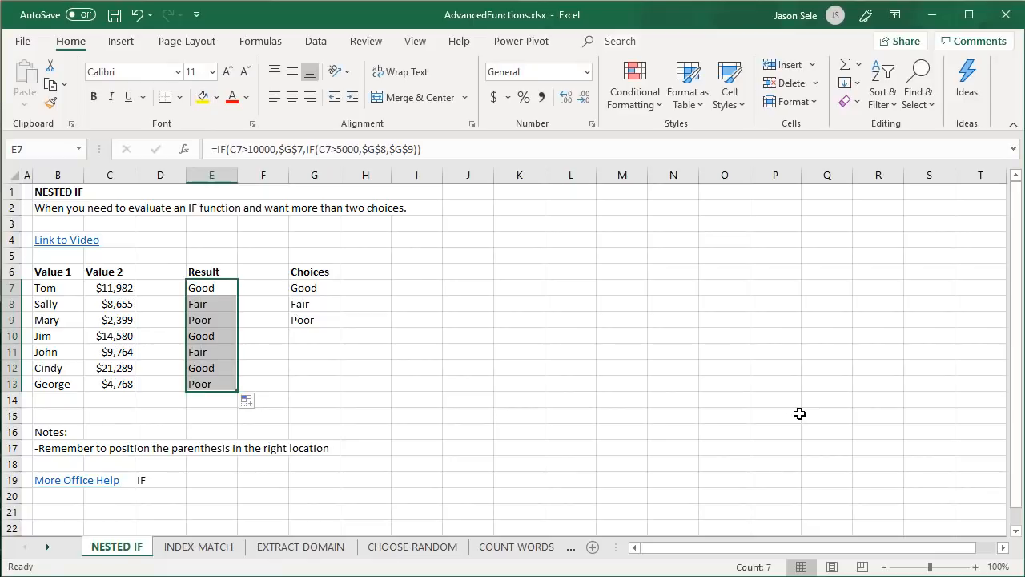
{"action": "left_click", "coordinate": [199, 546]}
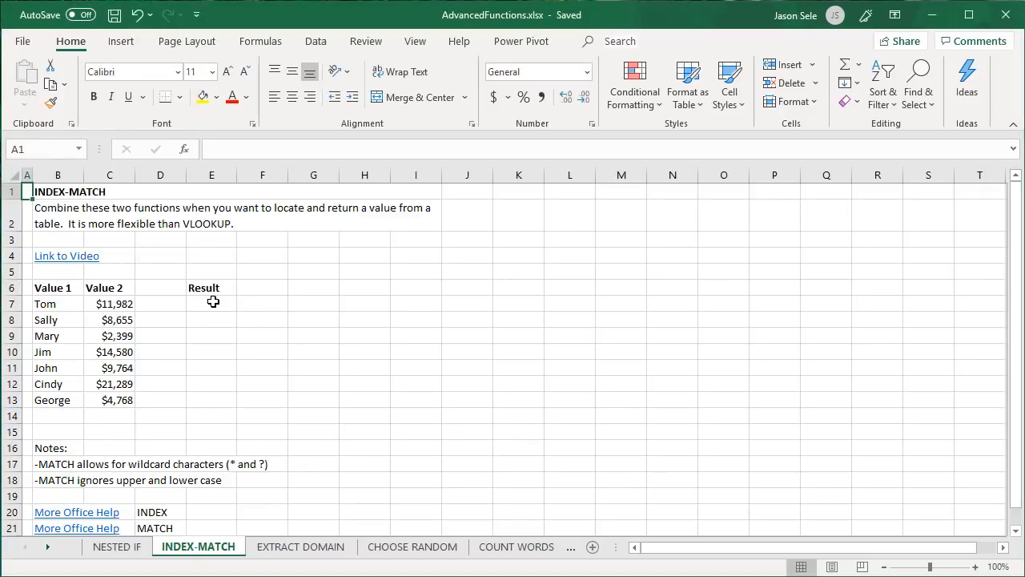
Step: Enter =MATCH("Jim",B7:B13,0) in E7, returning Jim's position 4
{"action": "type", "text": "=MATCH"}
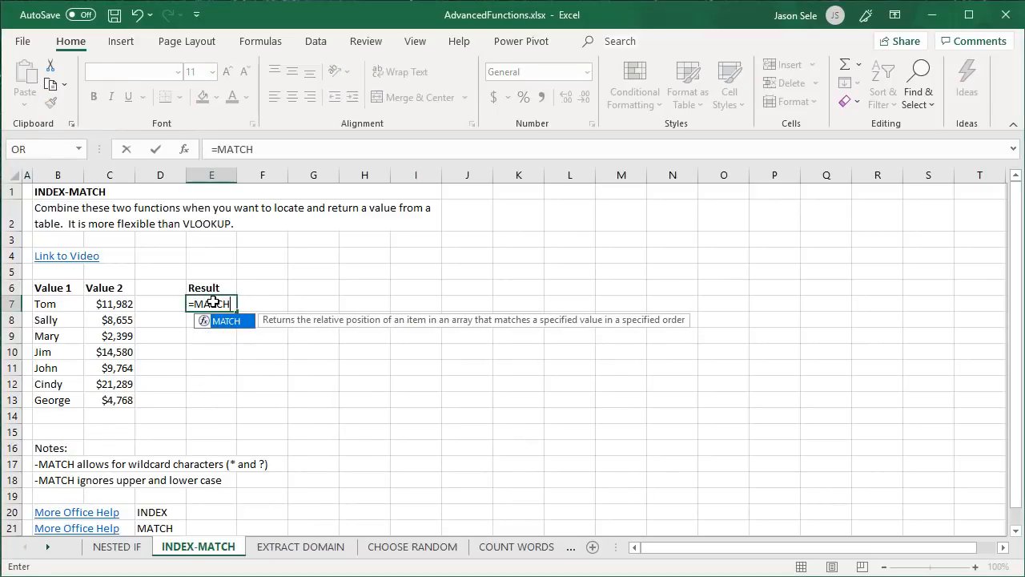
{"action": "type", "text": "(\""}
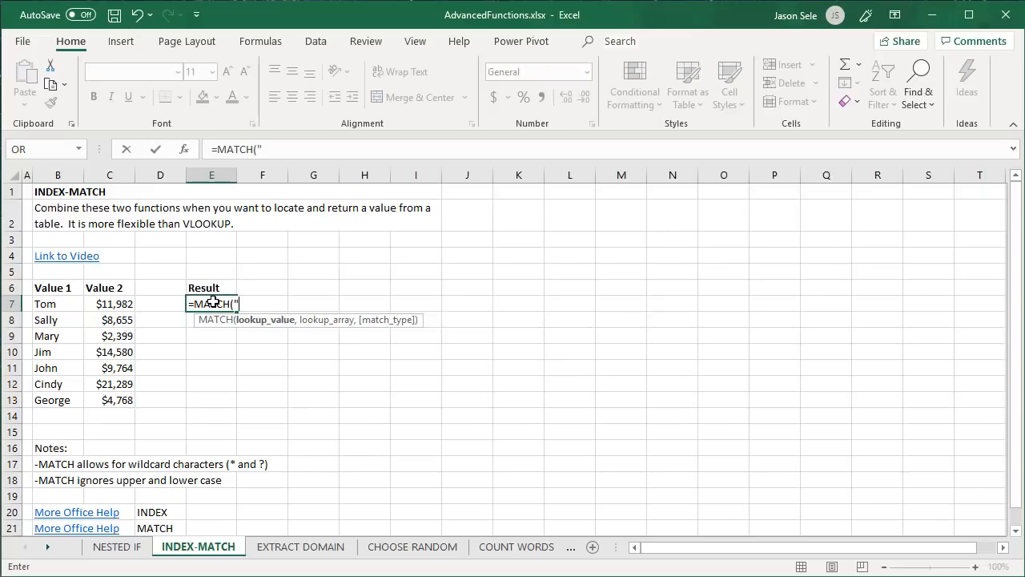
{"action": "type", "text": "Jim\","}
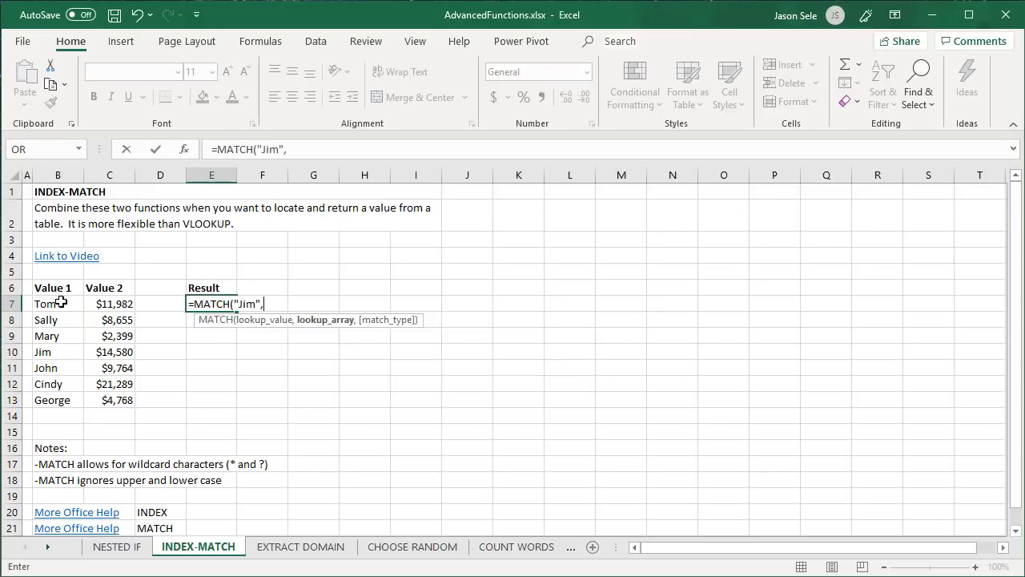
{"action": "left_click_drag", "start_coordinate": [57, 304], "coordinate": [57, 401]}
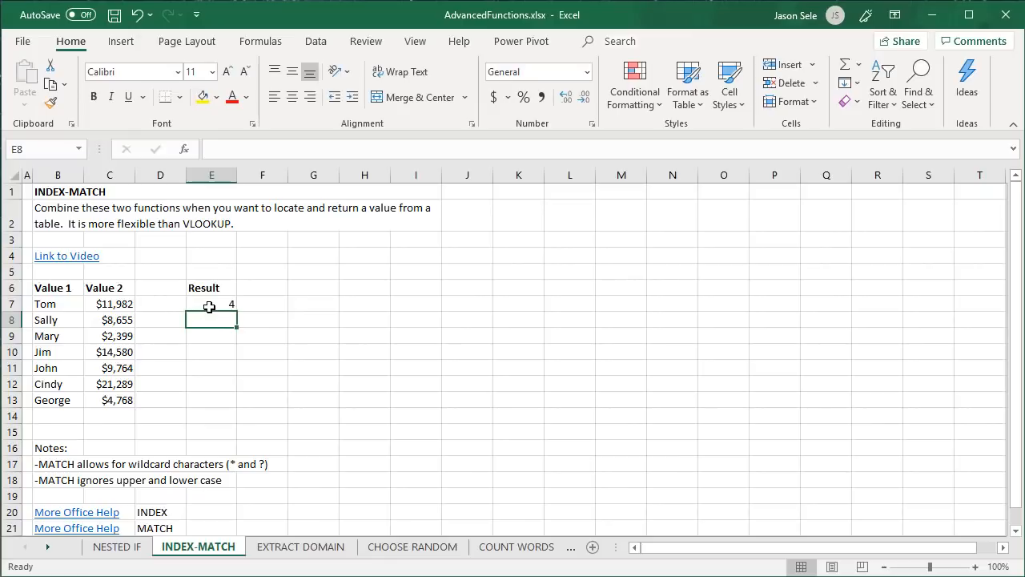
{"action": "mouse_move", "coordinate": [57, 352]}
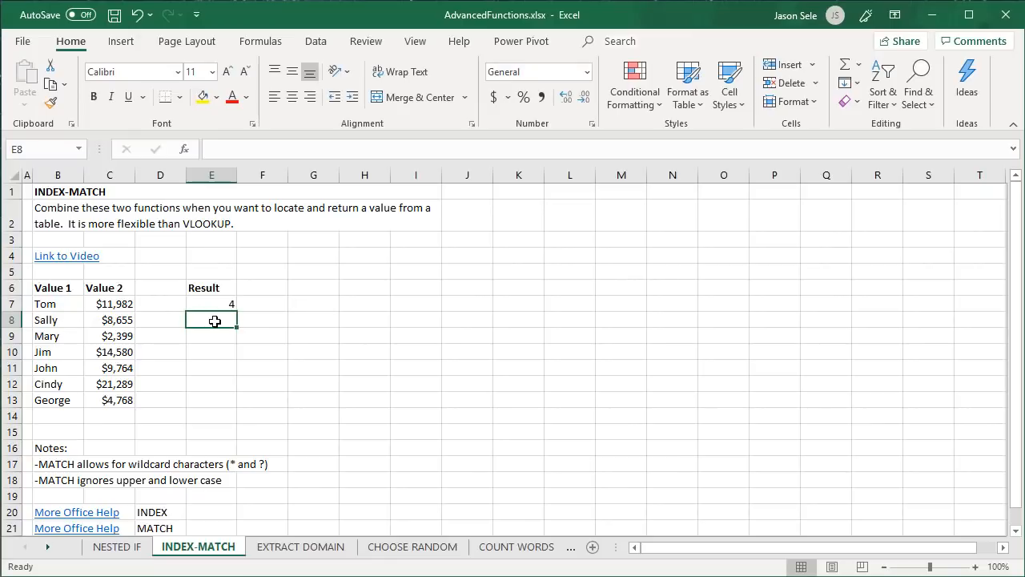
Step: Enter =INDEX($B$7:$C$13,E7,2) in E8 to return Jim's Value 2, 14580
{"action": "type", "text": "=INDEX($B$7:$C$13"}
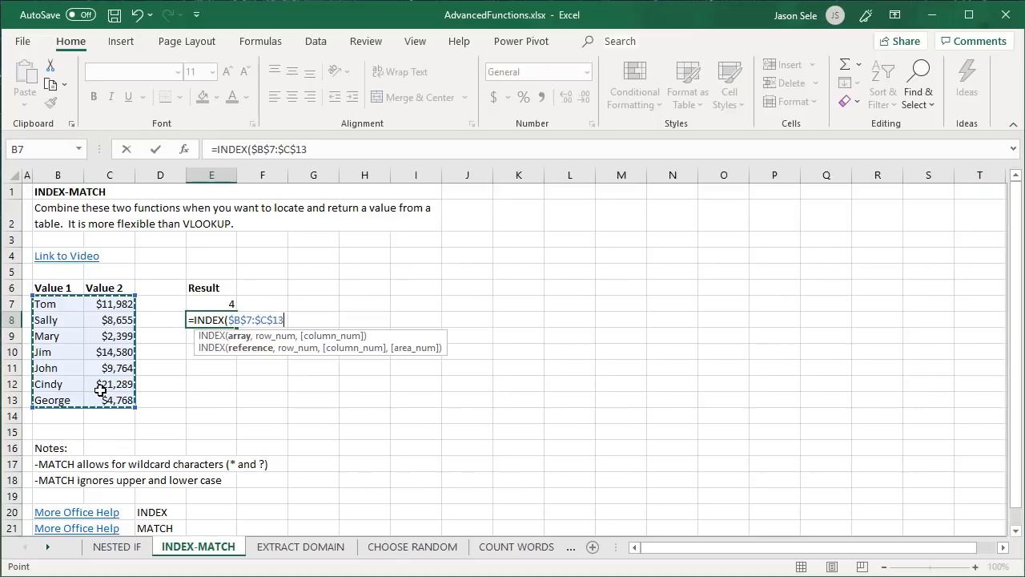
{"action": "type", "text": ","}
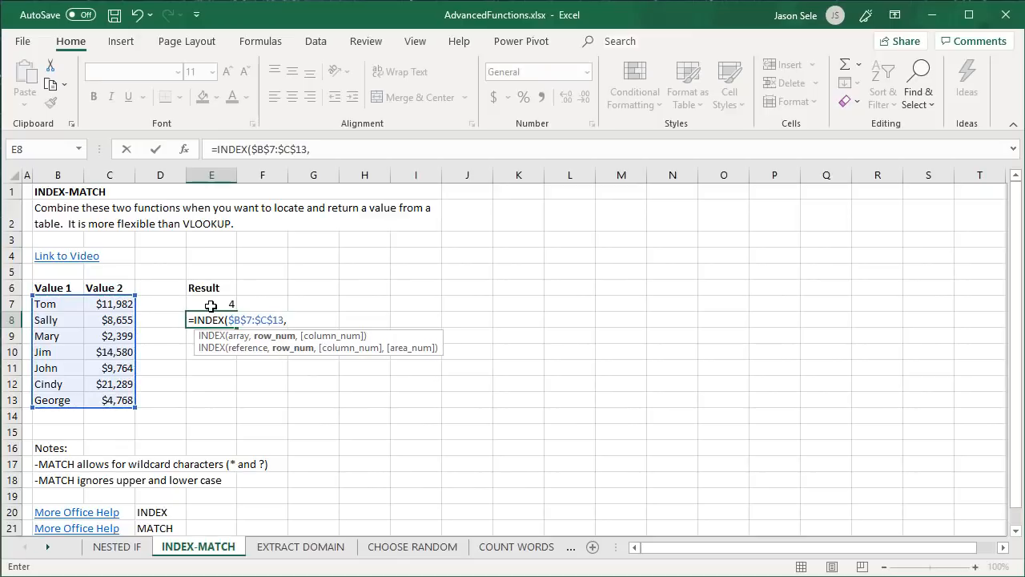
{"action": "left_click", "coordinate": [211, 304]}
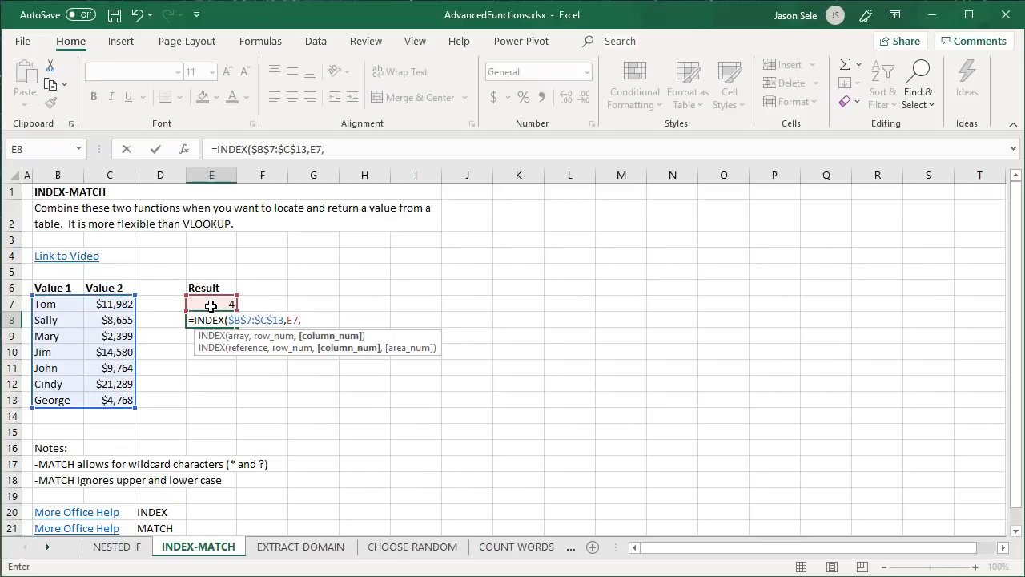
{"action": "type", "text": "2"}
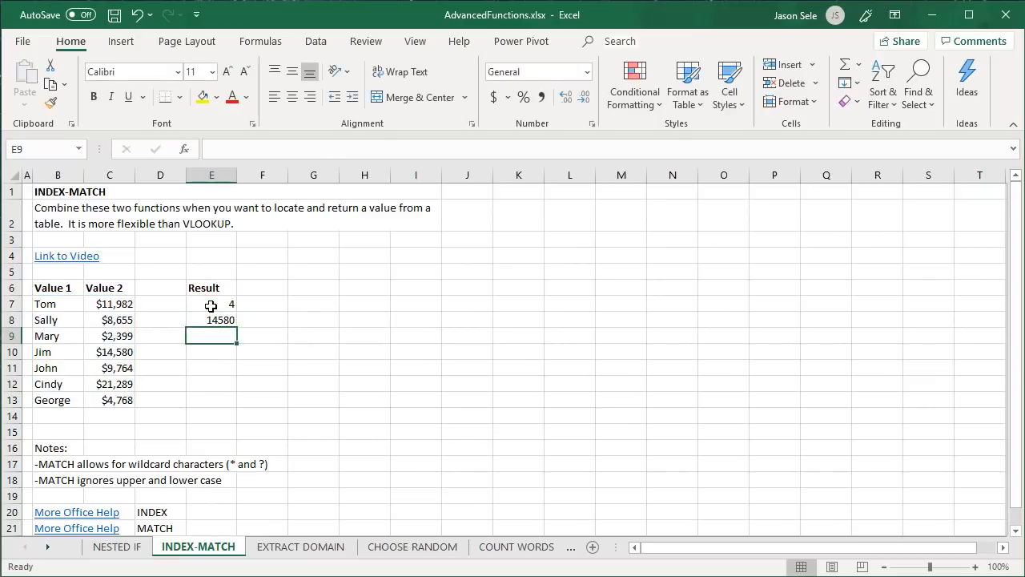
{"action": "mouse_move", "coordinate": [186, 330]}
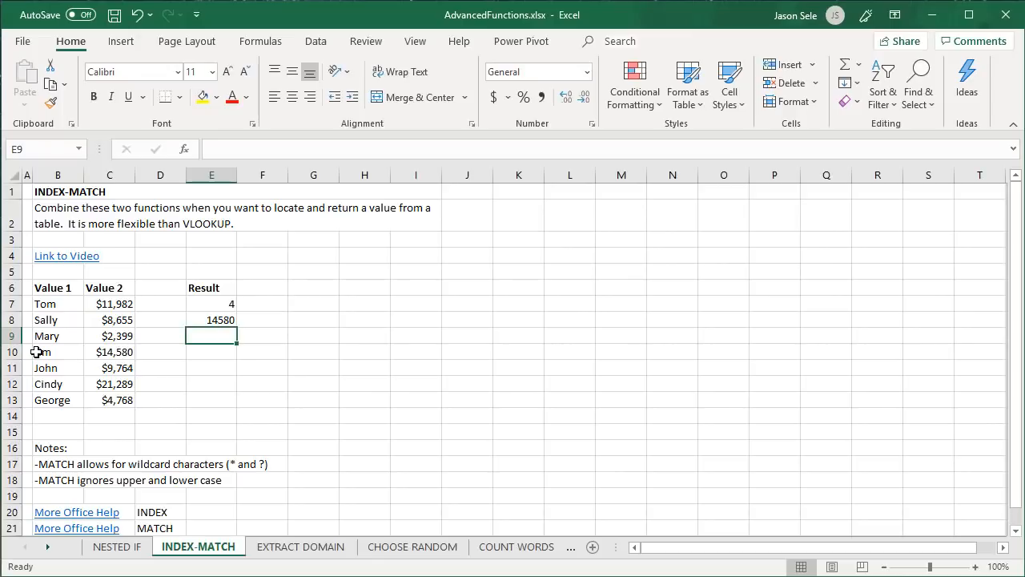
{"action": "mouse_move", "coordinate": [199, 344]}
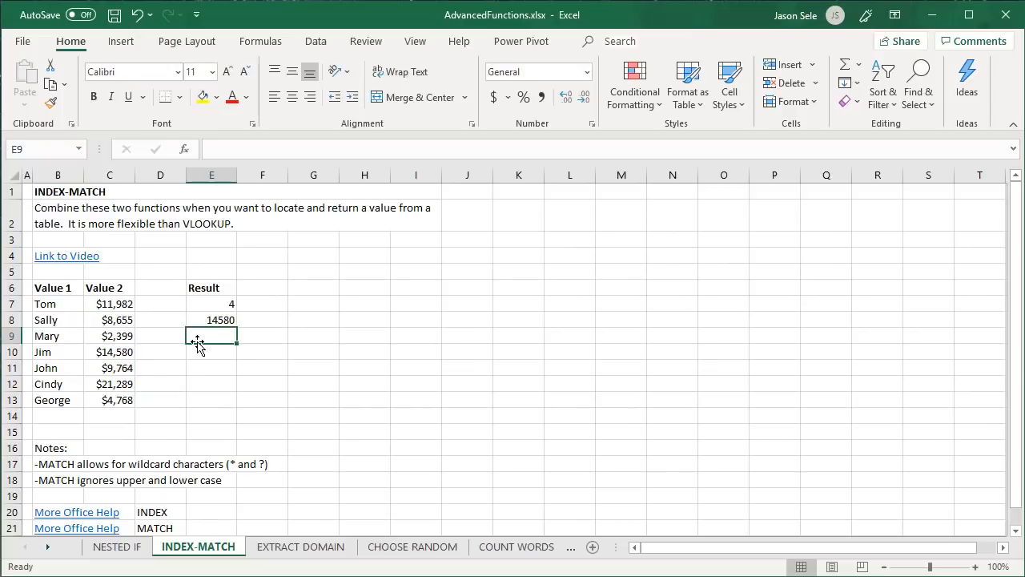
{"action": "mouse_move", "coordinate": [179, 465]}
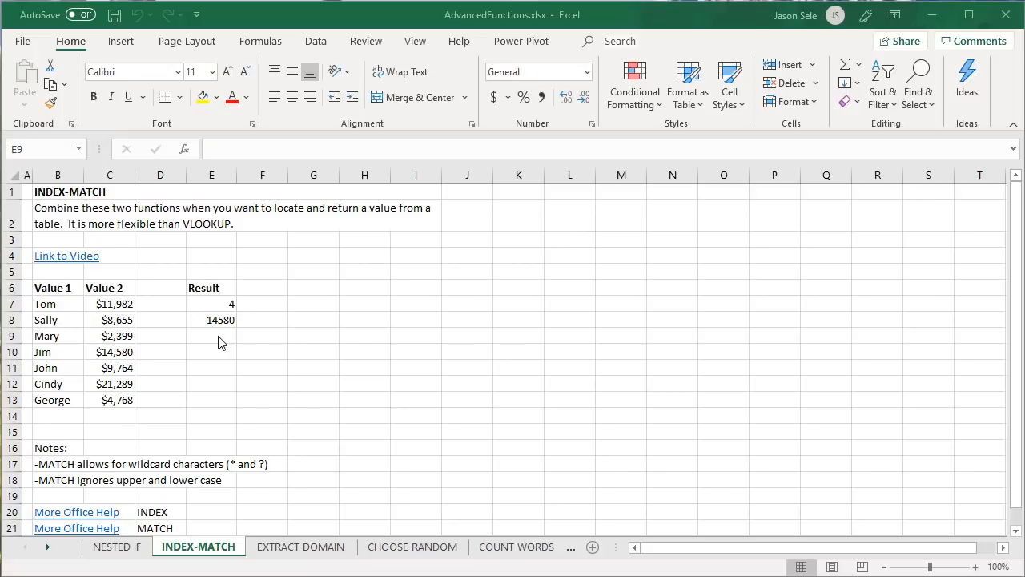
{"action": "mouse_move", "coordinate": [94, 404]}
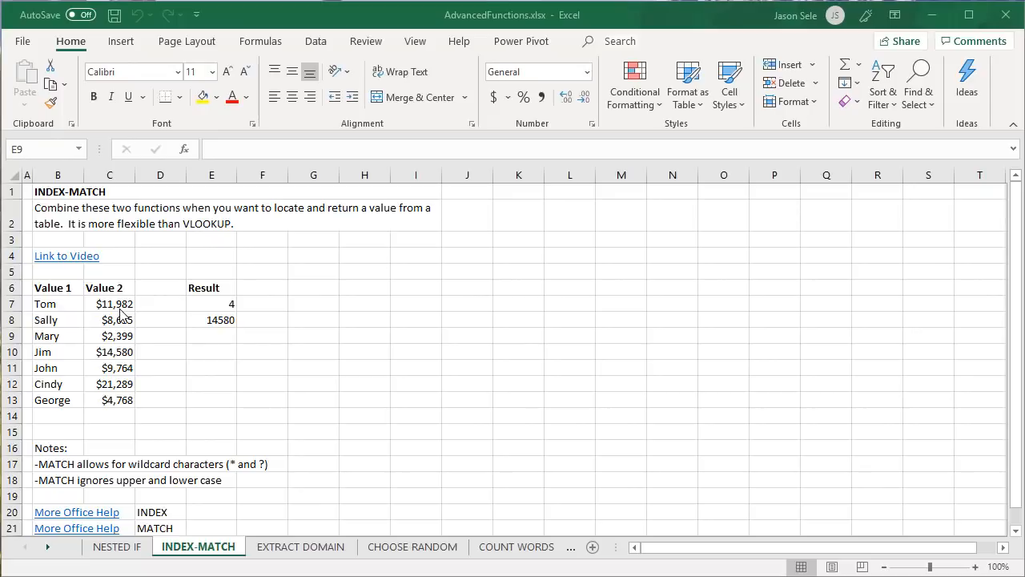
{"action": "left_click", "coordinate": [301, 546]}
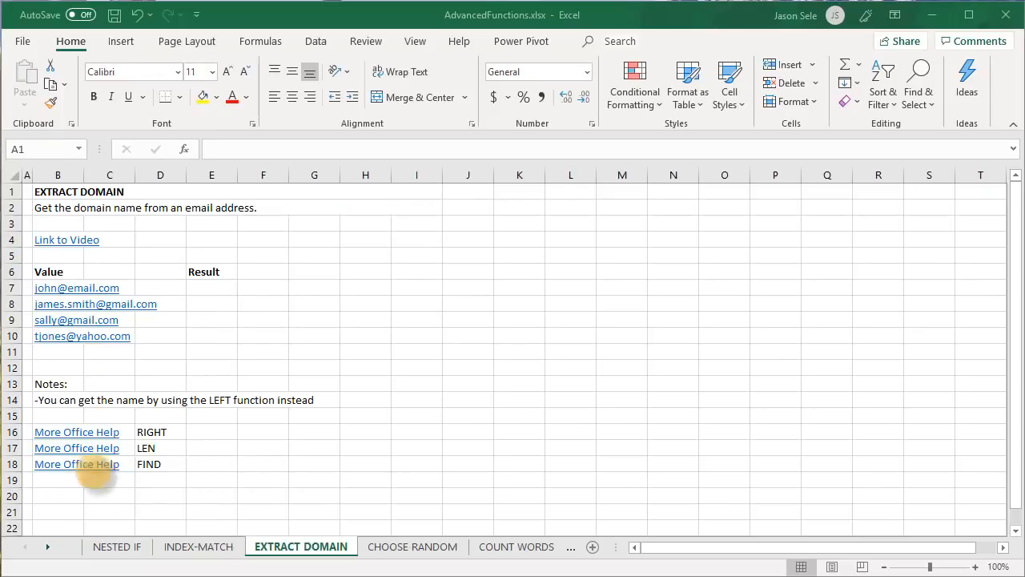
{"action": "left_click", "coordinate": [211, 288]}
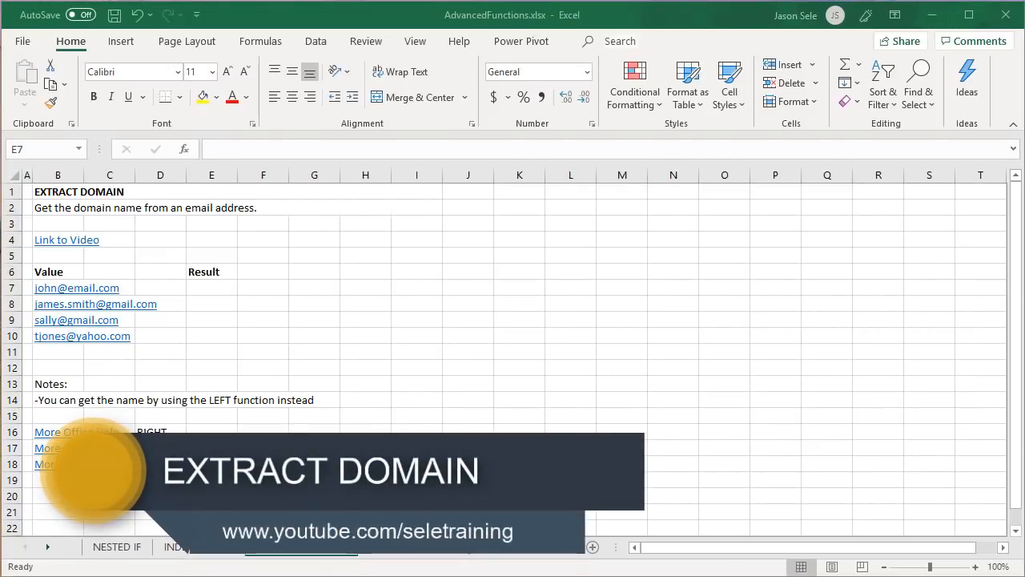
{"action": "left_click", "coordinate": [212, 289]}
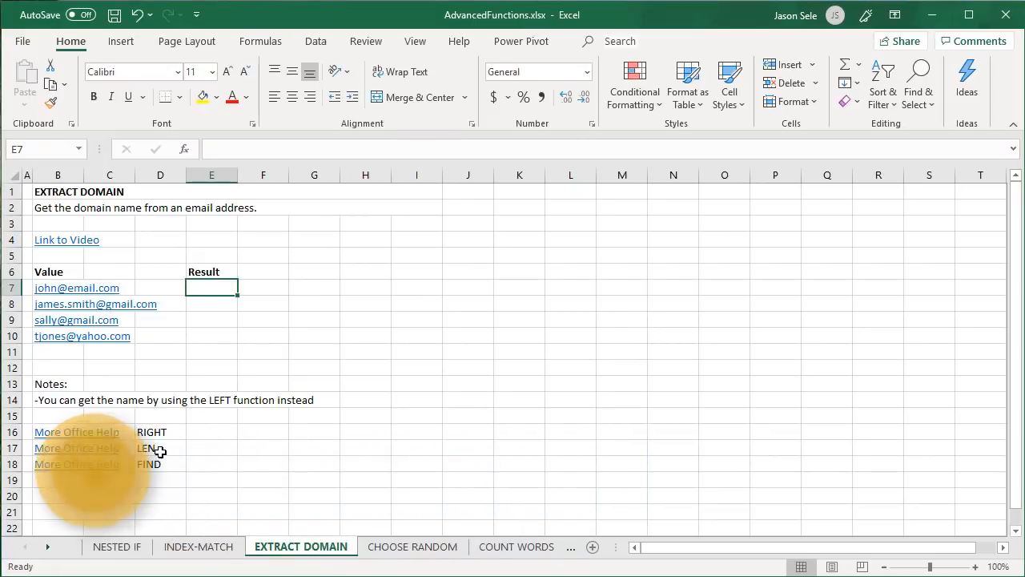
{"action": "type", "text": "="}
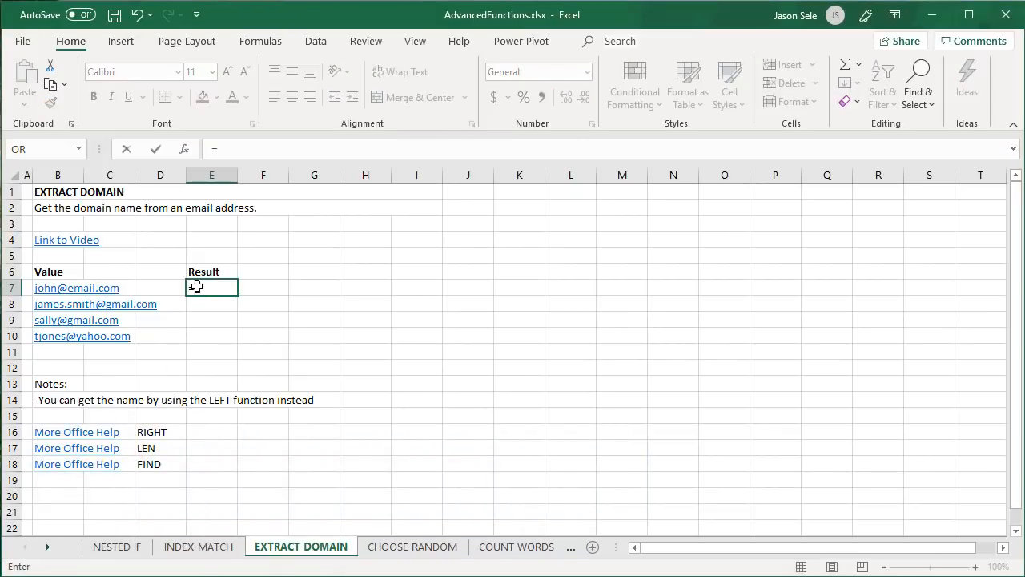
{"action": "type", "text": "=RIGHT"}
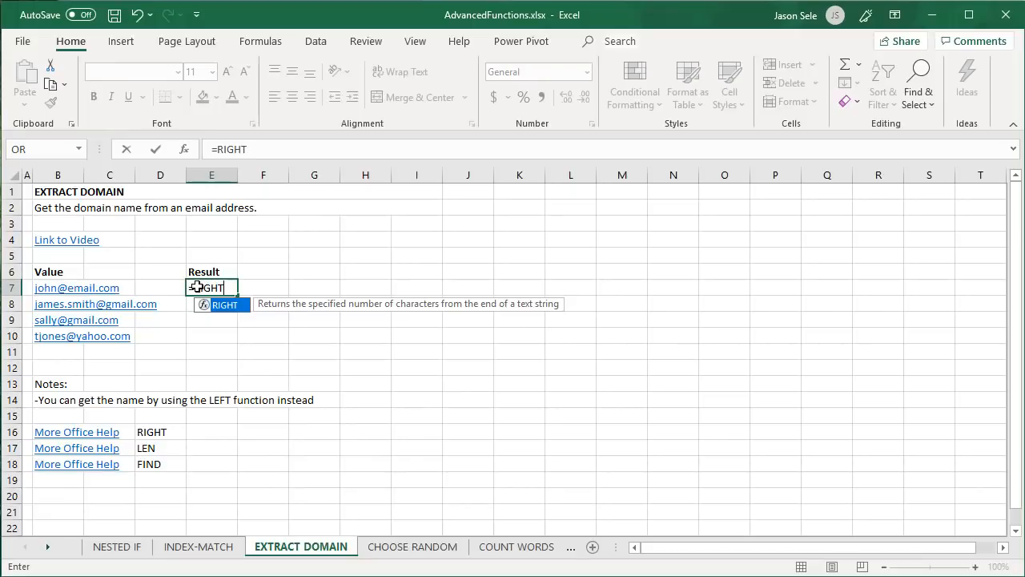
{"action": "left_click", "coordinate": [58, 289]}
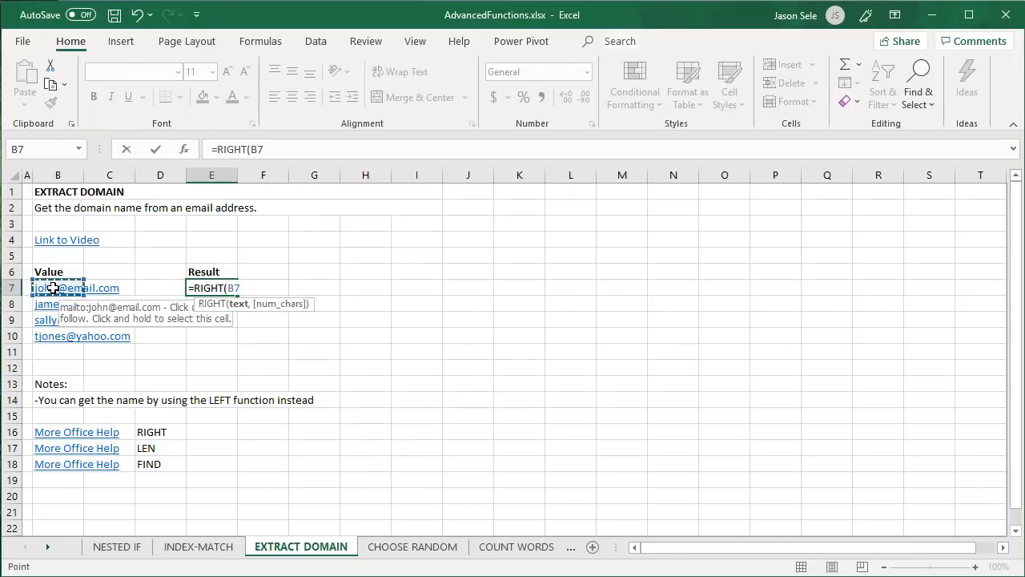
{"action": "type", "text": ","}
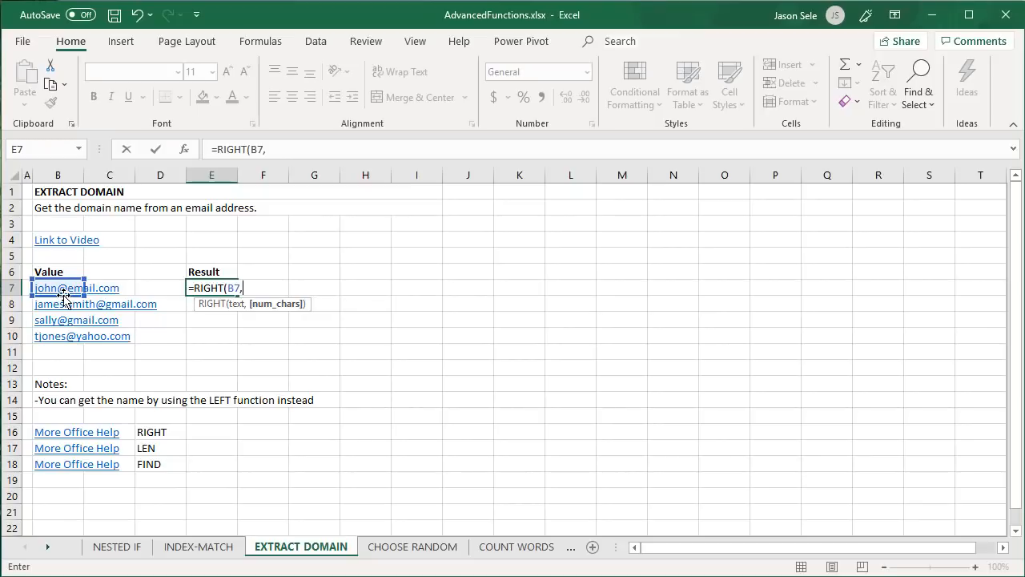
{"action": "mouse_move", "coordinate": [215, 321]}
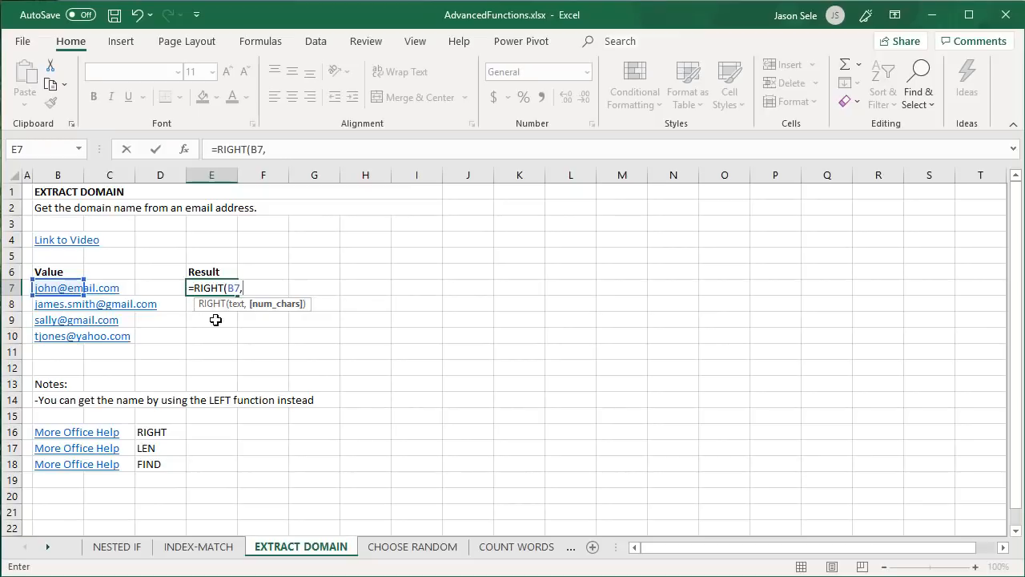
Step: Complete =RIGHT(B7,LEN(B7)-FIND("@",B7)) so E7 shows email.com
{"action": "type", "text": "LEN(B7"}
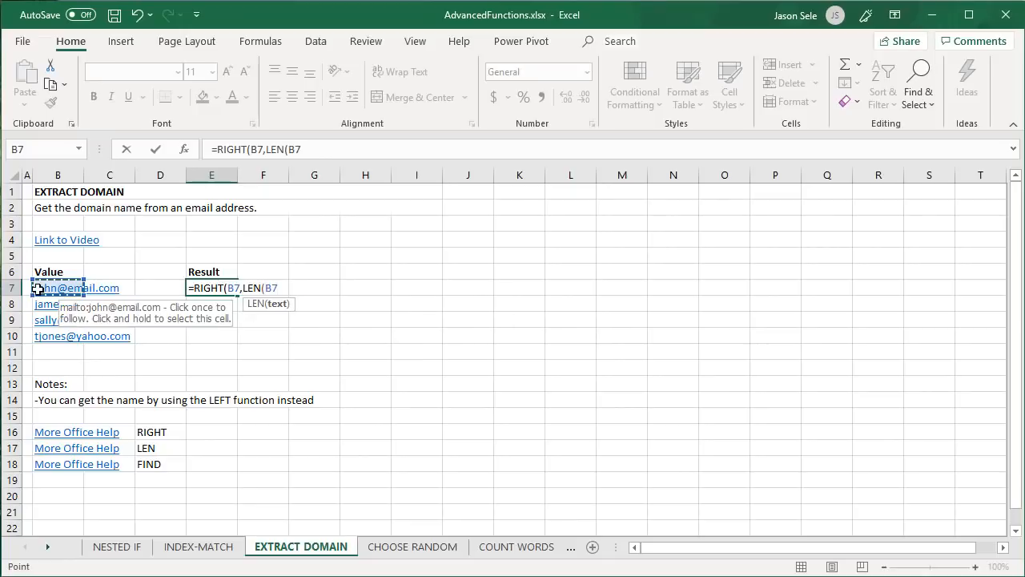
{"action": "type", "text": ")-"}
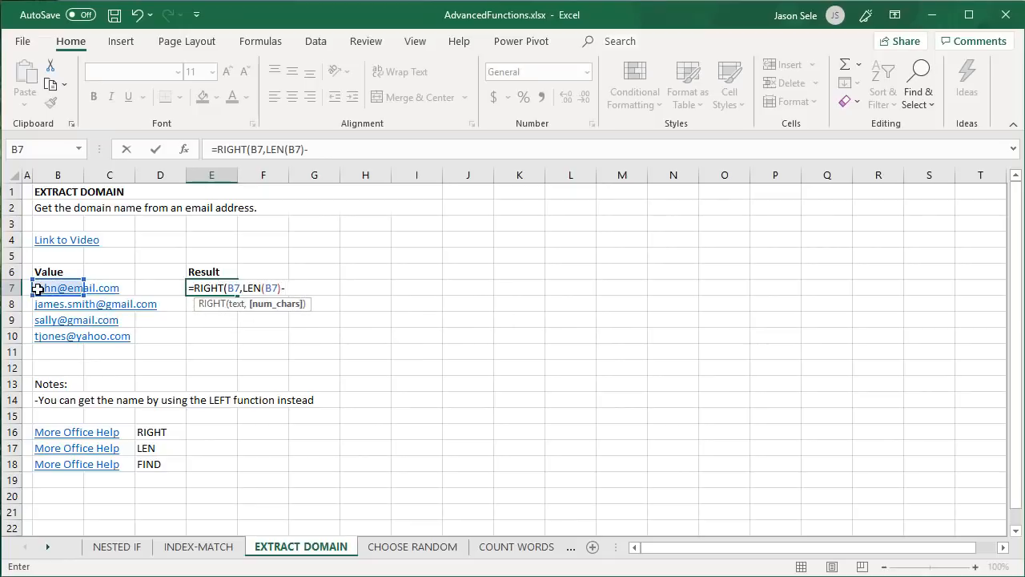
{"action": "type", "text": "FIND(\"@"}
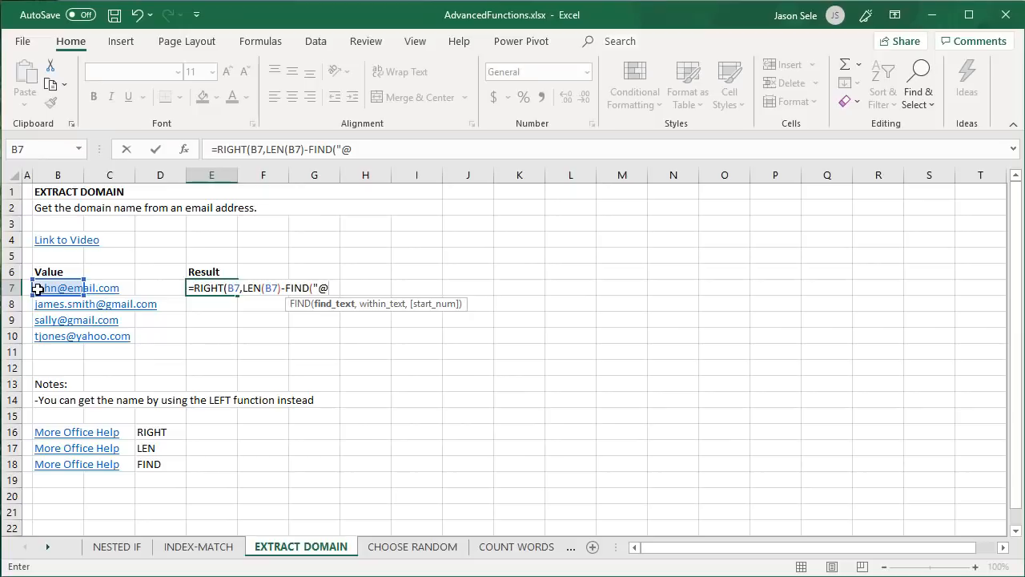
{"action": "type", "text": "\",B7)"}
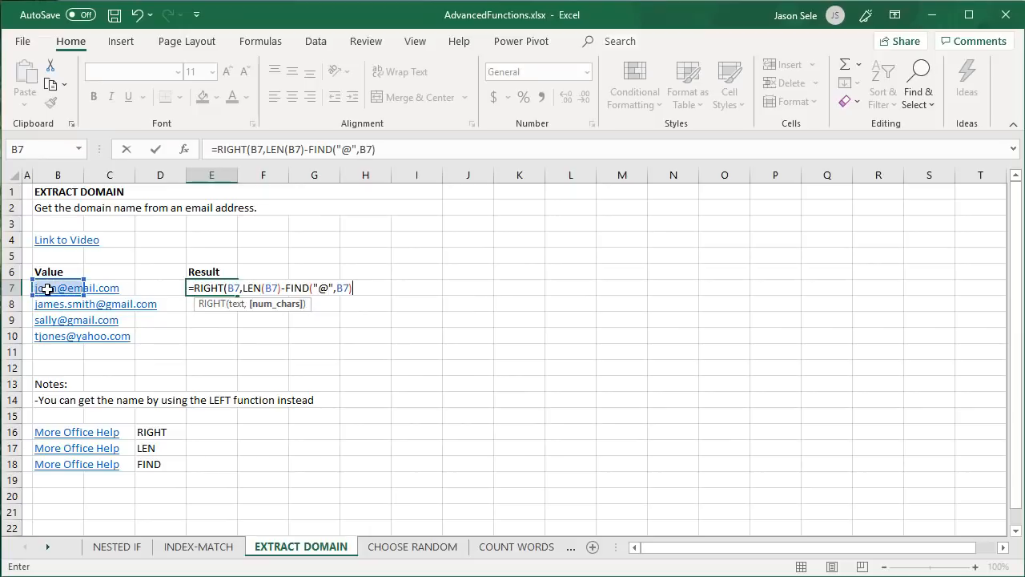
{"action": "key", "text": "Return"}
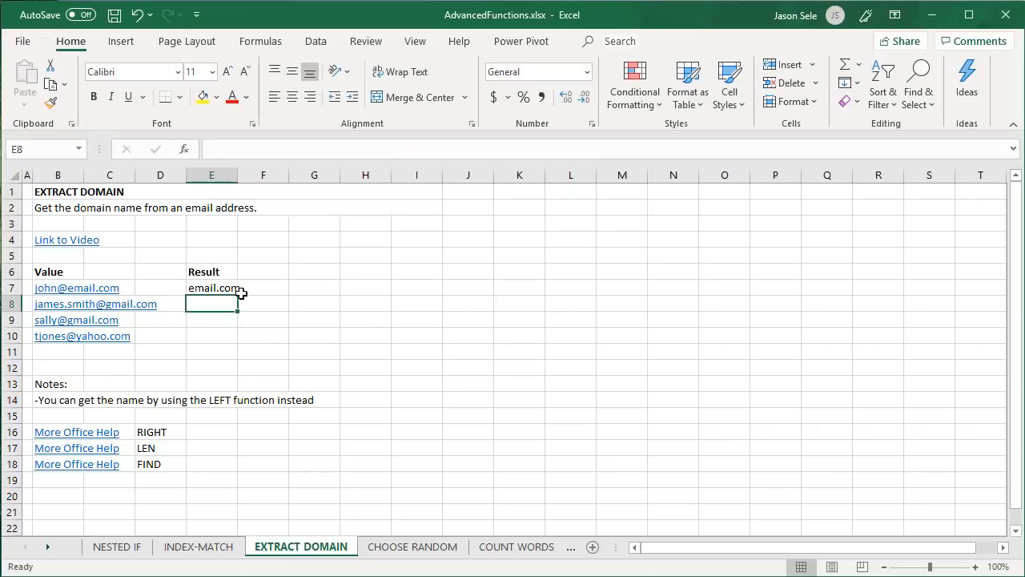
Step: Fill the domain formula down E7:E10, giving email.com, gmail.com, gmail.com and yahoo.com
{"action": "left_click_drag", "start_coordinate": [237, 295], "coordinate": [237, 336]}
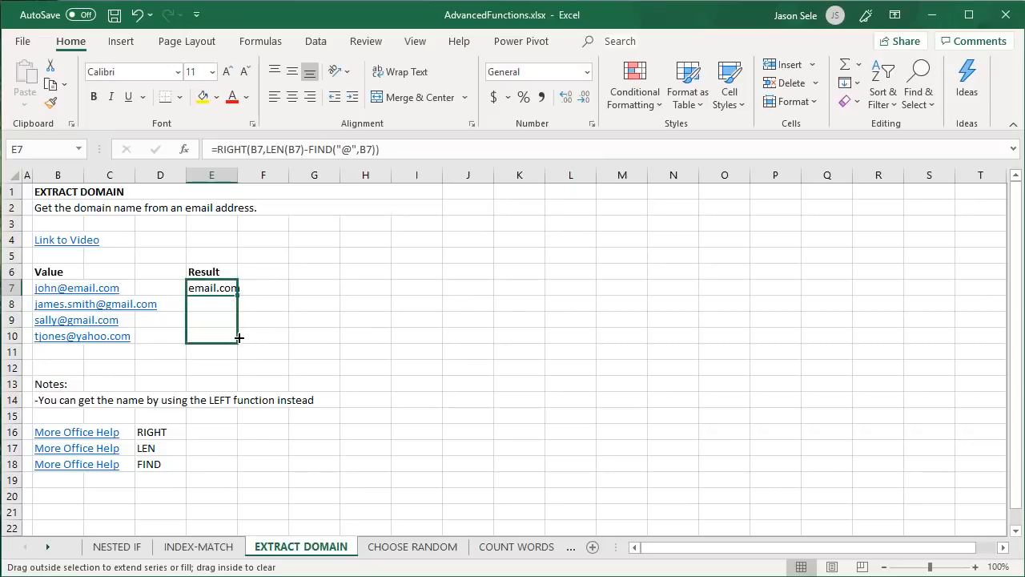
{"action": "left_click_drag", "start_coordinate": [237, 288], "coordinate": [212, 336]}
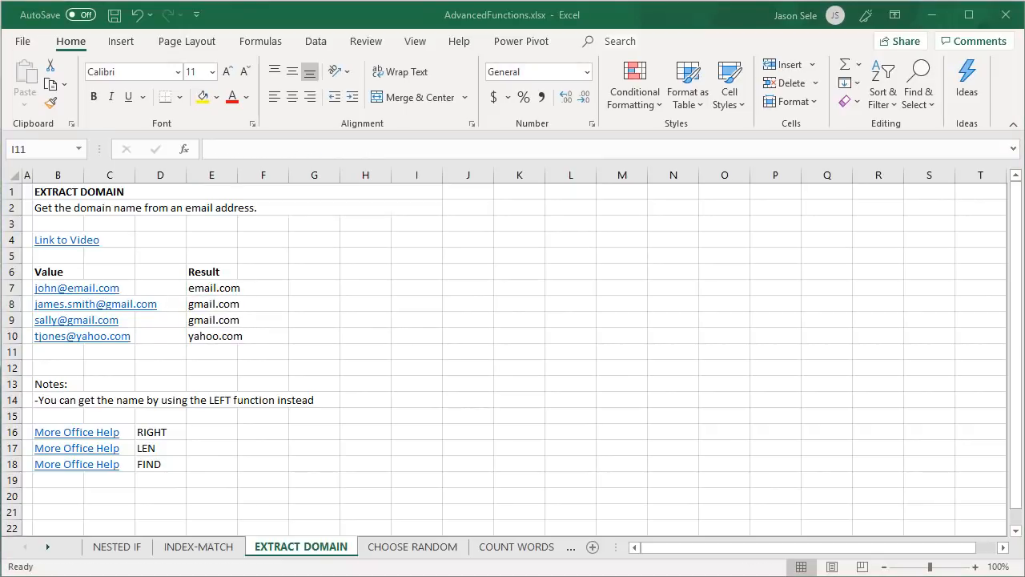
{"action": "left_click", "coordinate": [211, 304]}
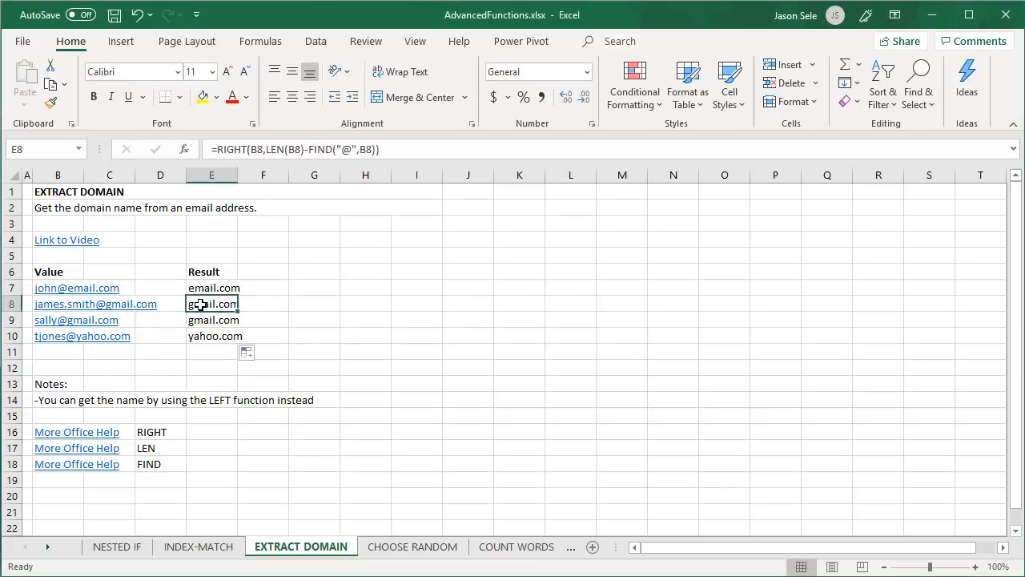
Step: Enter =LEFT(B8,FIND("@",B8)-1) in E8 to return james.smith
{"action": "type", "text": "=LEFT(B8"}
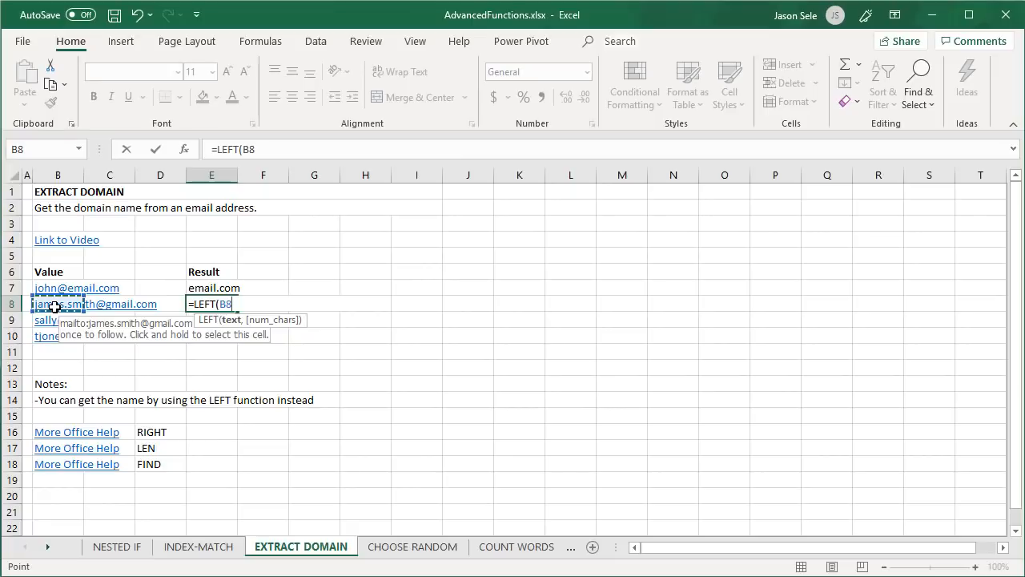
{"action": "type", "text": ",F"}
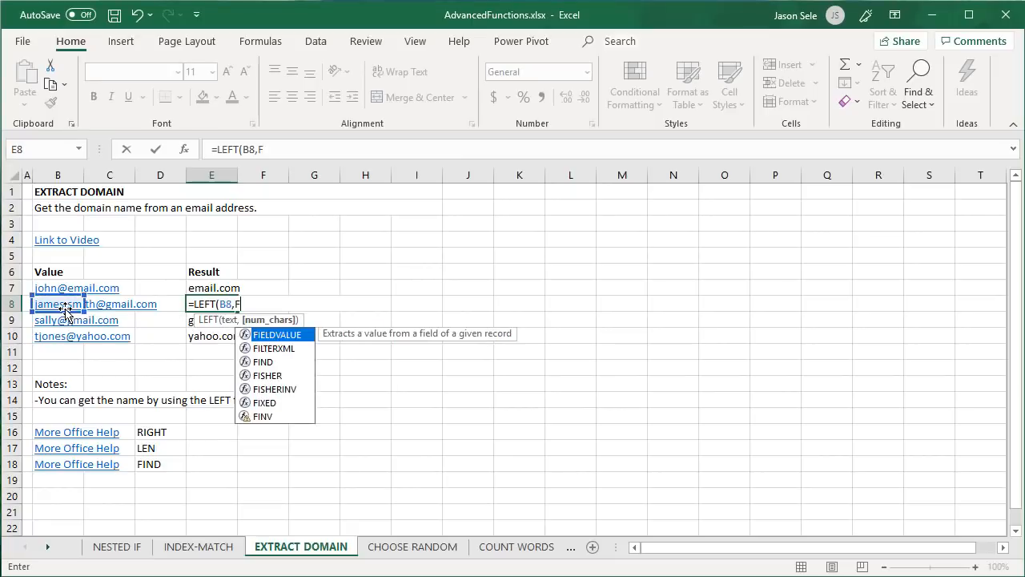
{"action": "type", "text": "IND(\"@\",B8"}
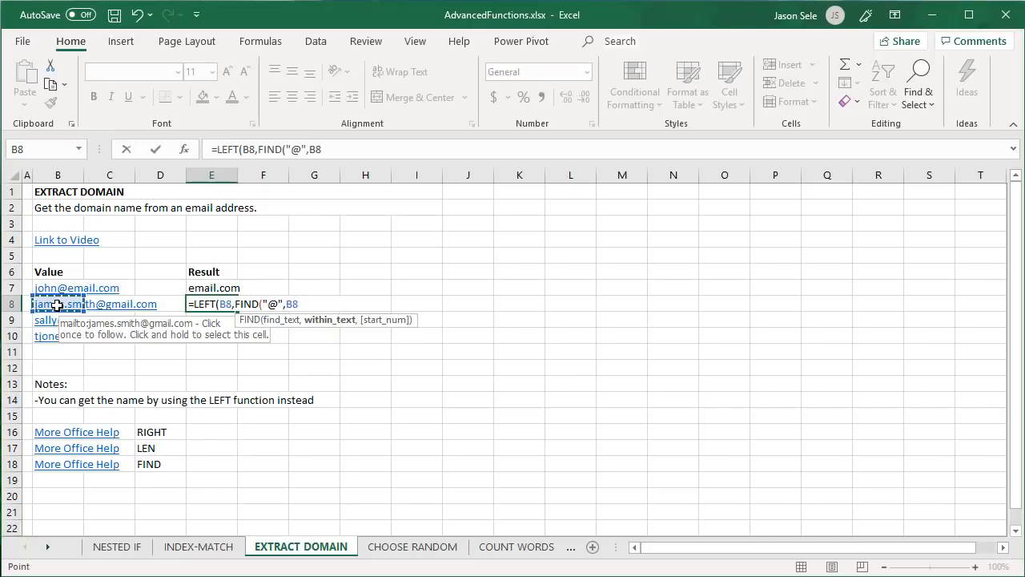
{"action": "type", "text": ")-1"}
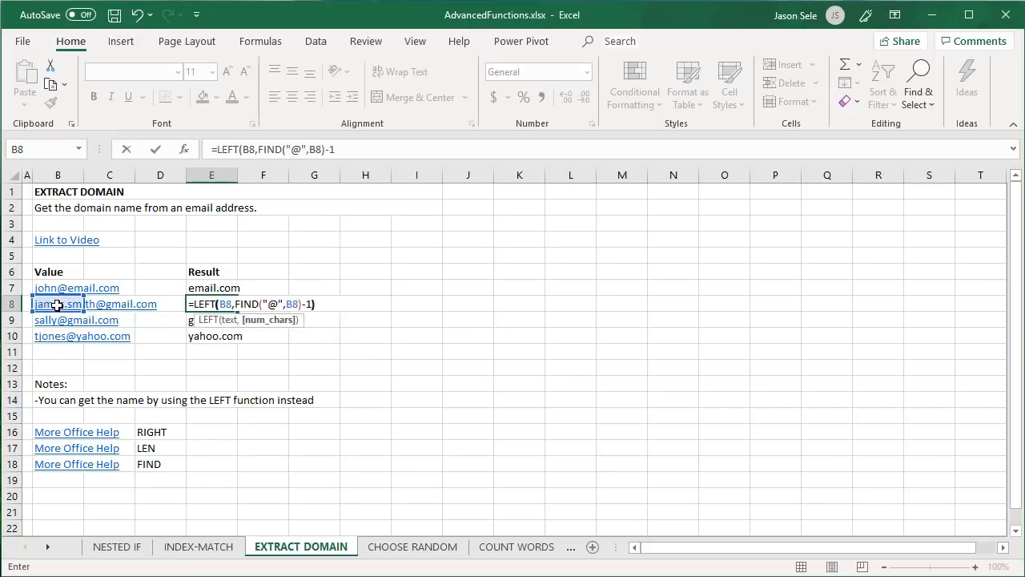
{"action": "key", "text": "Return"}
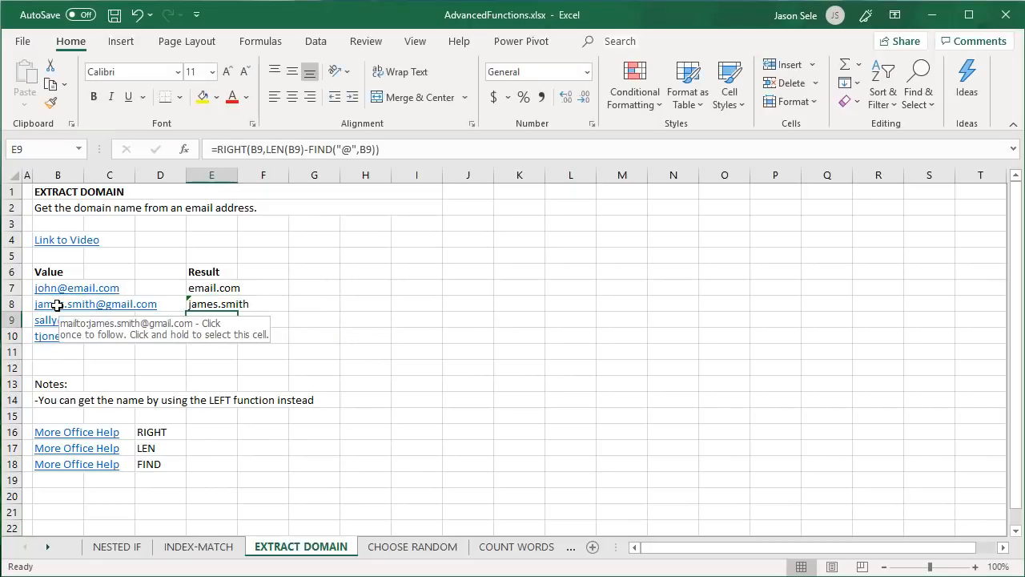
{"action": "left_click", "coordinate": [412, 546]}
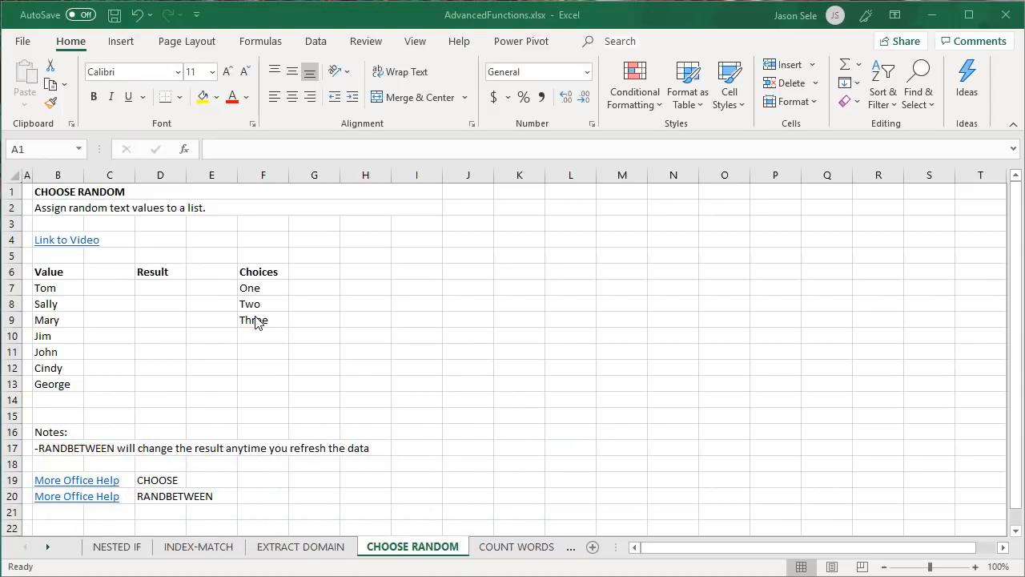
{"action": "mouse_move", "coordinate": [56, 382]}
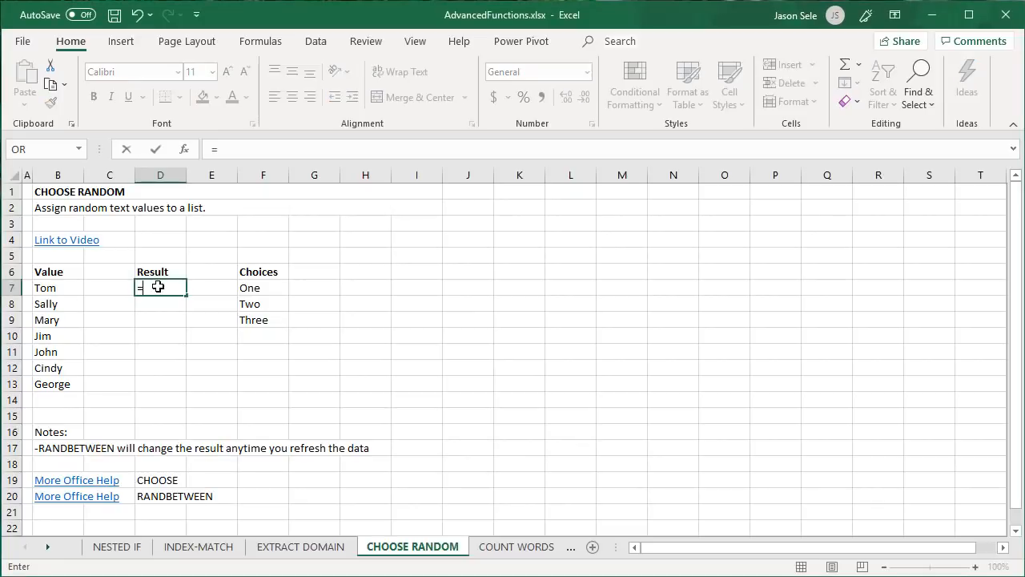
Step: Enter =RANDBETWEEN(1,3) in D7 and fill it down to D13 for Tom through George
{"action": "type", "text": "=RANDBE"}
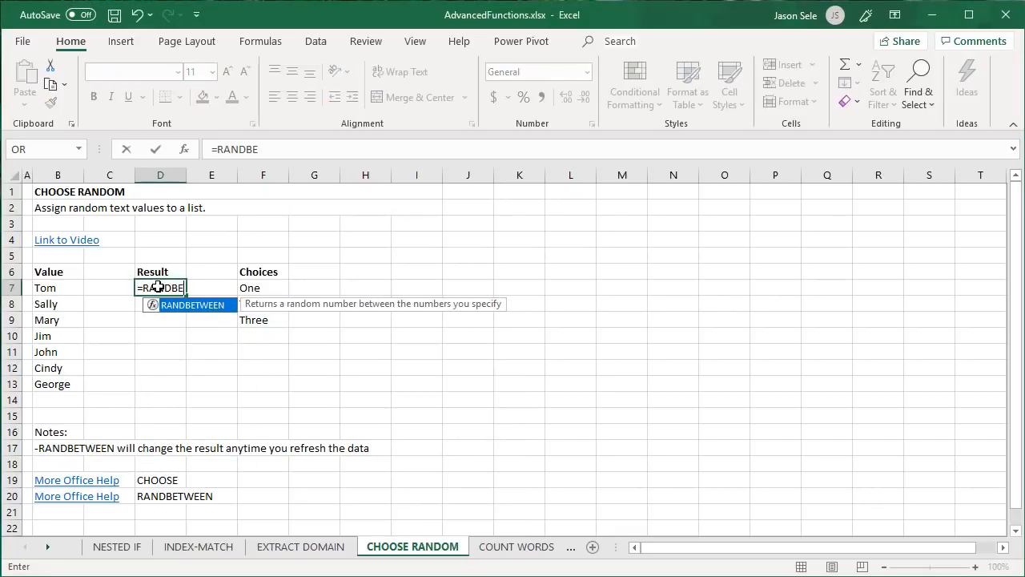
{"action": "type", "text": "TWEEN(1"}
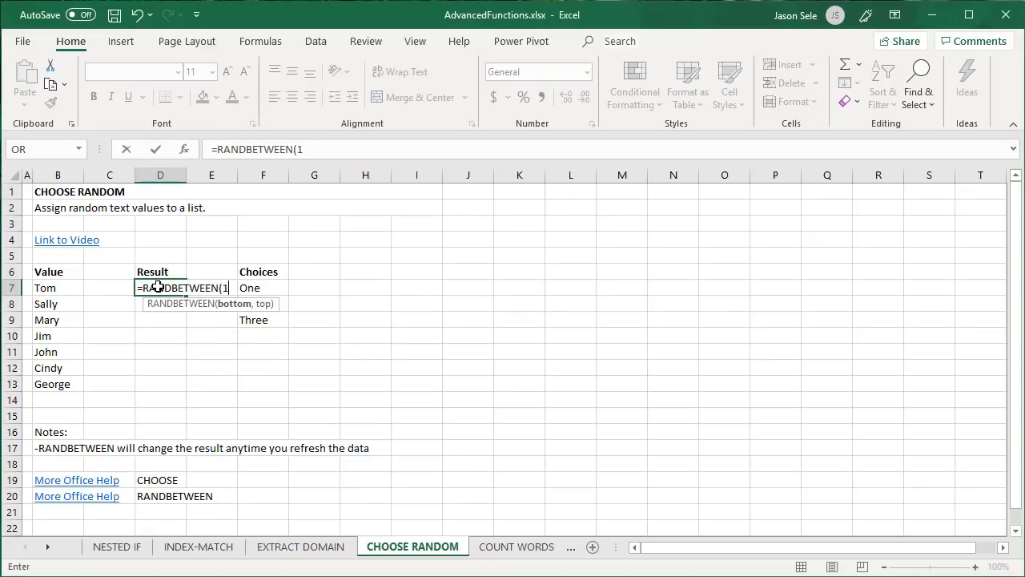
{"action": "type", "text": ",3)"}
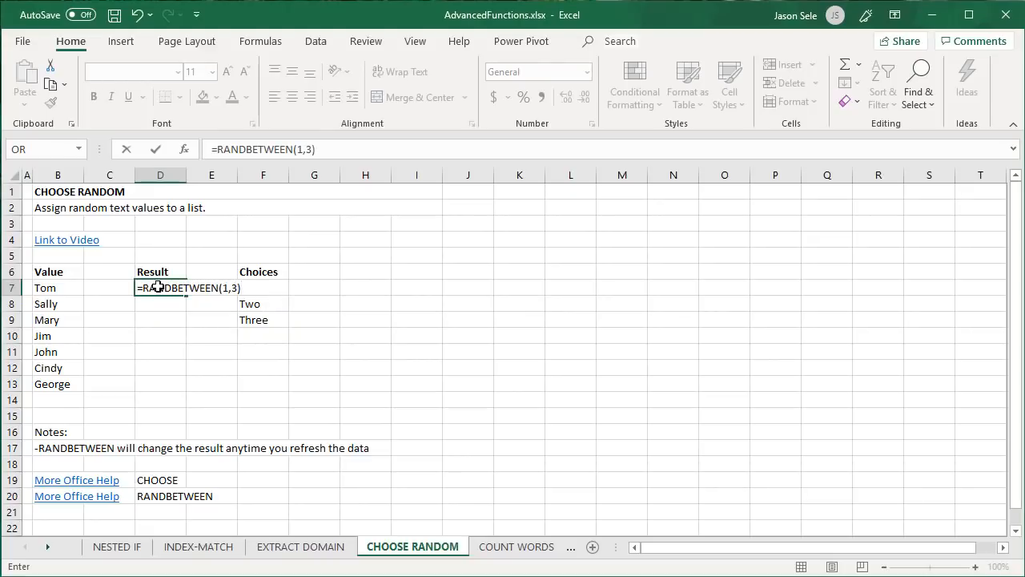
{"action": "key", "text": "Return"}
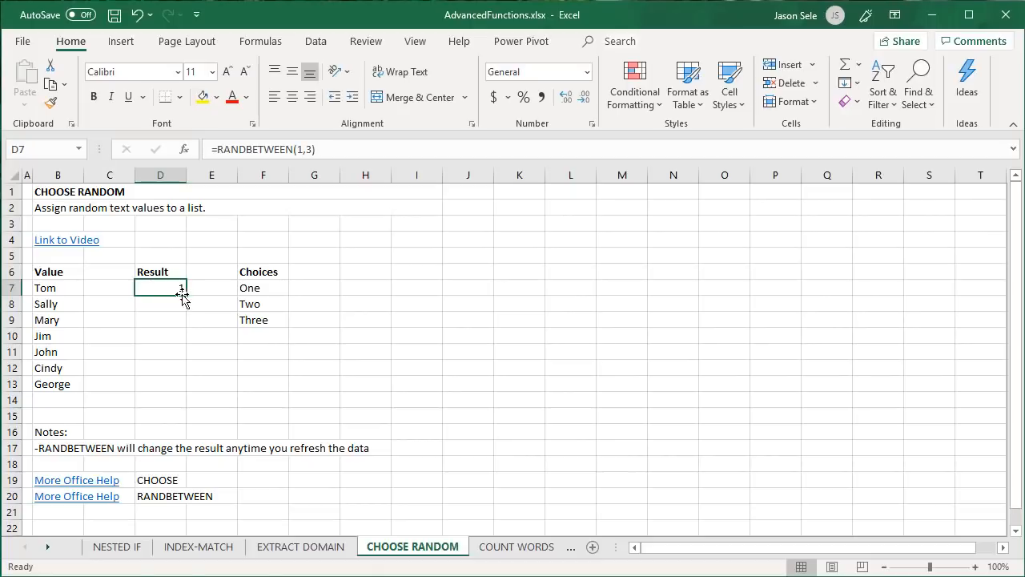
{"action": "left_click_drag", "start_coordinate": [182, 293], "coordinate": [181, 385]}
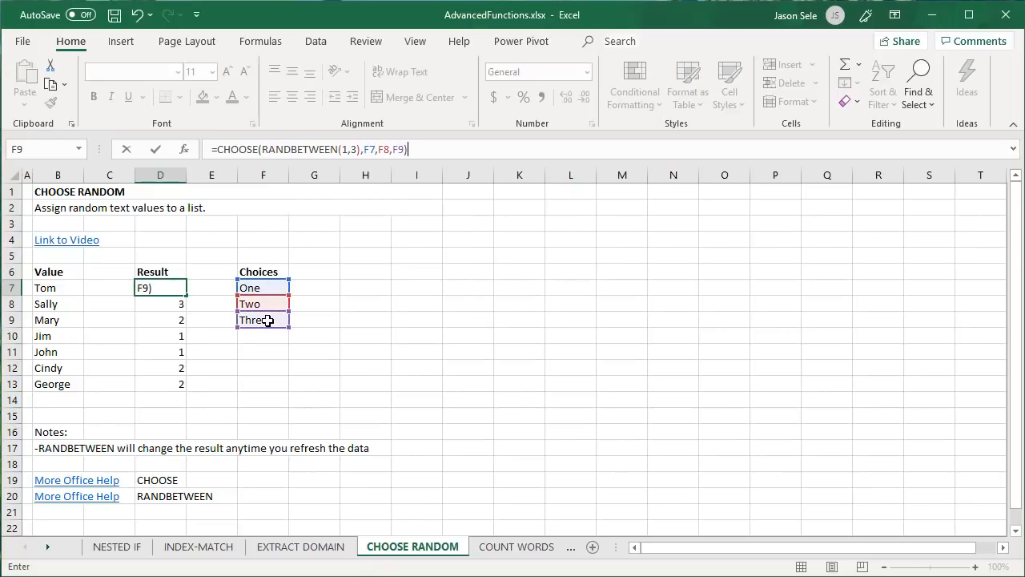
Step: Make the CHOOSE formula's F7:F9 choice references absolute and fill D7 down to D13
{"action": "left_click", "coordinate": [370, 149]}
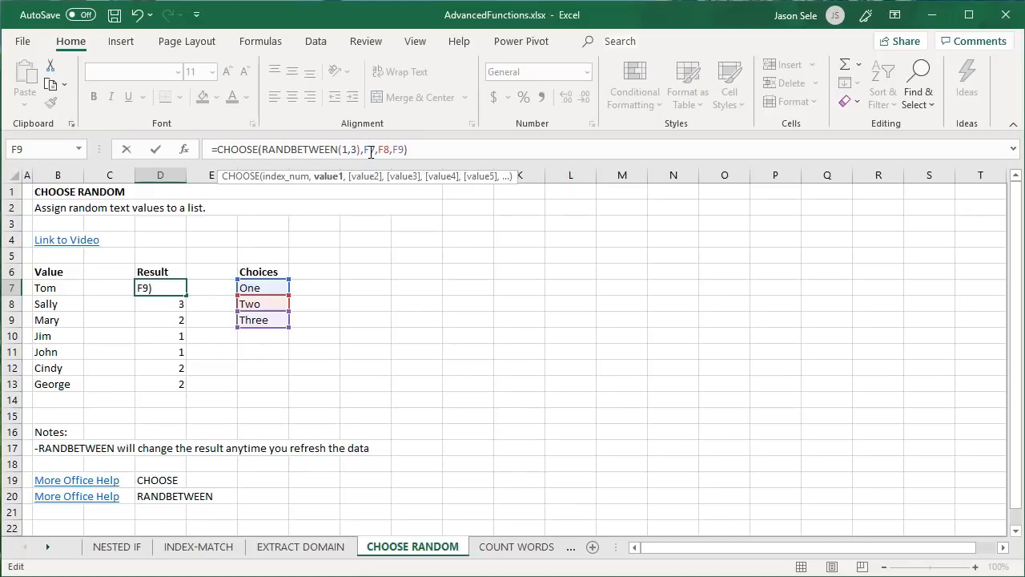
{"action": "key", "text": "f4"}
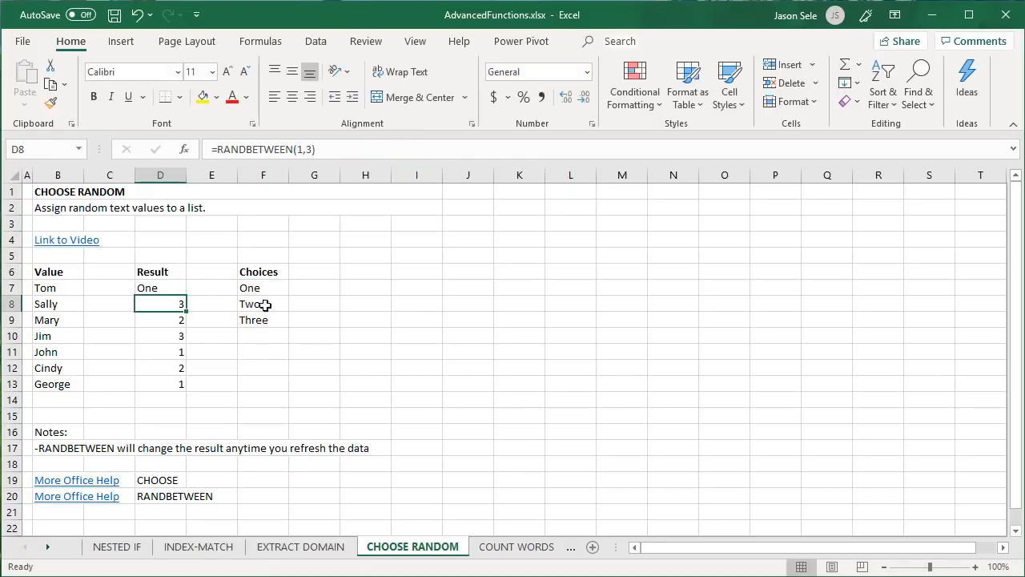
{"action": "left_click", "coordinate": [160, 289]}
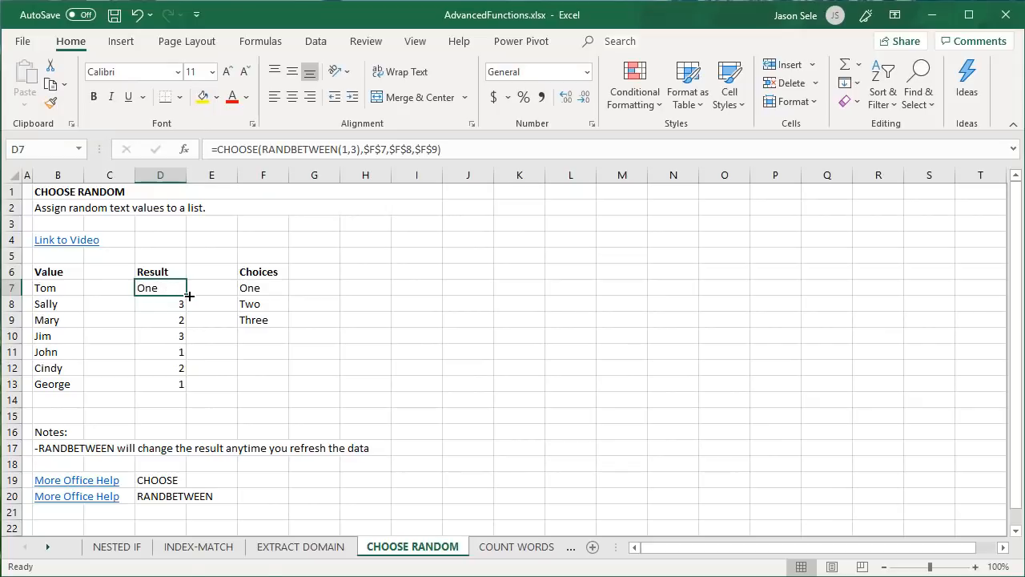
{"action": "left_click_drag", "start_coordinate": [189, 295], "coordinate": [183, 390]}
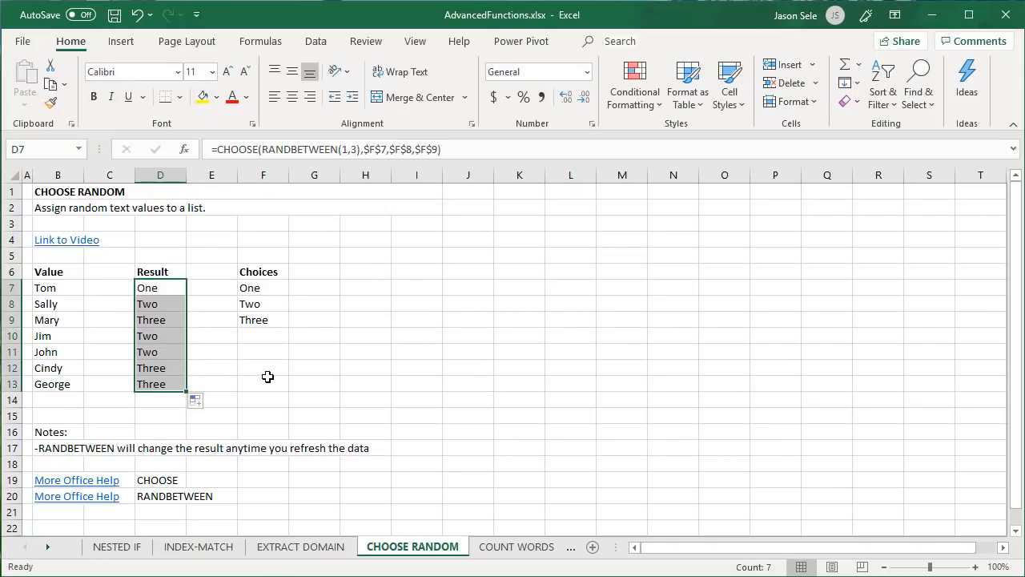
{"action": "left_click", "coordinate": [314, 367]}
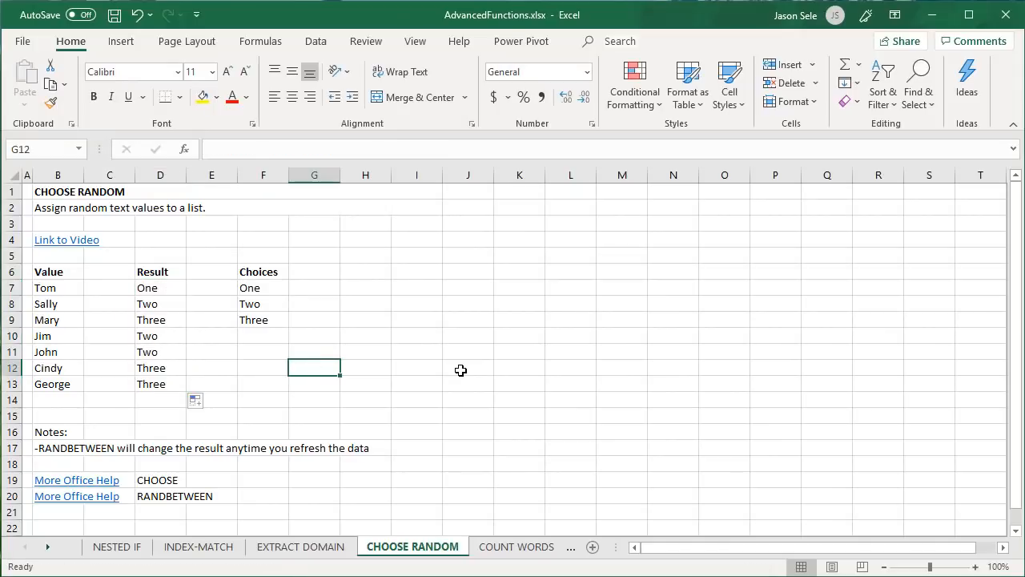
{"action": "mouse_move", "coordinate": [35, 455]}
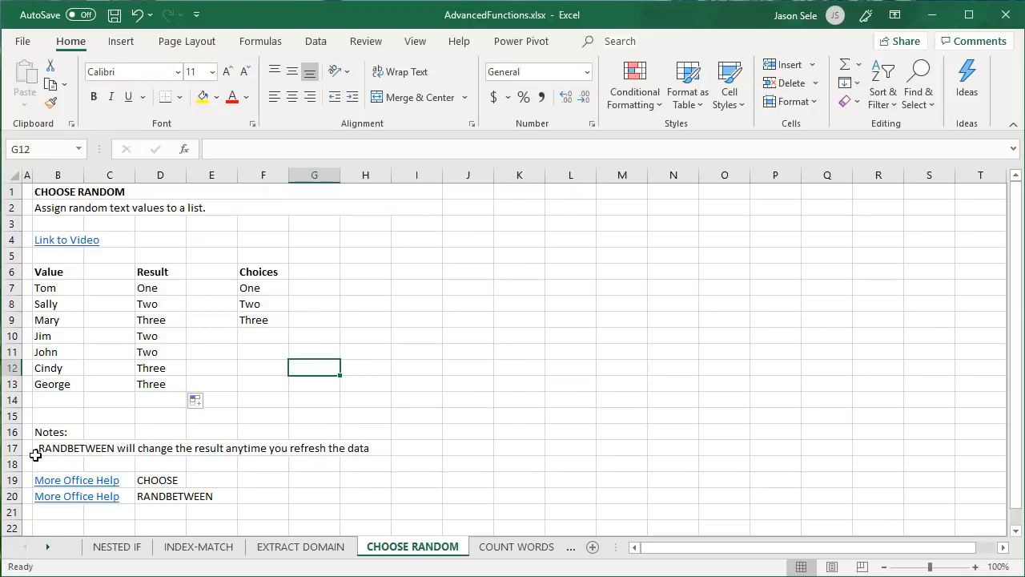
Step: Refill D7:D13 to reshuffle the One/Two/Three picks, then move to the COUNT WORDS sheet
{"action": "left_click", "coordinate": [160, 288]}
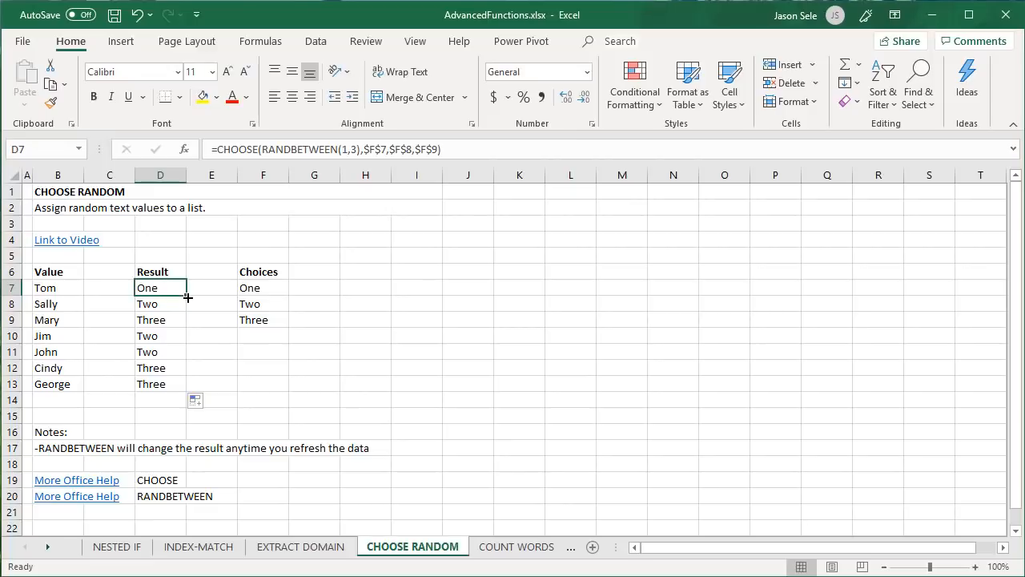
{"action": "left_click_drag", "start_coordinate": [189, 296], "coordinate": [178, 384]}
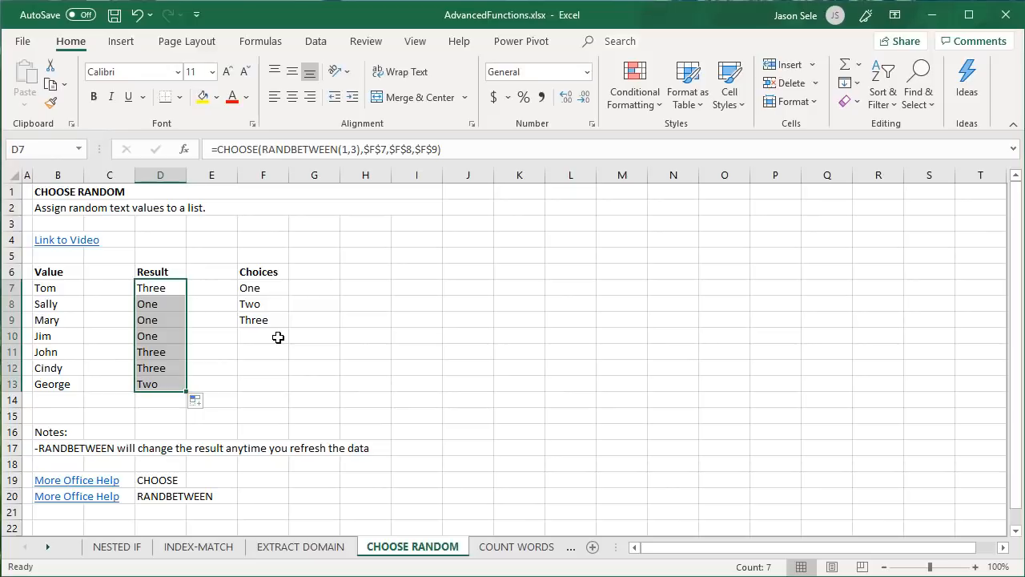
{"action": "left_click", "coordinate": [445, 546]}
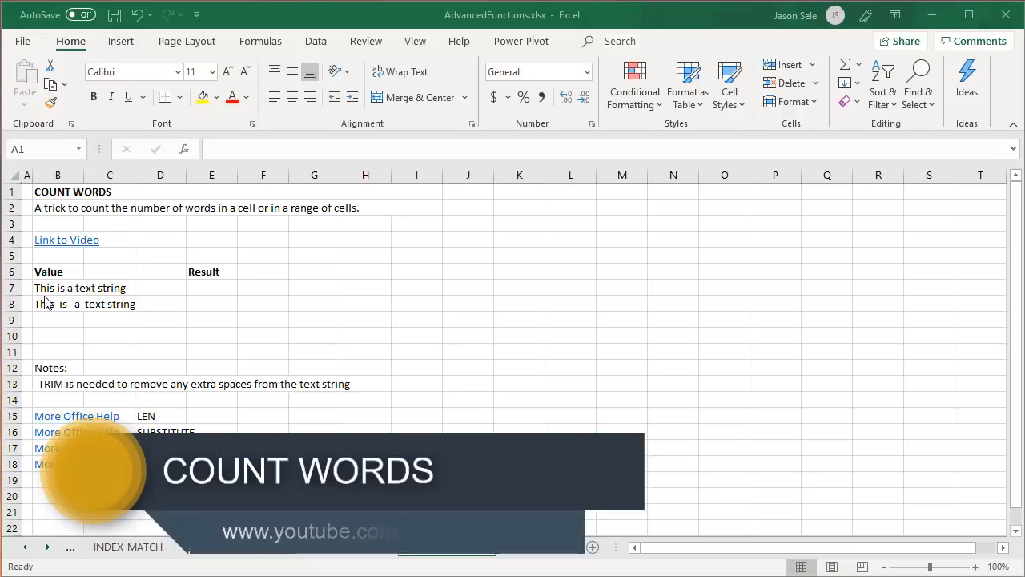
Step: Begin E7's word count as =LEN(B7)-LEN(SUBSTITUTE on the B7 text string
{"action": "left_click", "coordinate": [445, 546]}
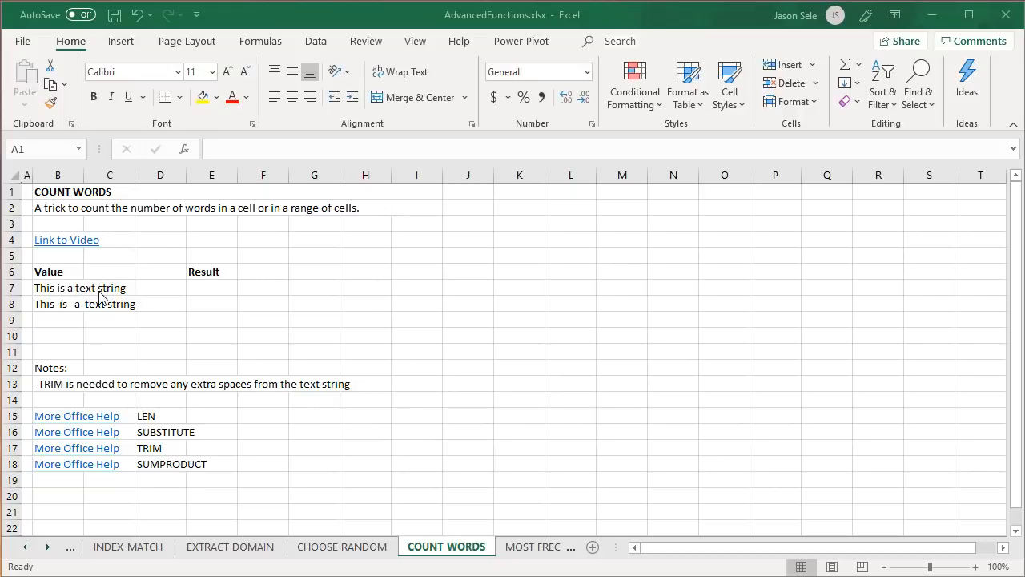
{"action": "left_click", "coordinate": [211, 288]}
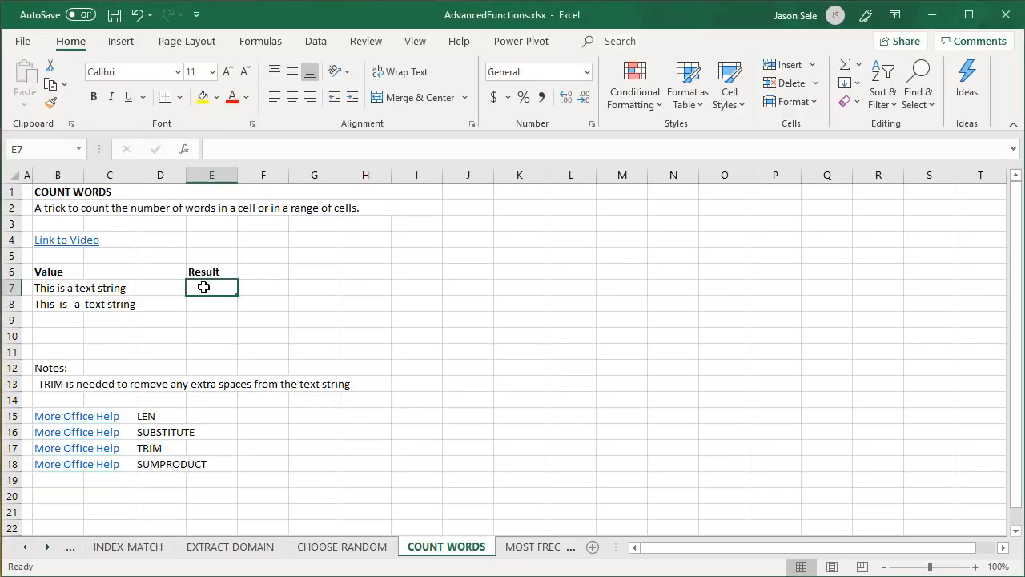
{"action": "type", "text": "=LEN(B7"}
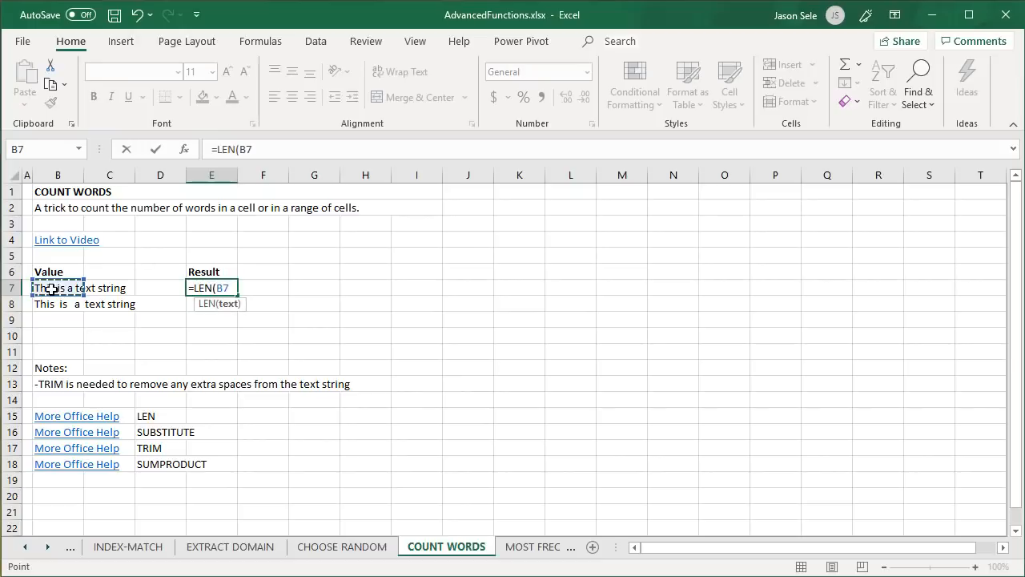
{"action": "type", "text": ")-LEN"}
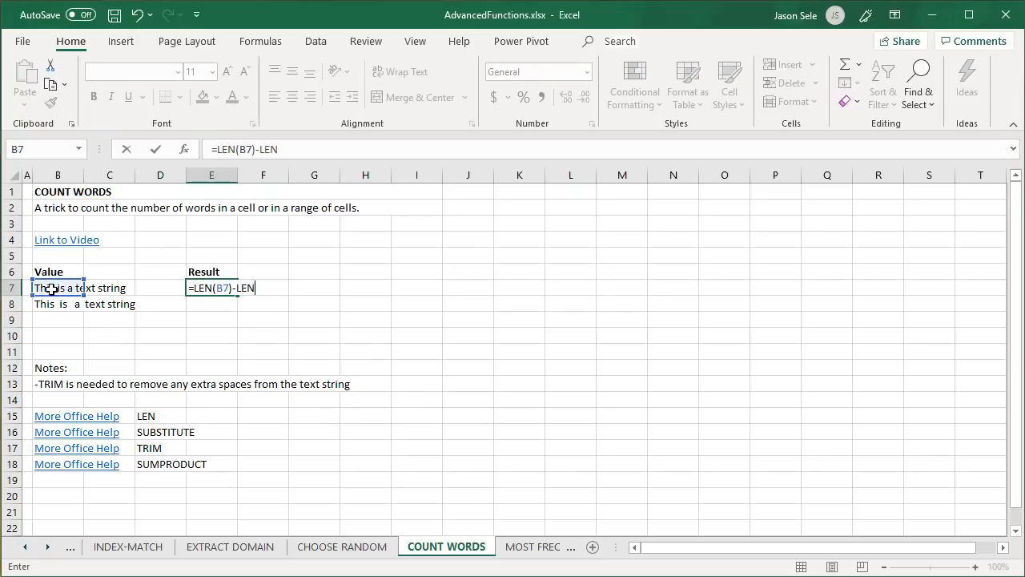
{"action": "type", "text": "(SUBSTITUTE("}
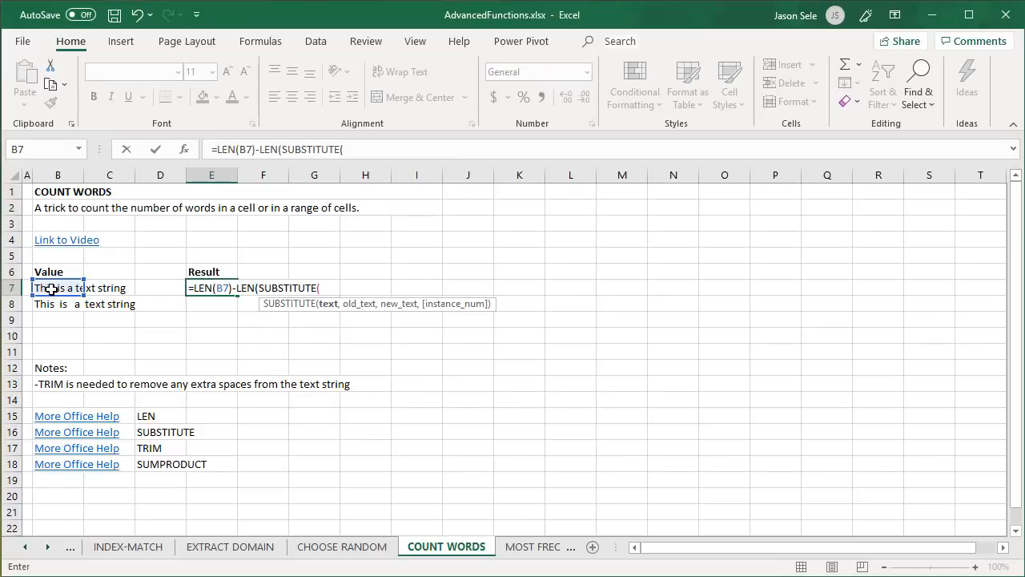
Step: Finish SUBSTITUTE(B7," ","") and close the formula so E7 returns 5 words
{"action": "type", "text": "B7,\" \",\""}
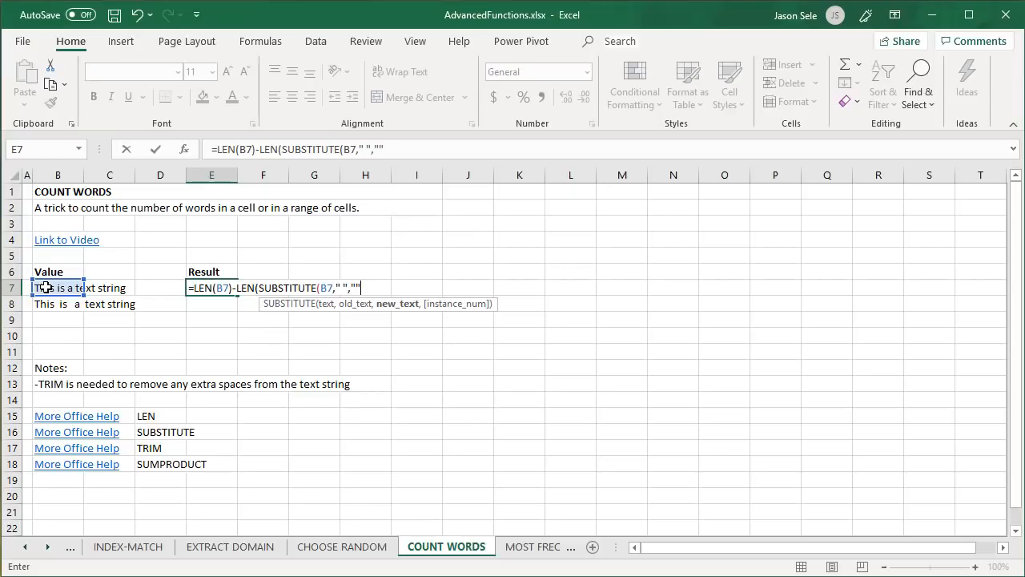
{"action": "type", "text": ")"}
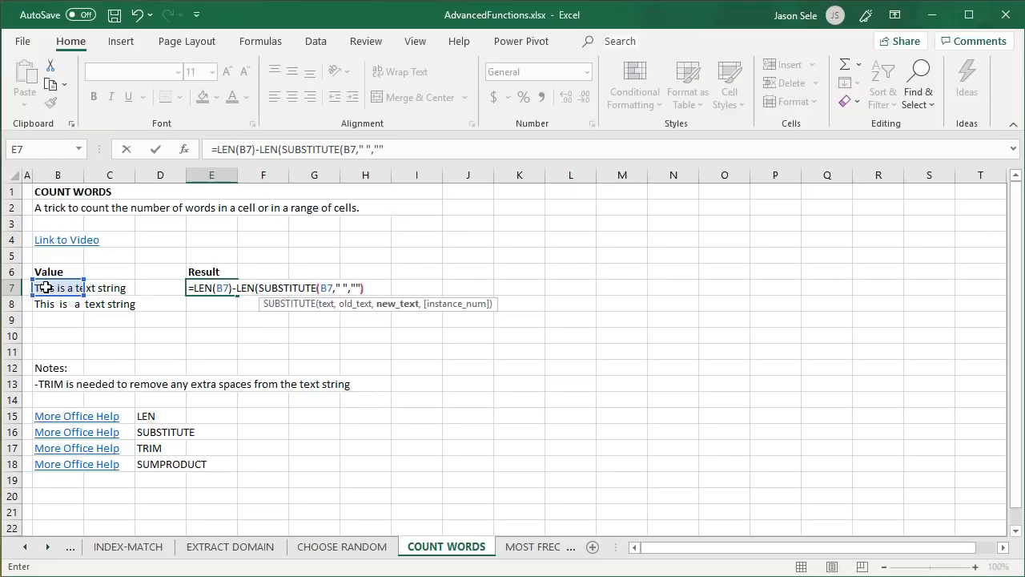
{"action": "type", "text": ")"}
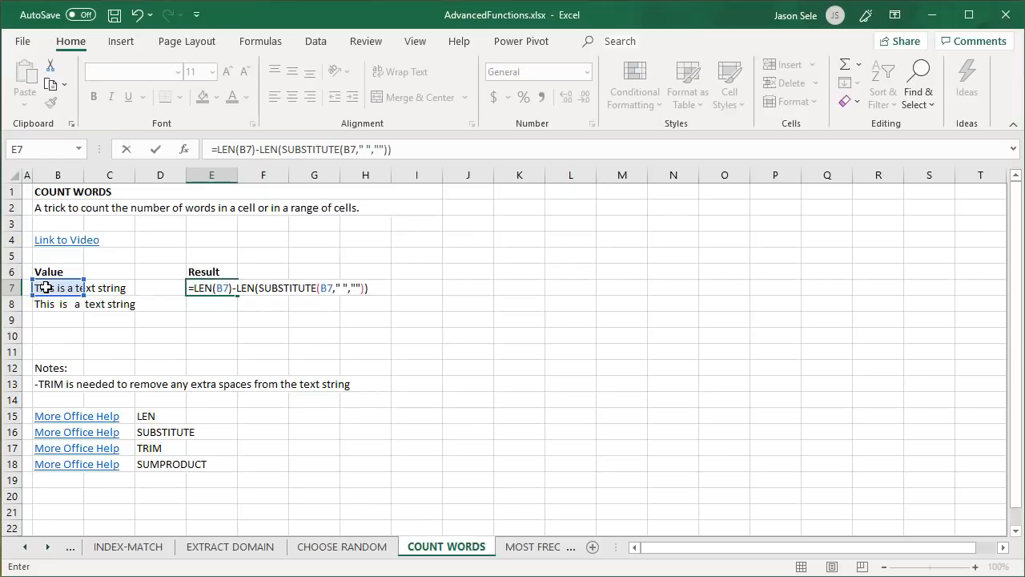
{"action": "key", "text": "Return"}
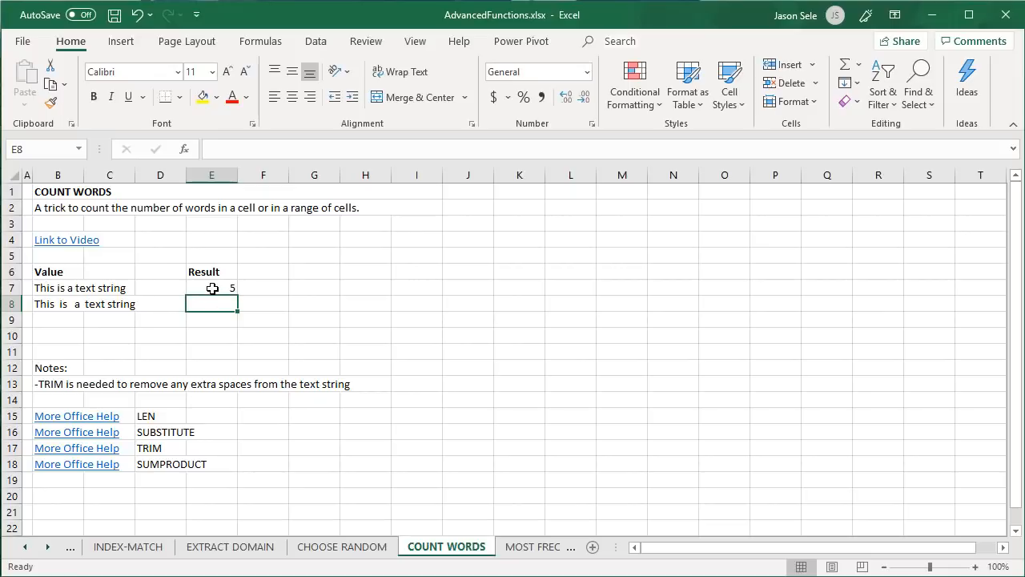
Step: Wrap B7 in TRIM inside E7's word-count formula so extra spaces are ignored
{"action": "left_click_drag", "start_coordinate": [212, 288], "coordinate": [211, 304]}
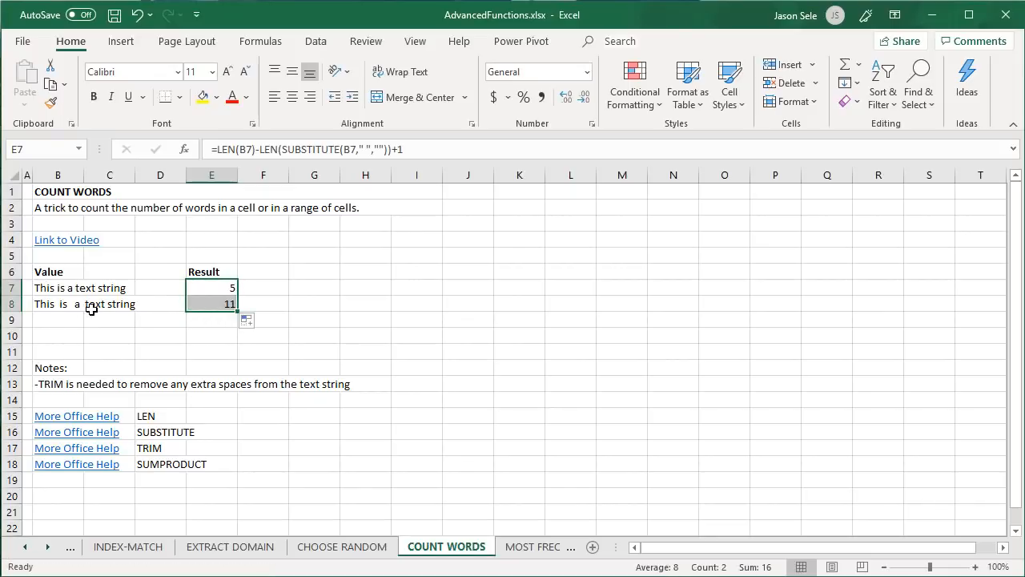
{"action": "left_click", "coordinate": [211, 287]}
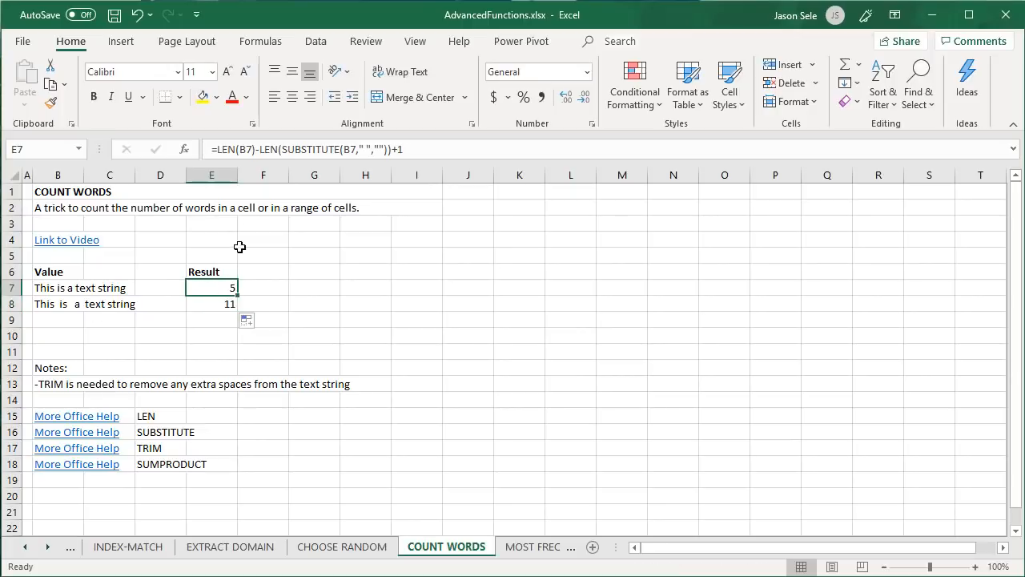
{"action": "double_click", "coordinate": [211, 288]}
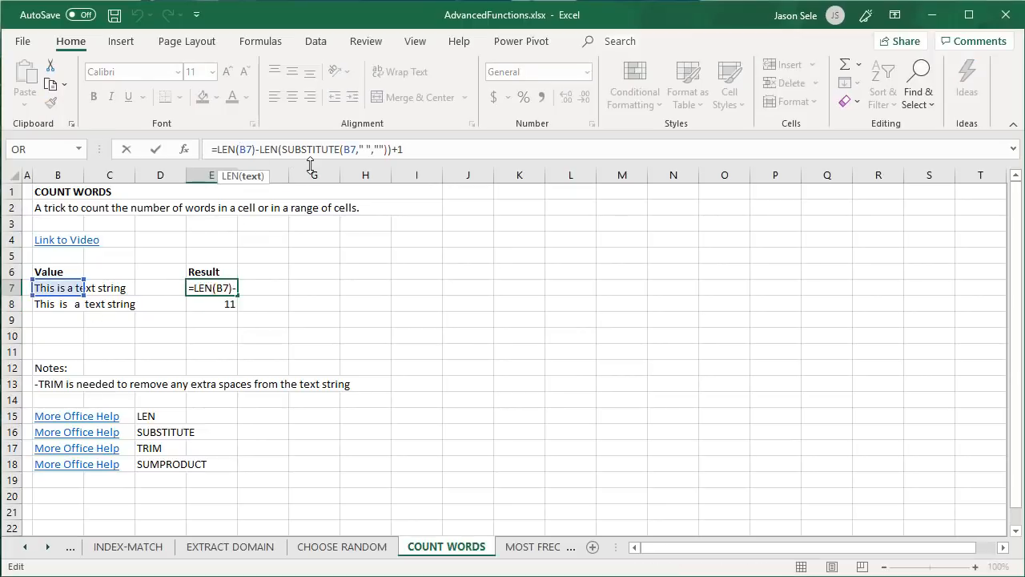
{"action": "type", "text": "TRIM(B7"}
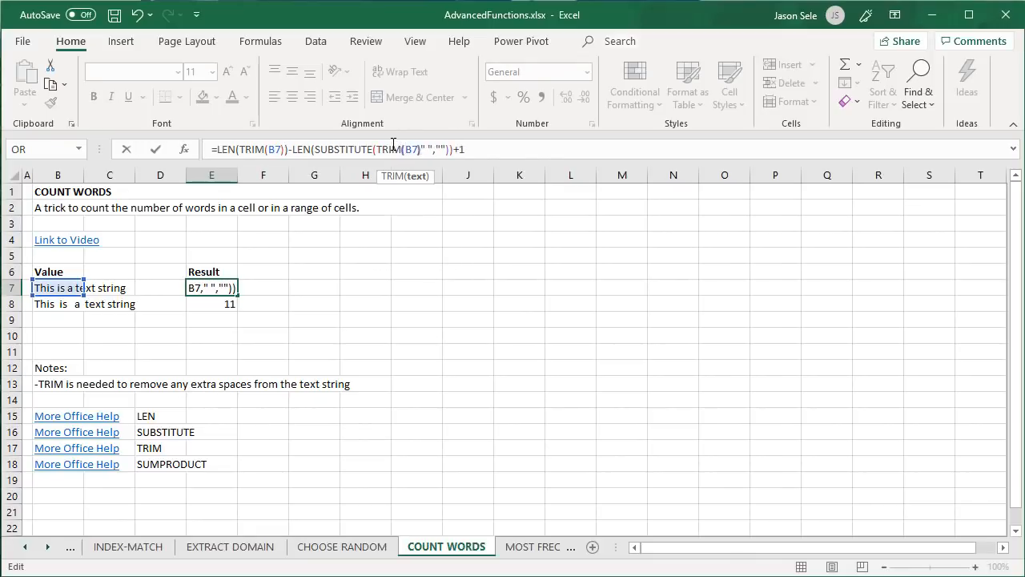
{"action": "key", "text": "Return"}
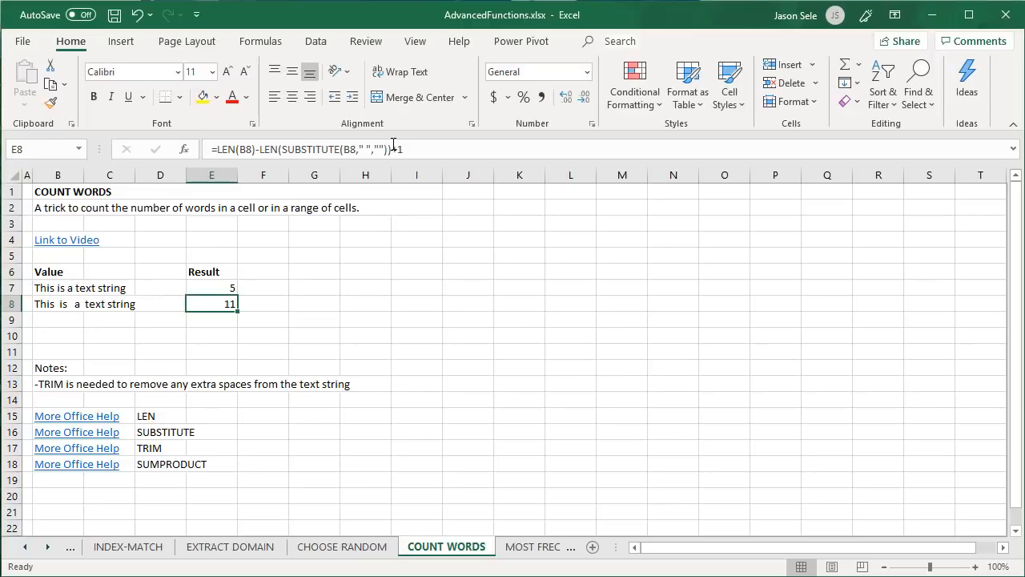
Step: Copy the corrected formula down to E8 so both rows show 5, then move to E9
{"action": "left_click", "coordinate": [212, 288]}
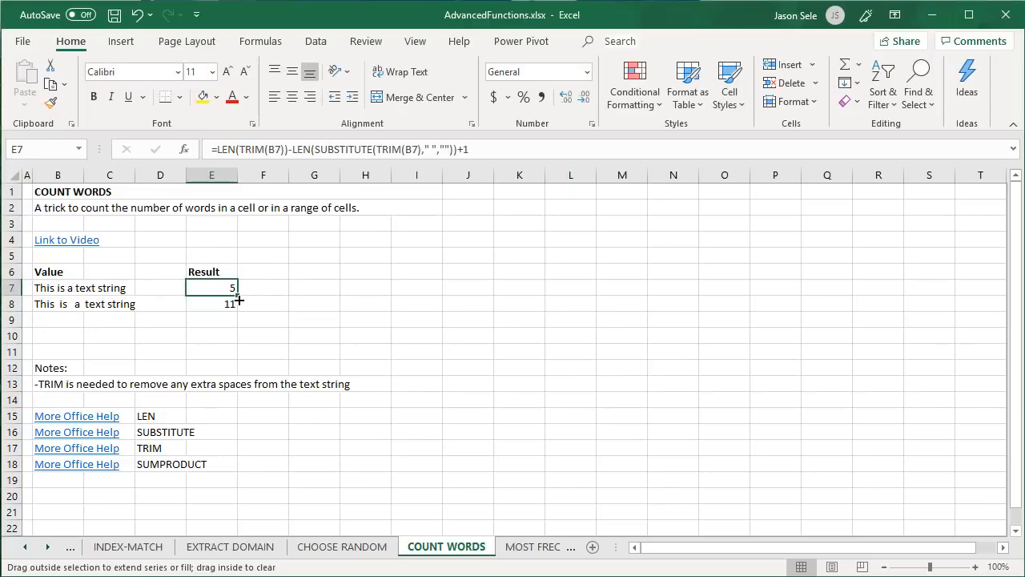
{"action": "left_click_drag", "start_coordinate": [237, 294], "coordinate": [238, 304]}
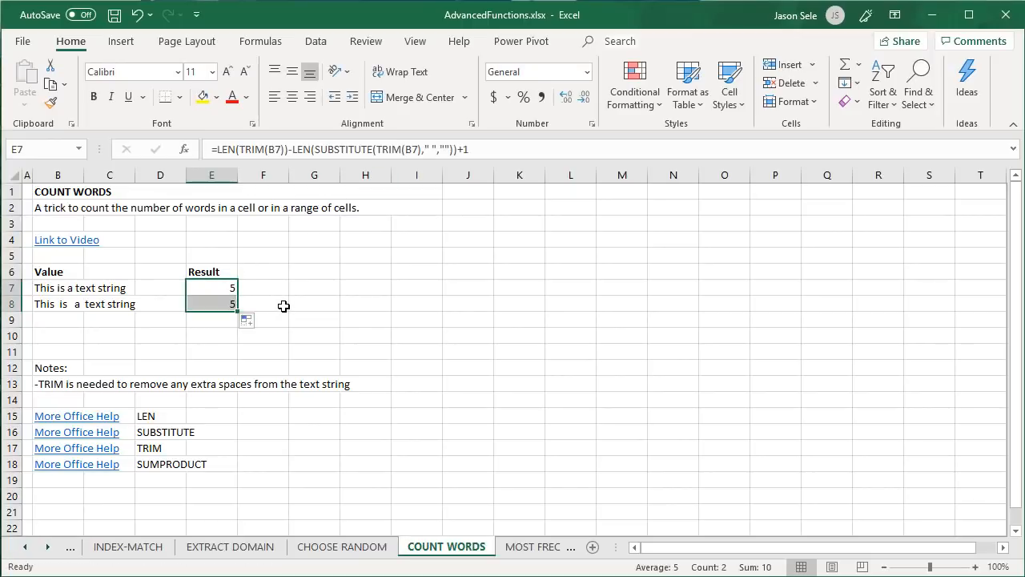
{"action": "left_click", "coordinate": [212, 321]}
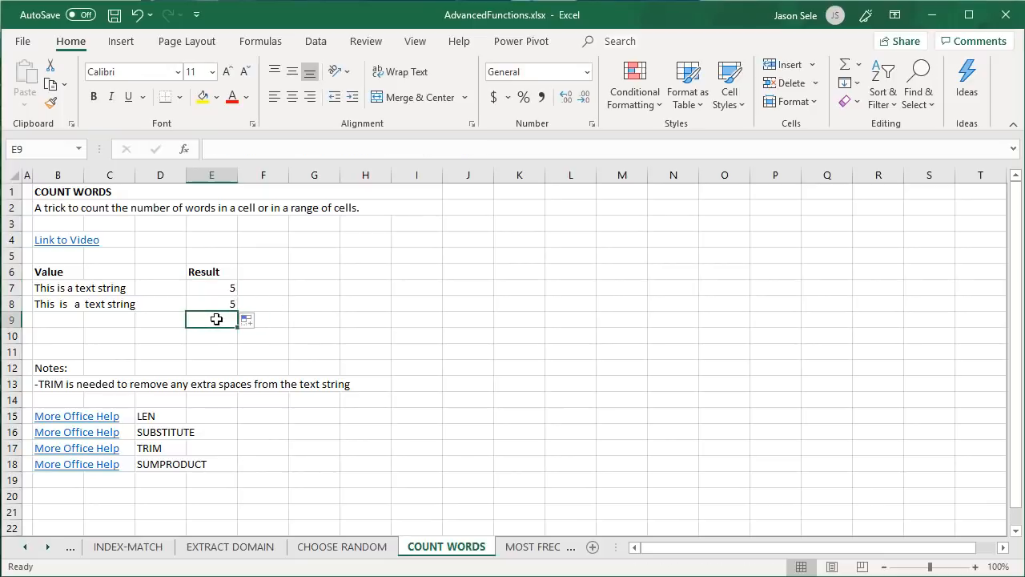
{"action": "mouse_move", "coordinate": [379, 309]}
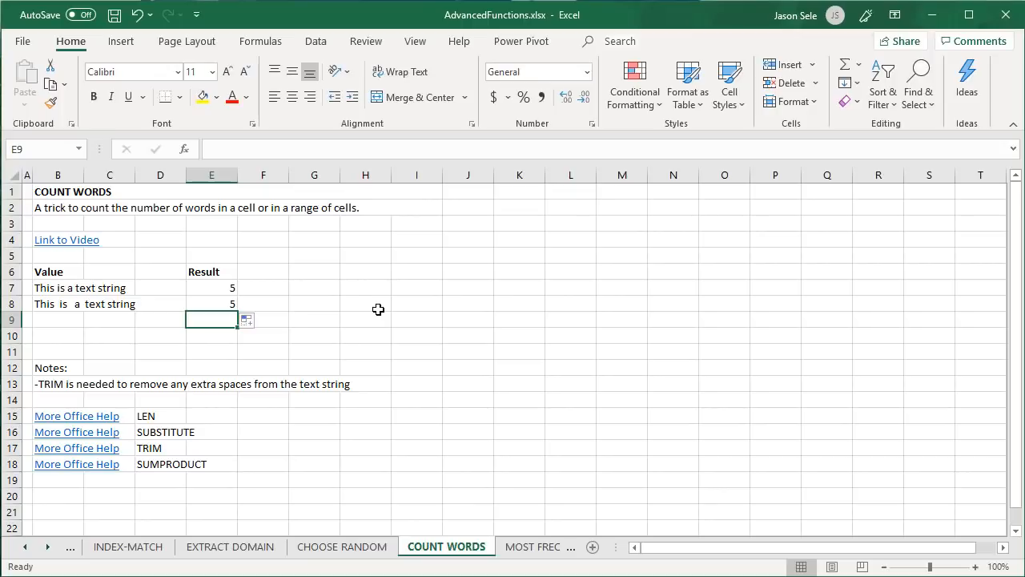
Step: Build E9's SUMPRODUCT with LEN(TRIM(B7:B8)) minus LEN of the substituted text
{"action": "type", "text": "=SUMPRODUCT("}
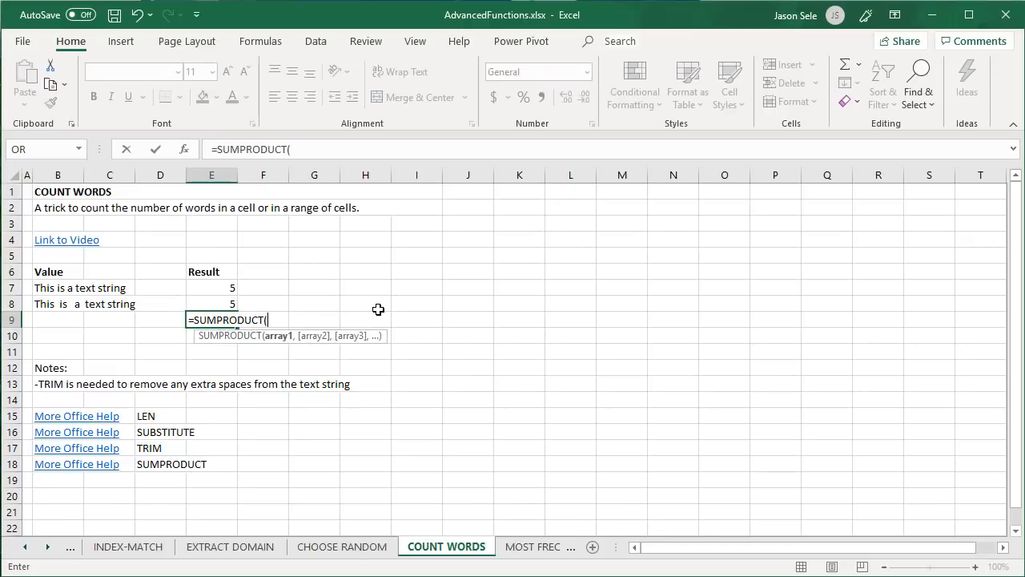
{"action": "type", "text": "LEN"}
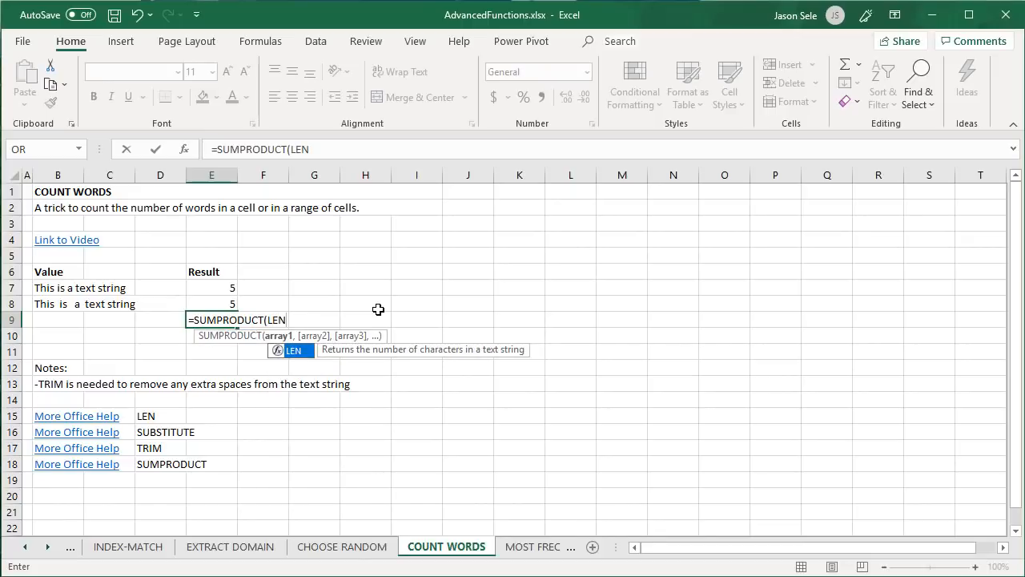
{"action": "type", "text": "TRIM("}
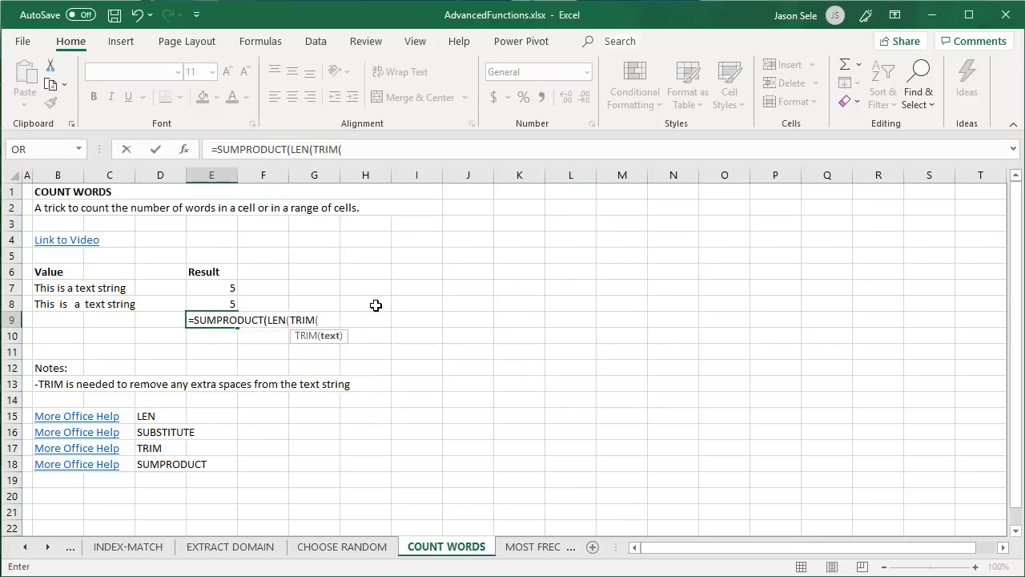
{"action": "left_click_drag", "start_coordinate": [58, 289], "coordinate": [58, 305]}
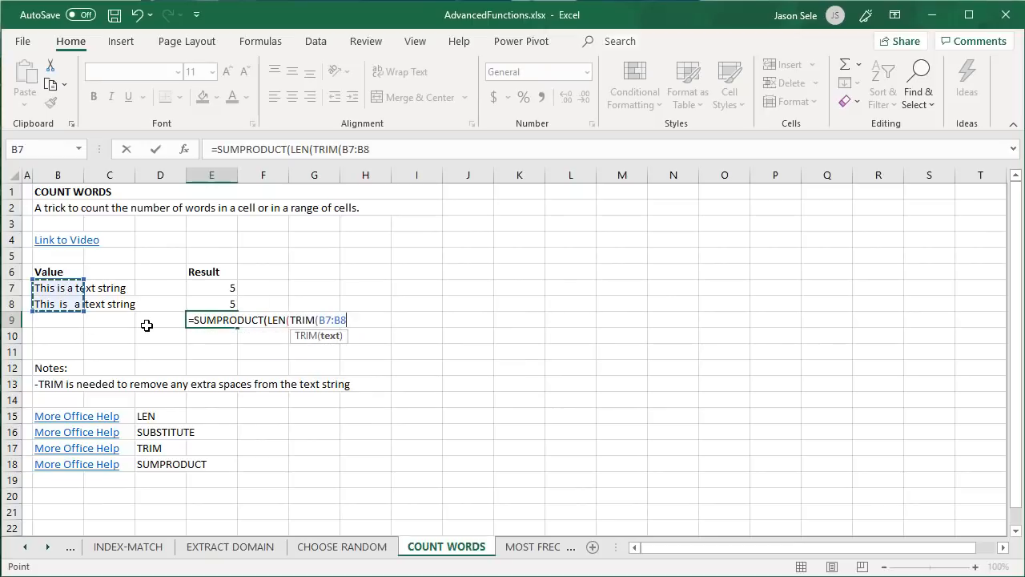
{"action": "type", "text": "))"}
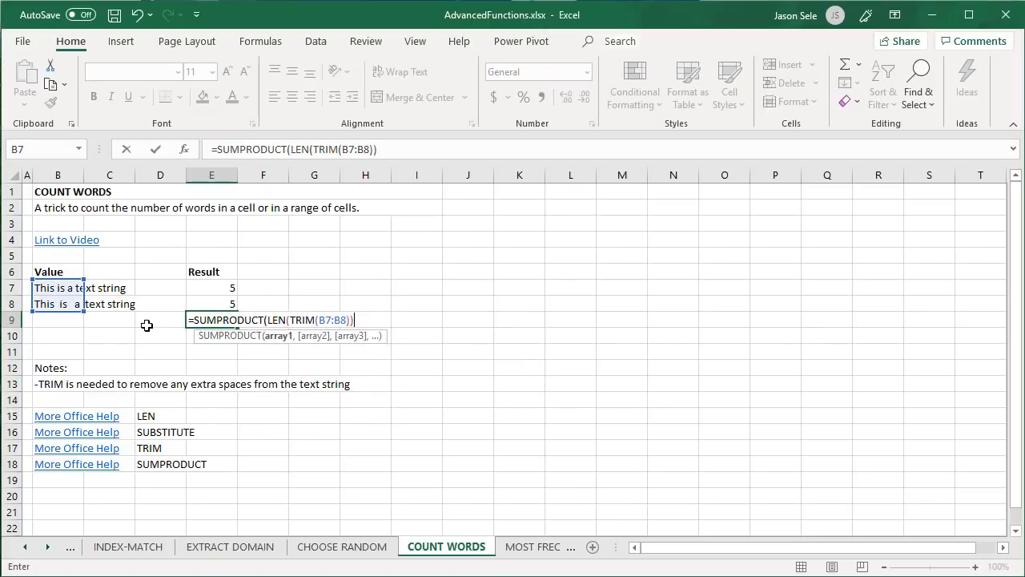
{"action": "type", "text": "-LEN("}
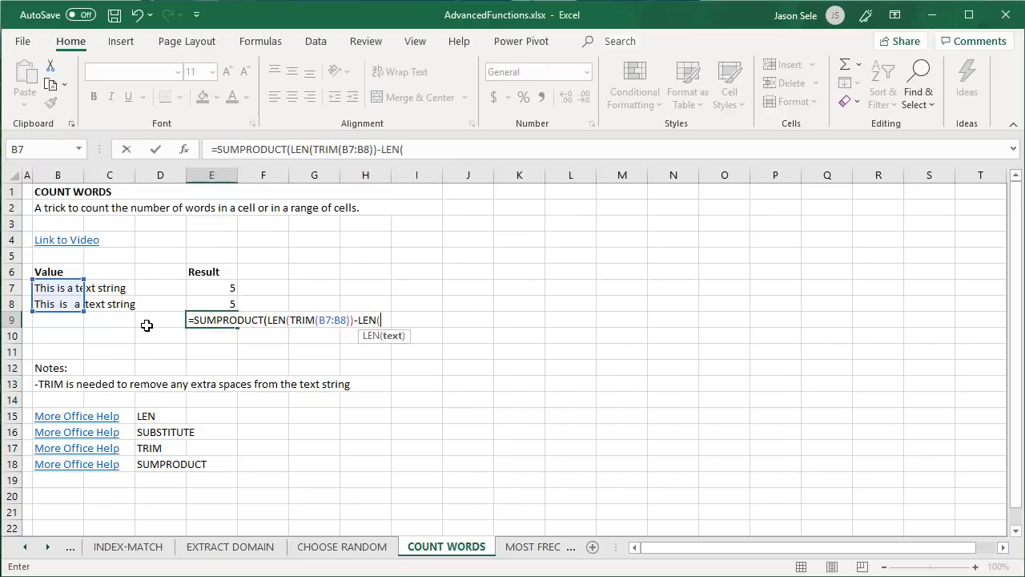
Step: Finish the SUBSTITUTE(B7:B8," ","")+1 part so E9 totals 10 words, then go to MOST FREQUENT
{"action": "type", "text": "SUBSTITUTE(B7:B8"}
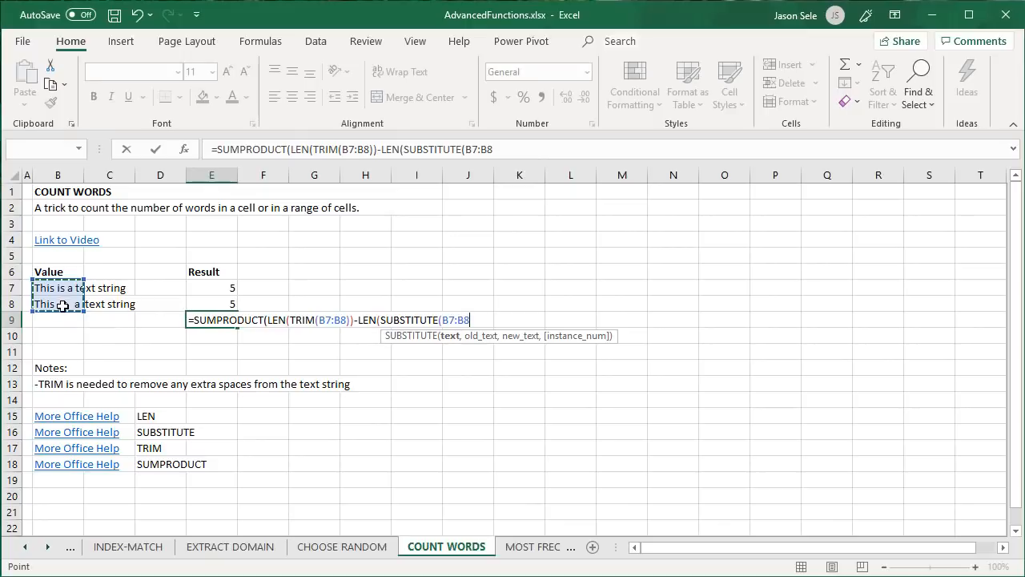
{"action": "type", "text": ",\" \",\"\"))"}
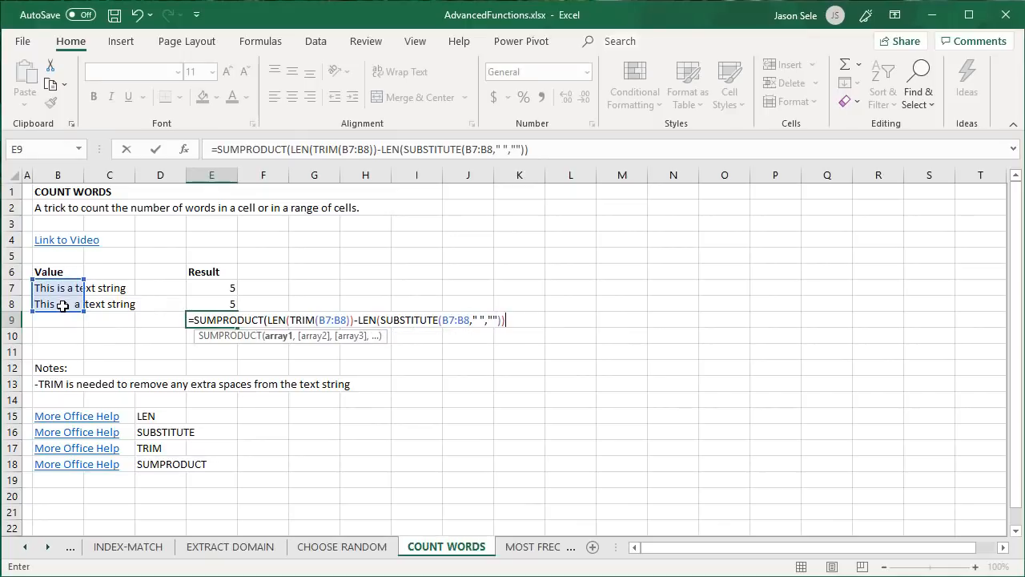
{"action": "type", "text": "+1)"}
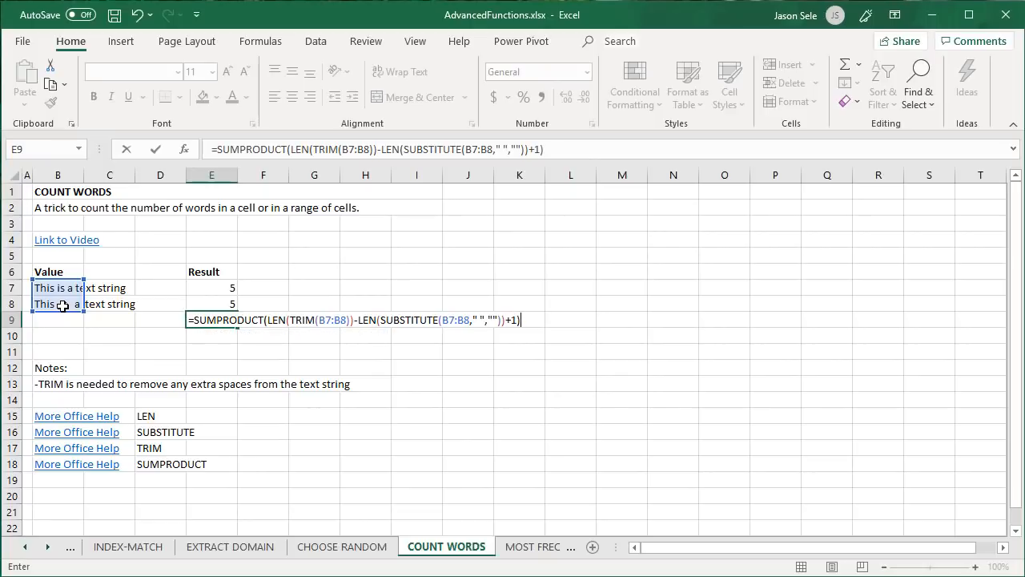
{"action": "key", "text": "Return"}
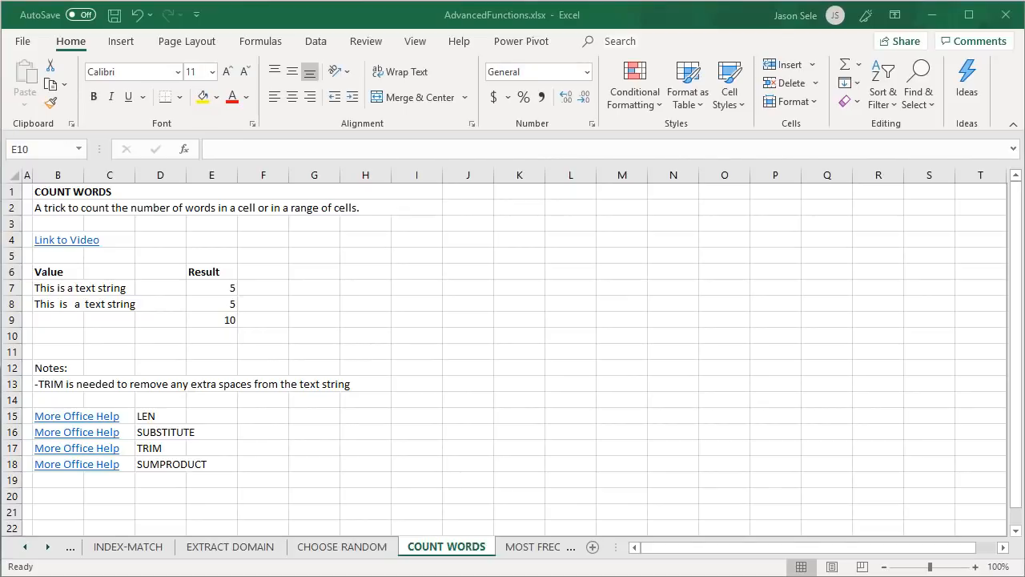
{"action": "left_click", "coordinate": [455, 547]}
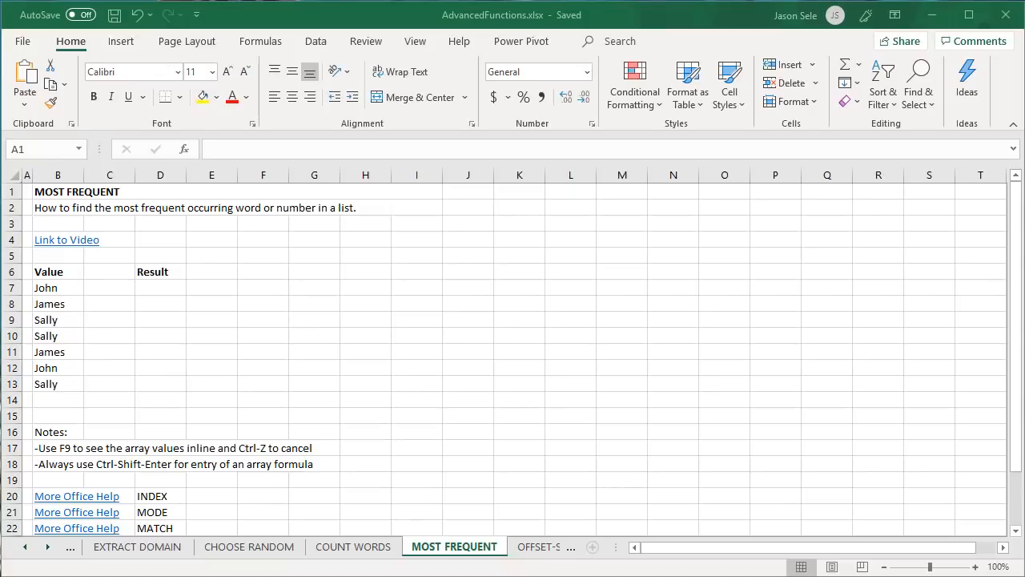
Step: Select D7 to view the INDEX/MODE/MATCH array formula returning Sally
{"action": "left_click", "coordinate": [161, 289]}
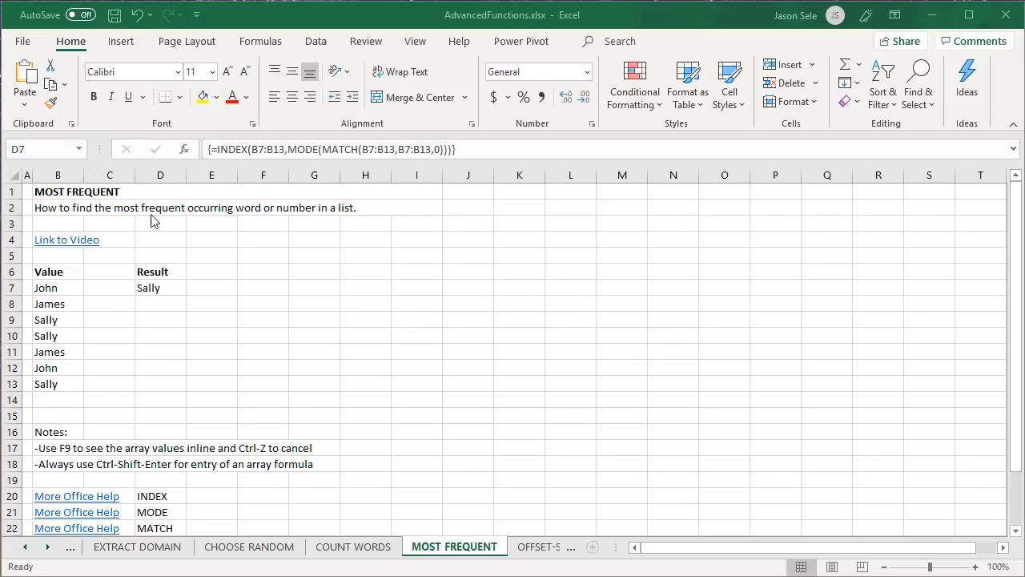
{"action": "mouse_move", "coordinate": [256, 149]}
{"action": "type", "text": "=MATCH(B7:B13,"}
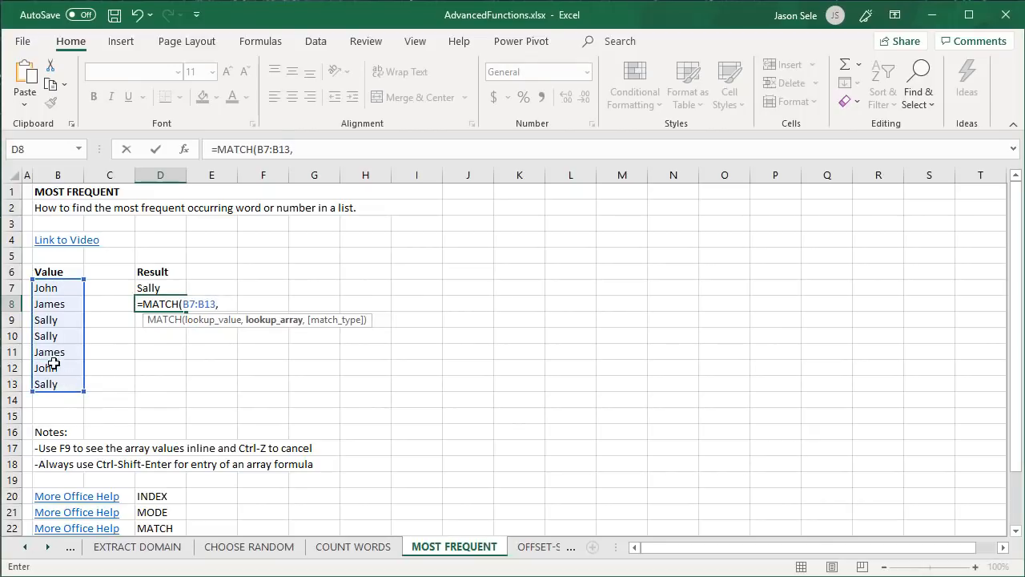
Step: Complete =MATCH(B7:B13,B7:B13,0) in D8 and preview its array {1;2;3;3;2;1;3} with F9
{"action": "left_click_drag", "start_coordinate": [58, 288], "coordinate": [58, 385]}
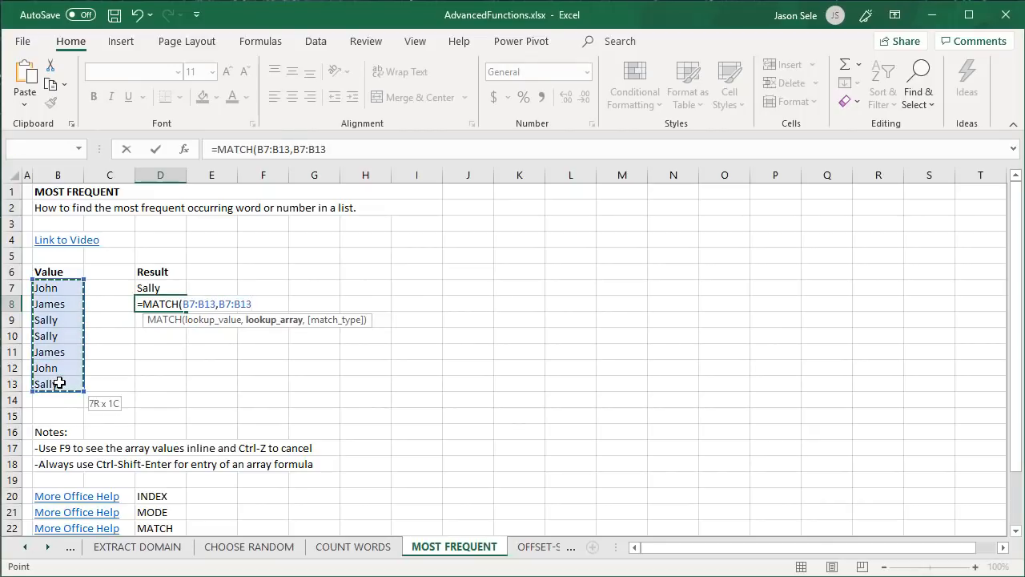
{"action": "type", "text": ",0)"}
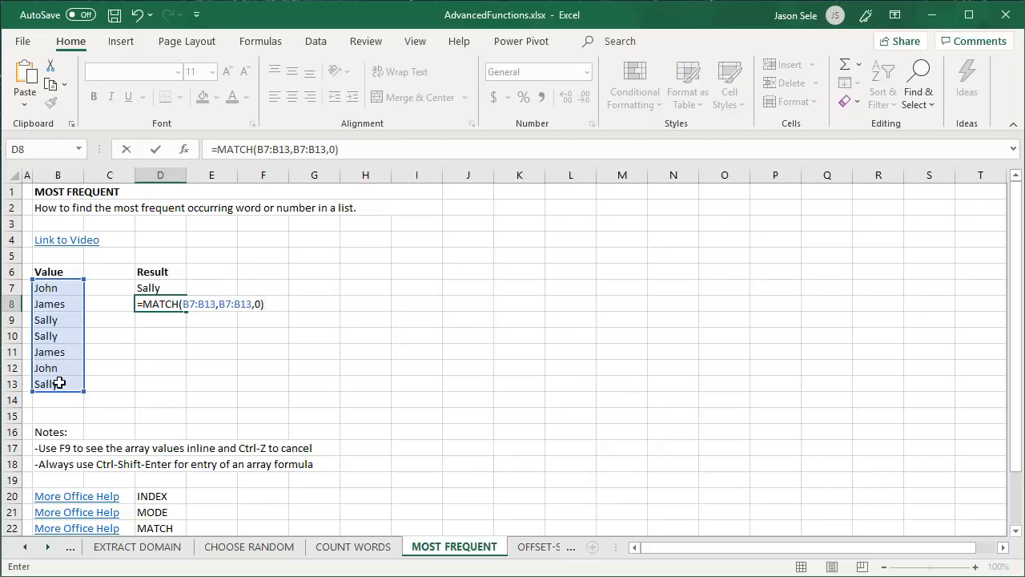
{"action": "key", "text": "f9"}
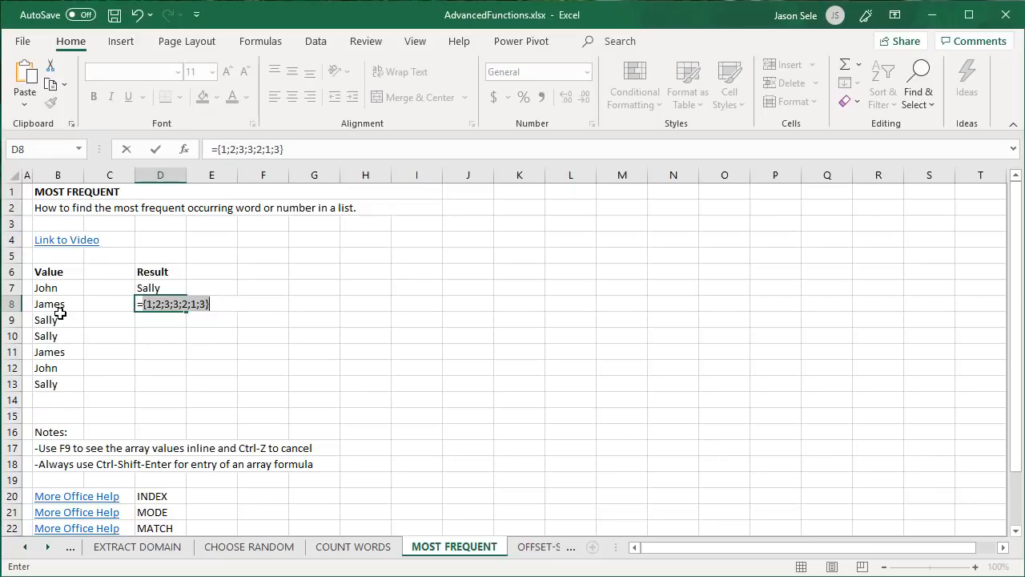
{"action": "mouse_move", "coordinate": [64, 362]}
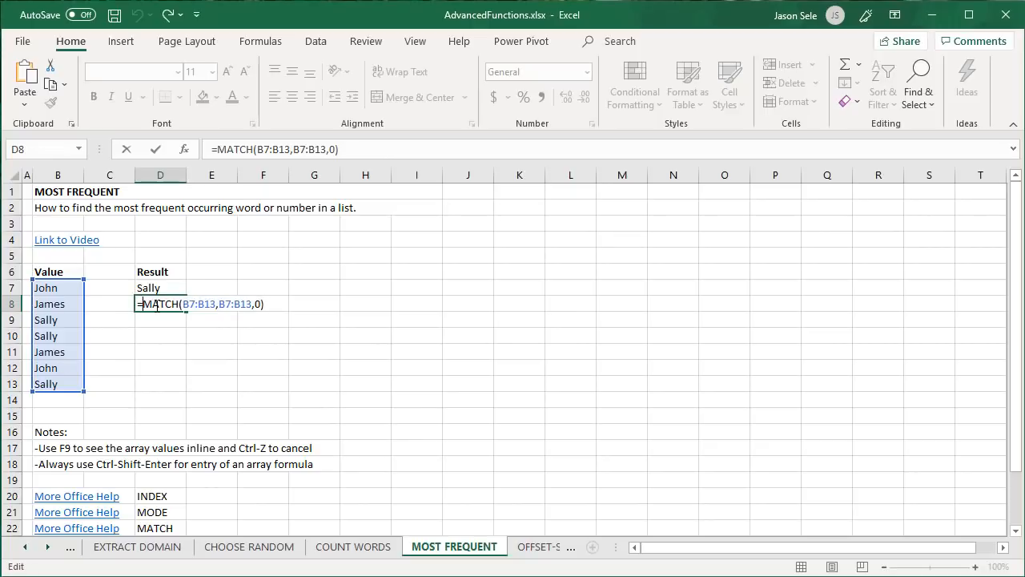
Step: Wrap the MATCH in MODE and preview its result, then restore the MODE(MATCH(...)) formula
{"action": "type", "text": "MODE("}
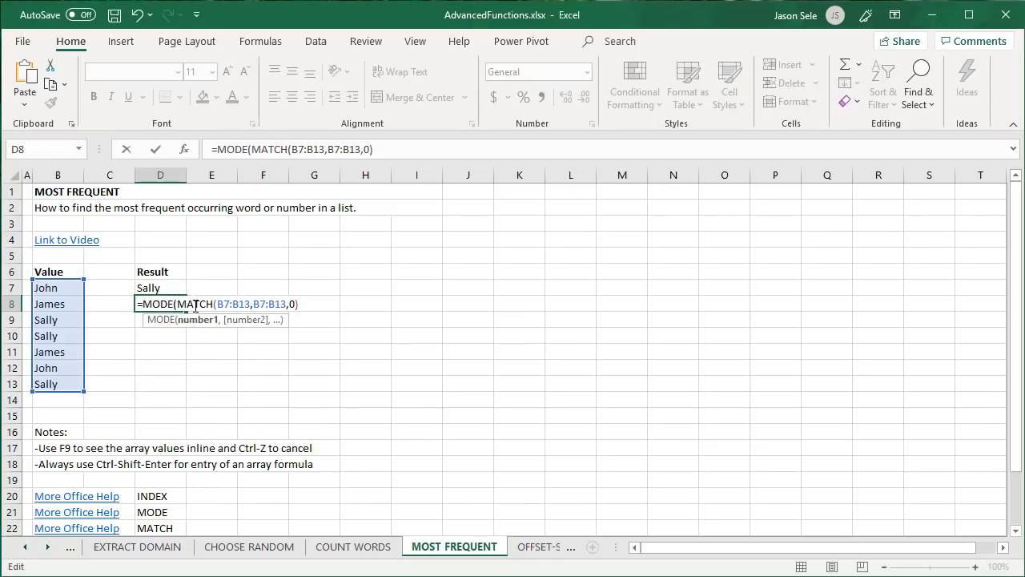
{"action": "key", "text": "f9"}
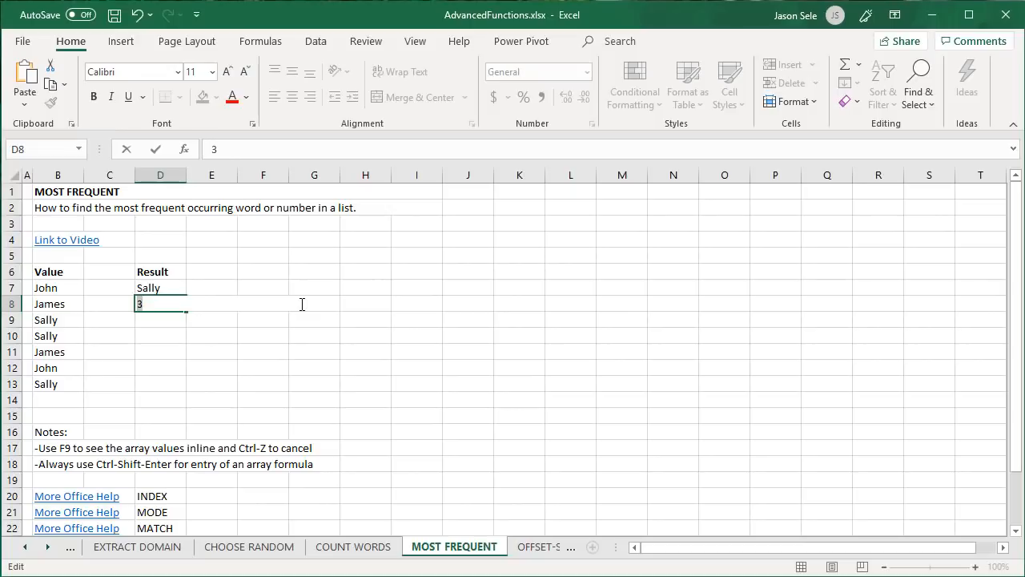
{"action": "type", "text": "=MODE(MATCH(B7:B13,B7:B13,0))"}
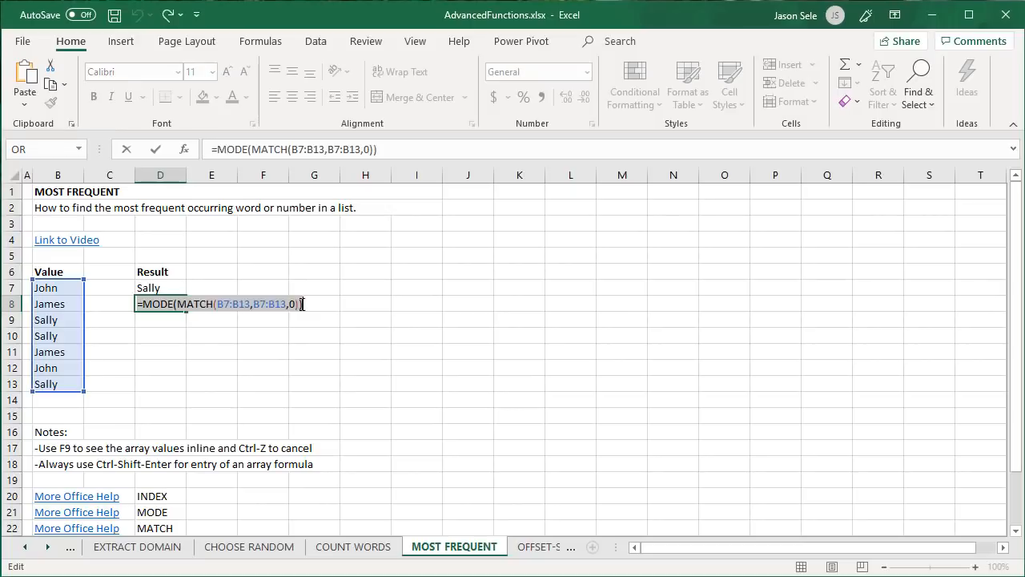
Step: Wrap it in INDEX(B7:B13,...) and array-enter it so D8 returns Sally, then go to OFFSET-SUM
{"action": "type", "text": "INDEX(B7:B13,"}
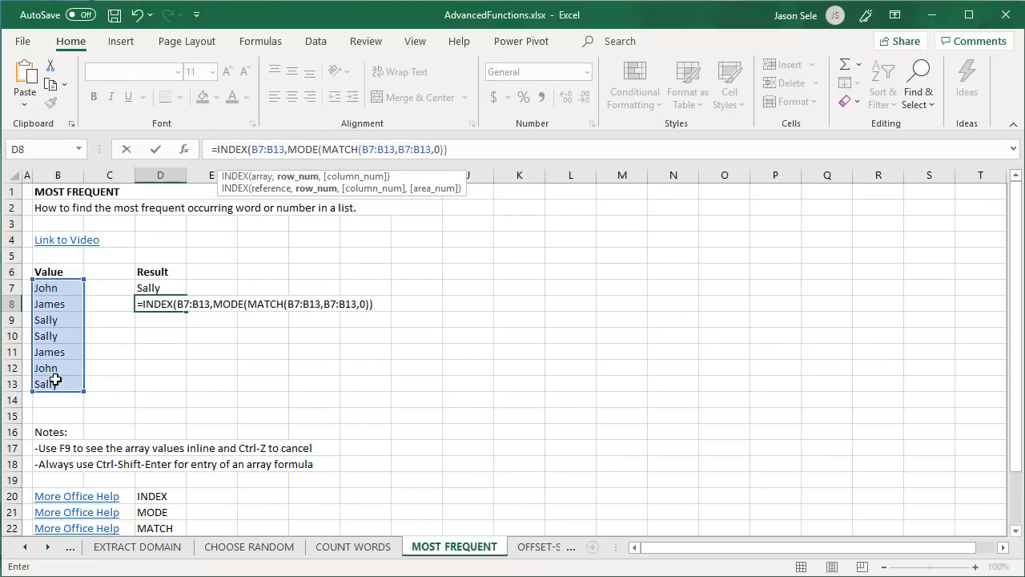
{"action": "left_click", "coordinate": [452, 149]}
{"action": "type", "text": ")"}
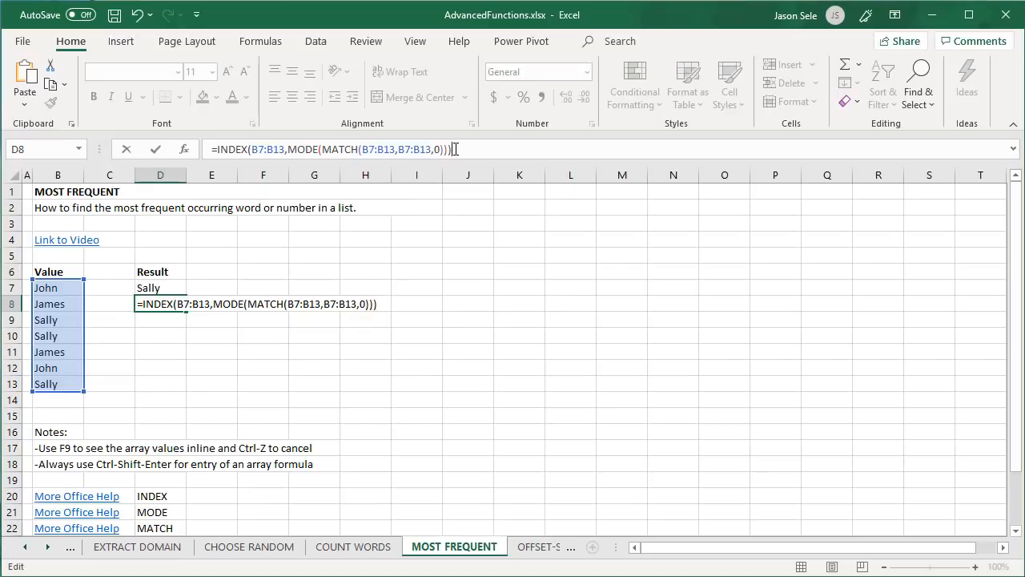
{"action": "key", "text": "ctrl+shift+enter"}
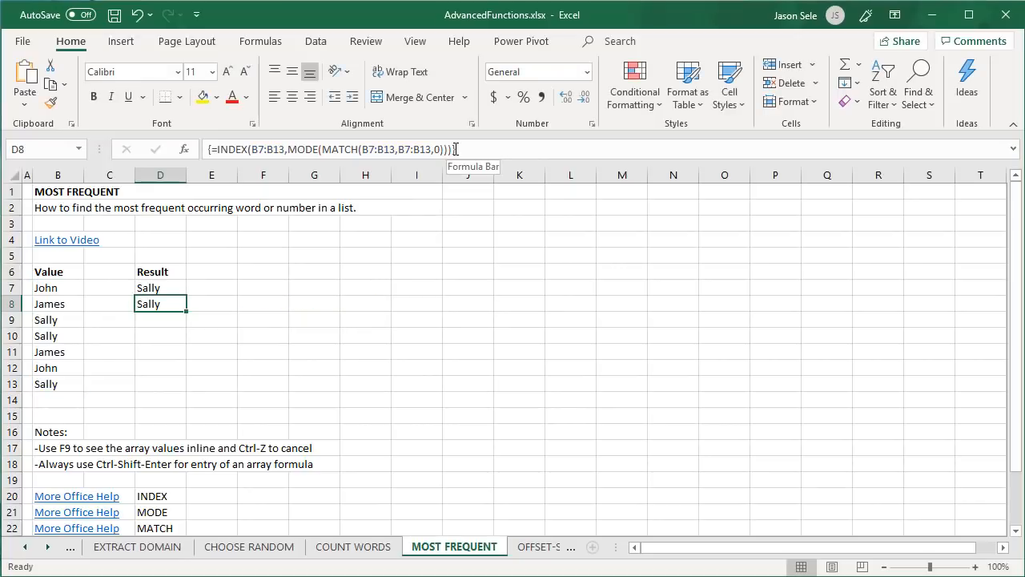
{"action": "left_click", "coordinate": [435, 546]}
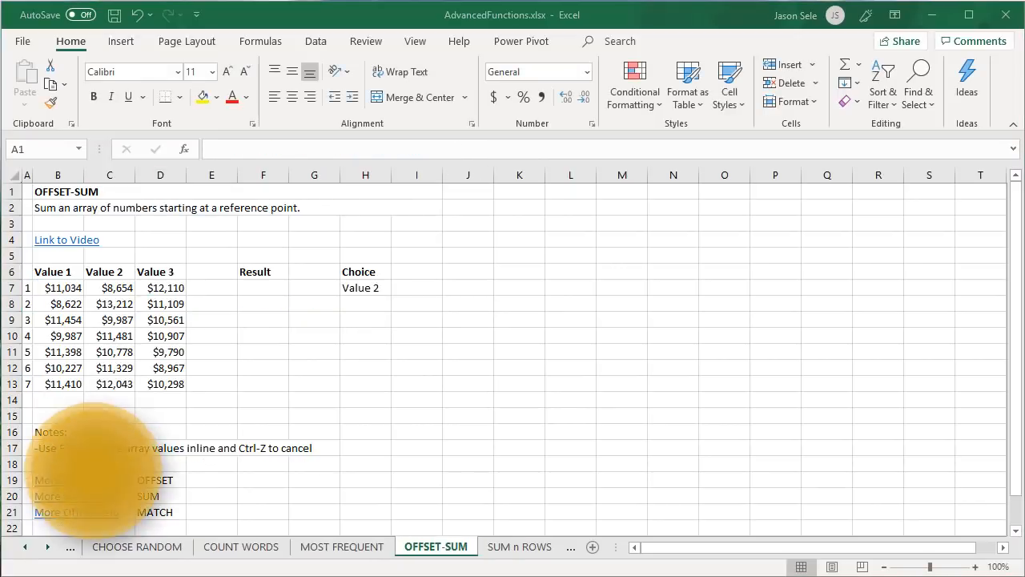
Step: Enter =OFFSET(A6,1,1,7,1) in F7 and preview the seven Value 1 amounts with F9
{"action": "left_click", "coordinate": [263, 288]}
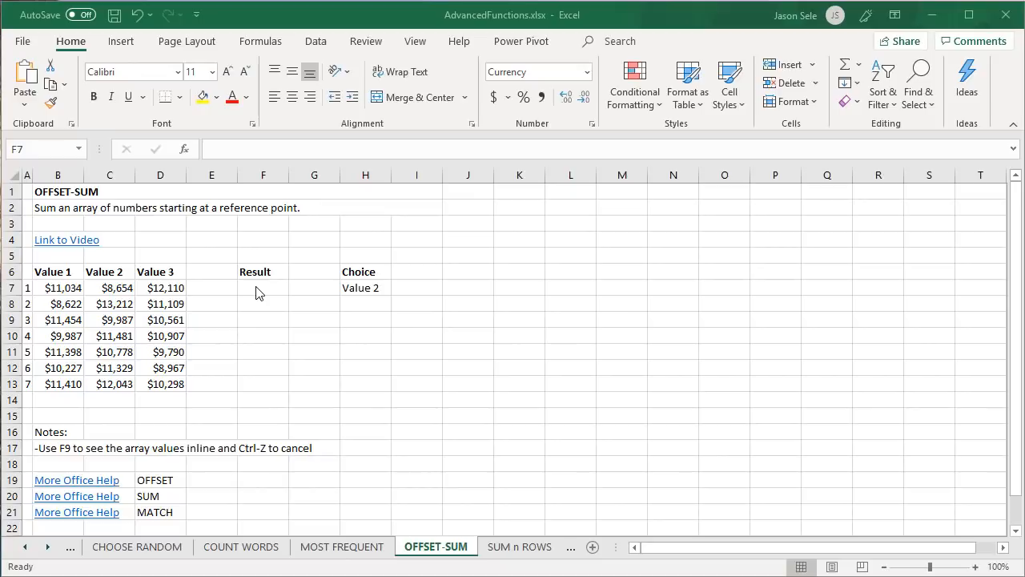
{"action": "left_click", "coordinate": [263, 288]}
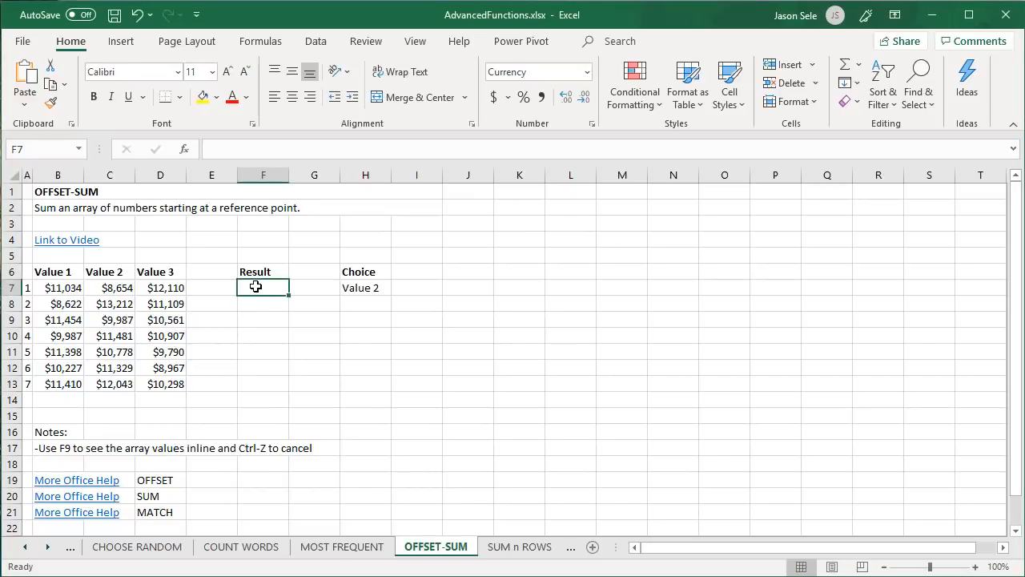
{"action": "type", "text": "=OFFSET(A6,"}
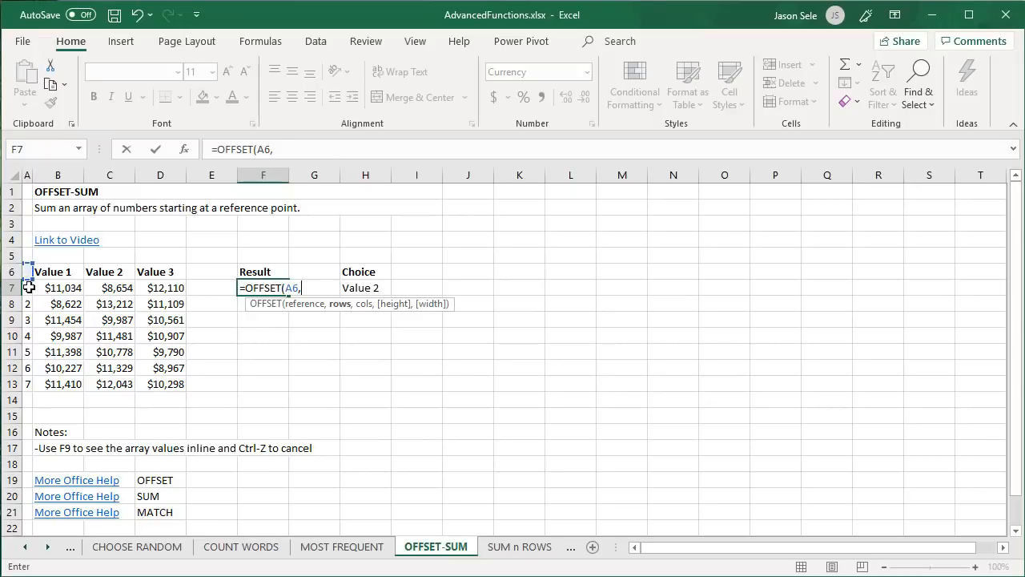
{"action": "mouse_move", "coordinate": [54, 271]}
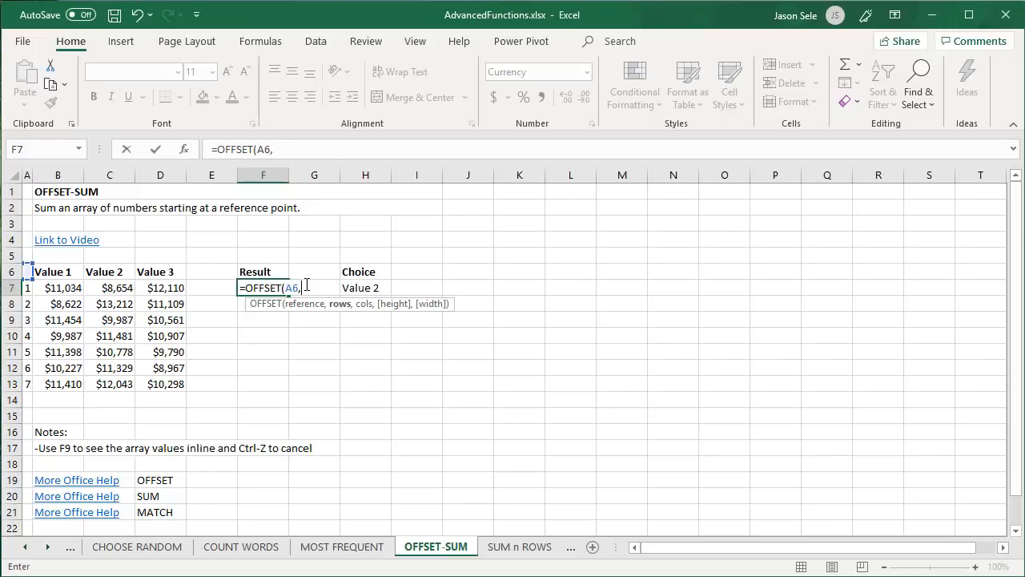
{"action": "type", "text": "1,1,"}
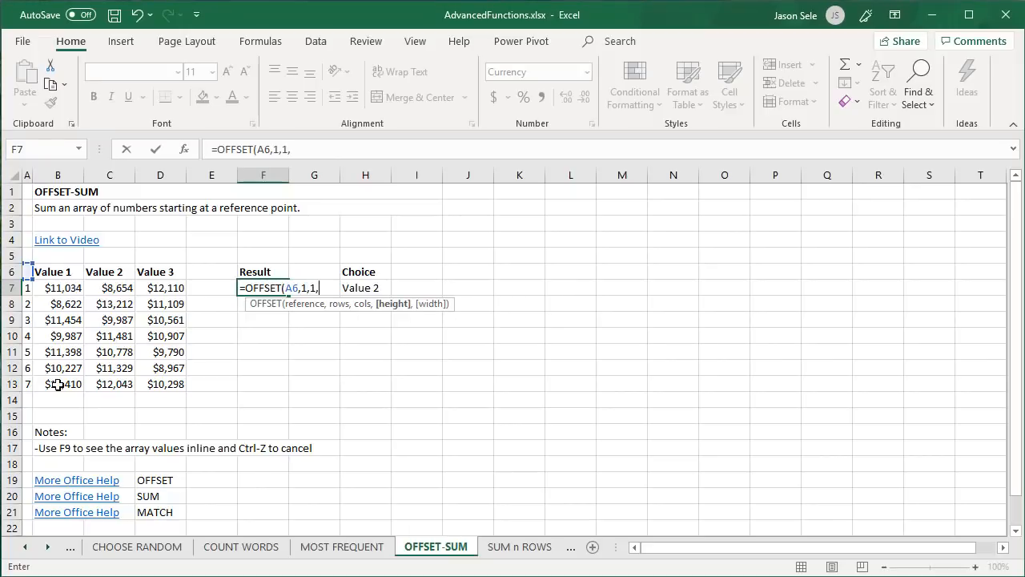
{"action": "type", "text": "7"}
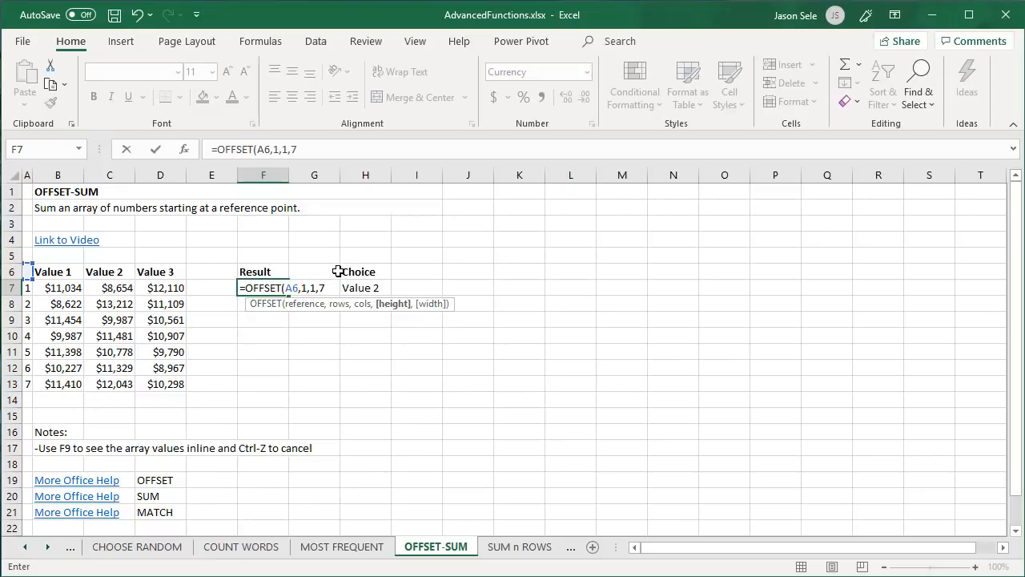
{"action": "type", "text": ",1)"}
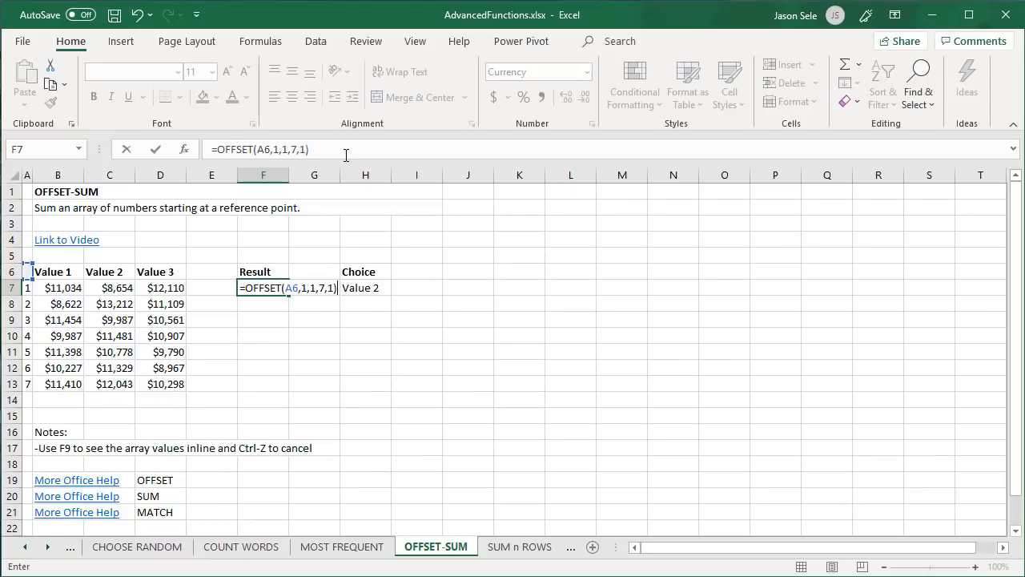
{"action": "left_click", "coordinate": [289, 289]}
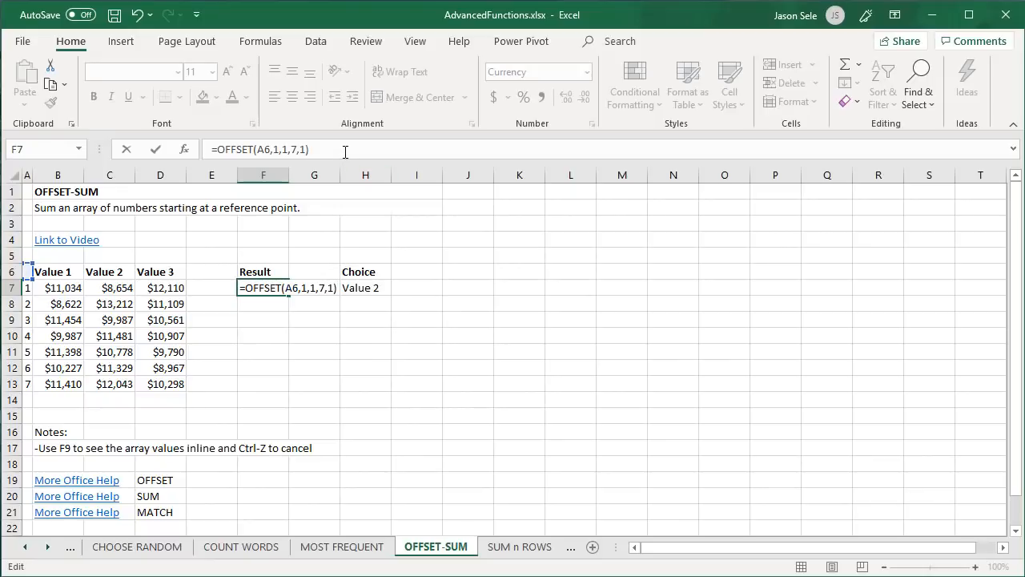
{"action": "key", "text": "f9"}
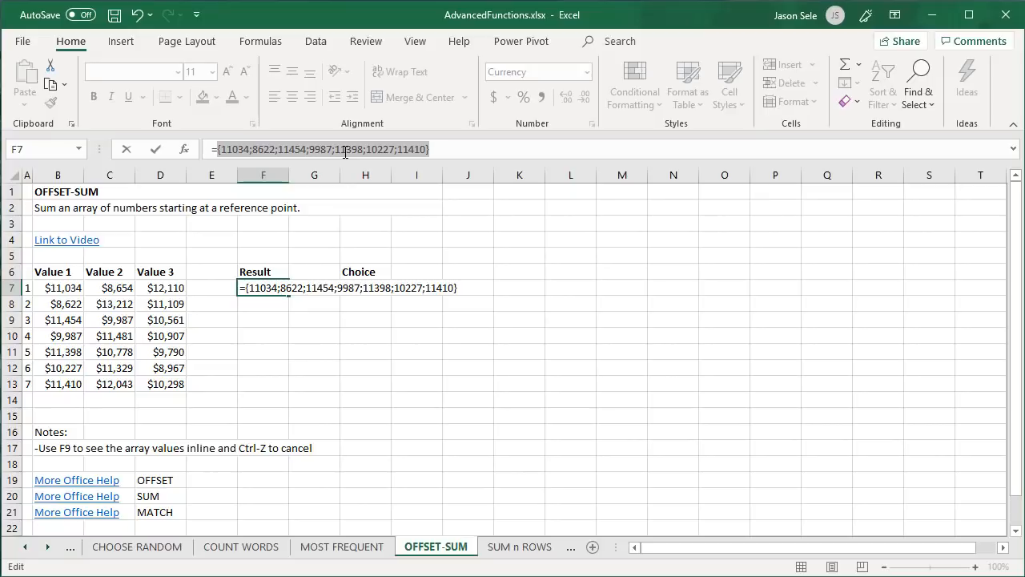
Step: Restore the OFFSET formula and wrap it in SUM so F7 shows $74,132
{"action": "key", "text": "ctrl+z"}
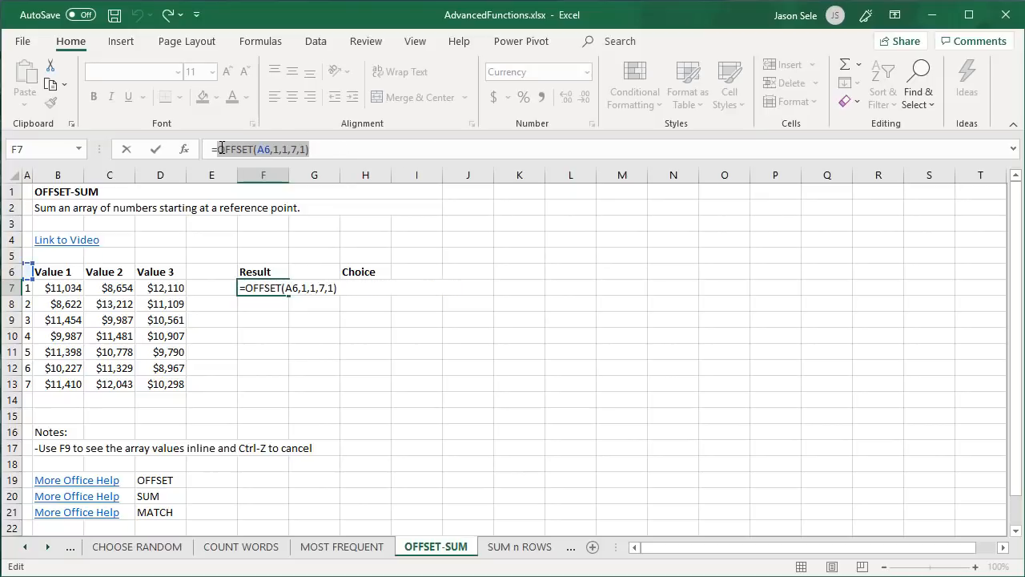
{"action": "type", "text": "SUM("}
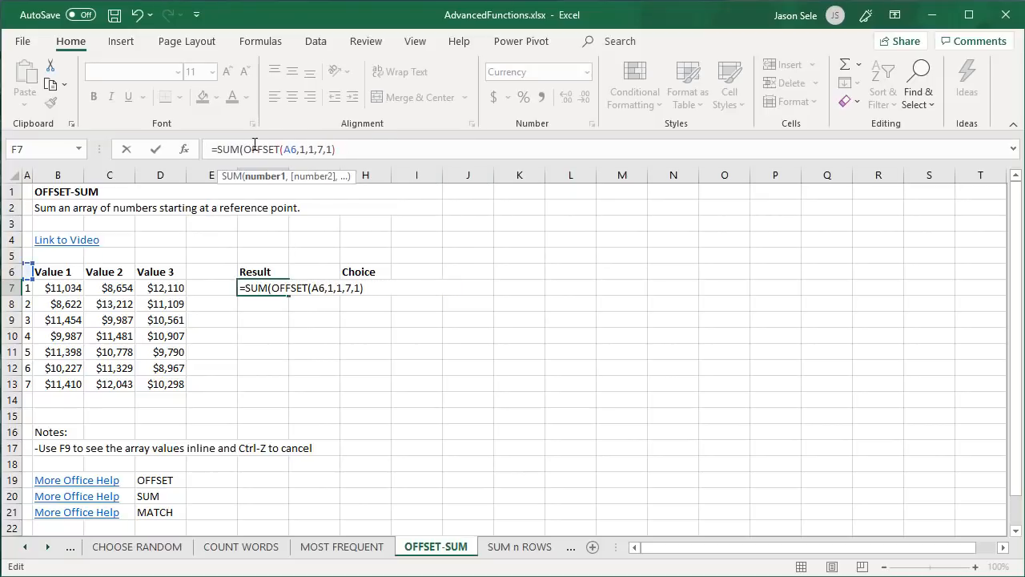
{"action": "type", "text": ")"}
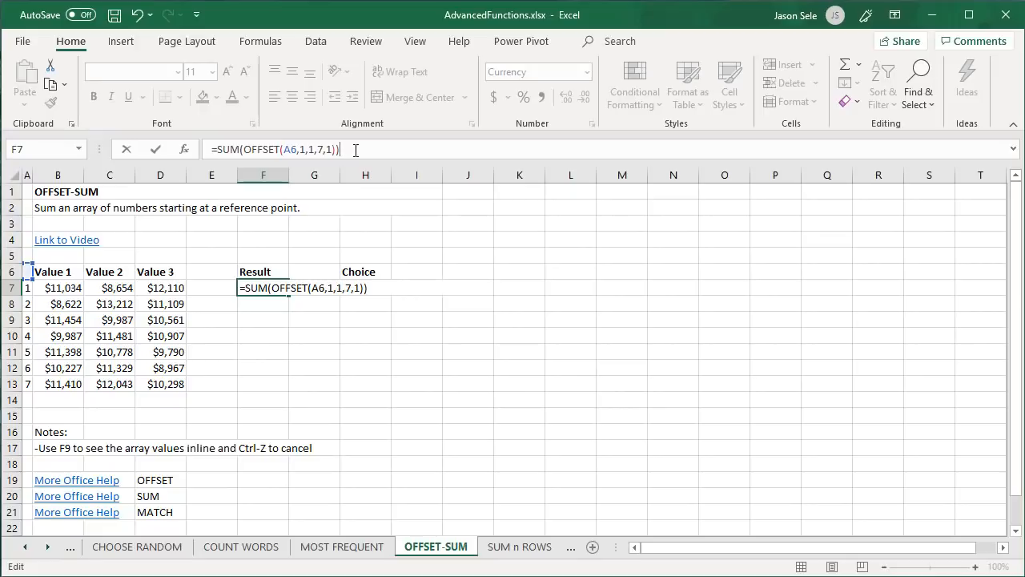
{"action": "key", "text": "Return"}
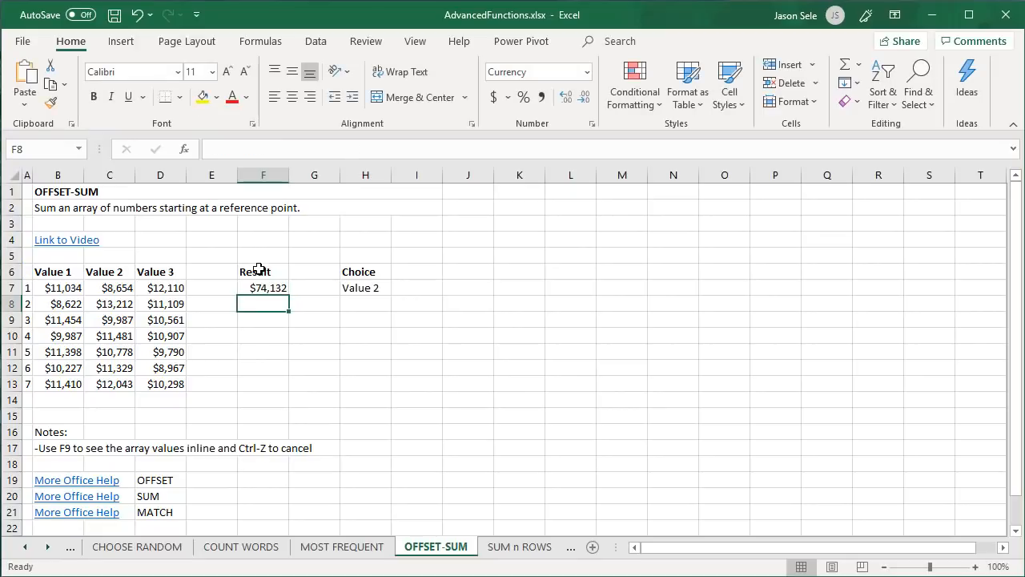
Step: Check the Value 1 column total B7:B13 matches, then move to F8
{"action": "left_click_drag", "start_coordinate": [58, 288], "coordinate": [58, 367]}
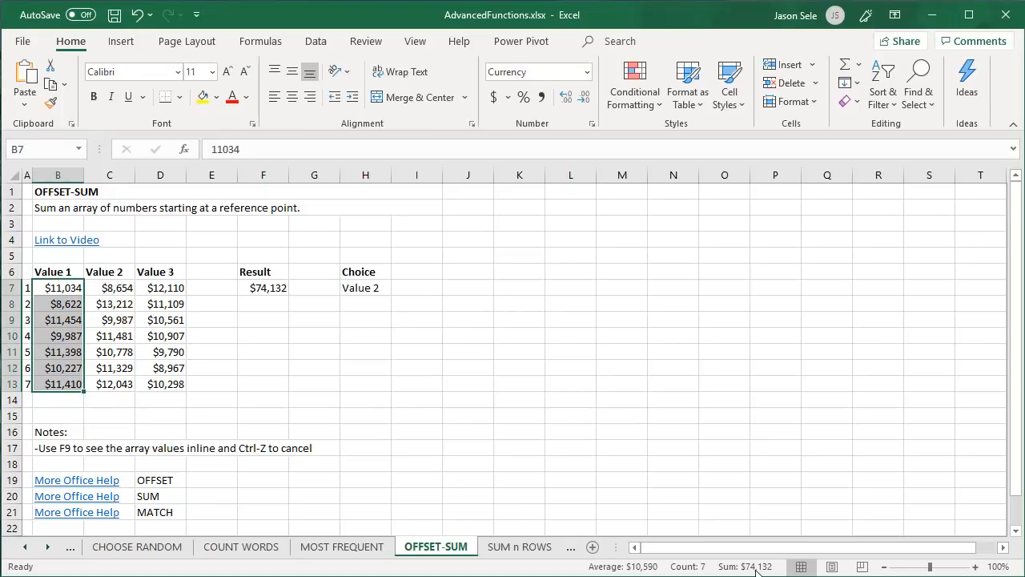
{"action": "left_click", "coordinate": [263, 289]}
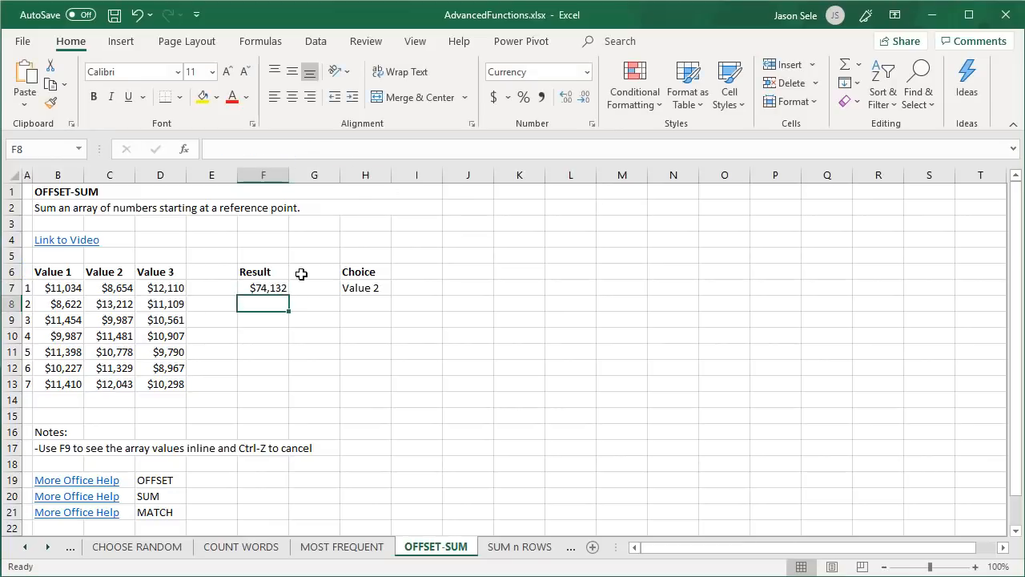
{"action": "left_click", "coordinate": [263, 288]}
{"action": "type", "text": "=SUM(OFFSET($A$6,1,MATCH(7,1))"}
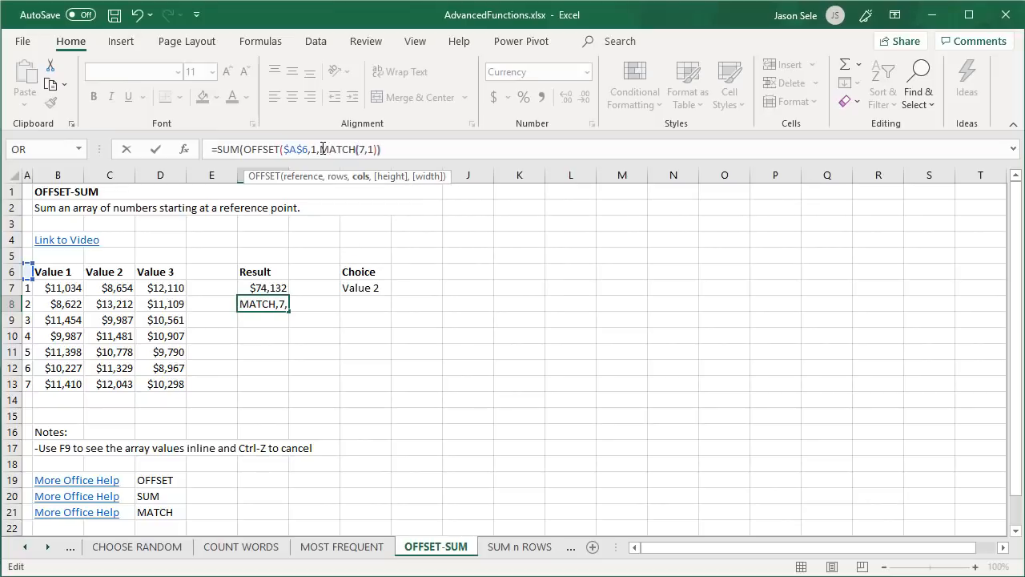
Step: Finish F8 as SUM(OFFSET($A$6,1,MATCH(H7,$B$6:$D$6,0),7,1)) and check it against the Value 2 total
{"action": "left_click", "coordinate": [365, 289]}
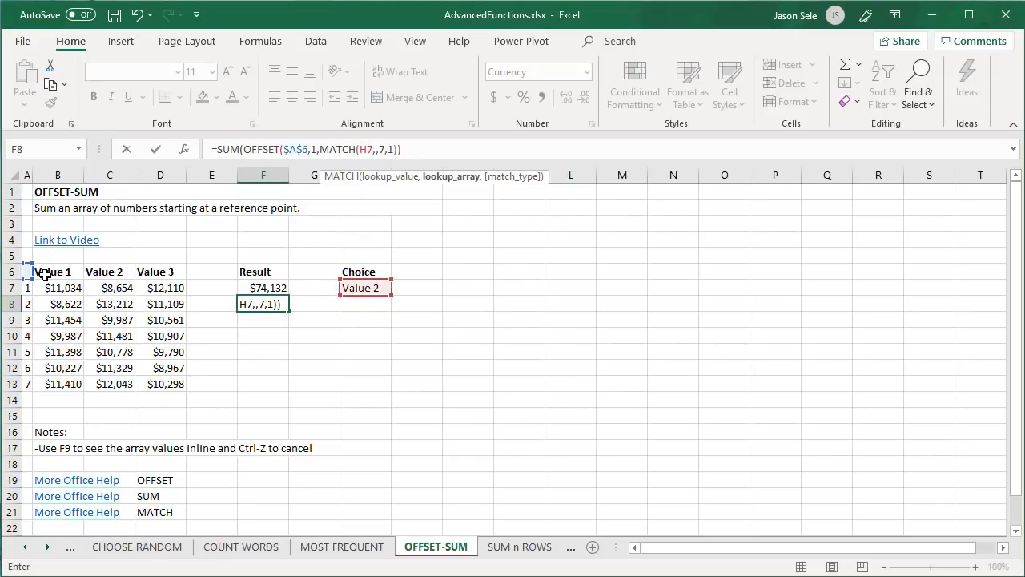
{"action": "left_click_drag", "start_coordinate": [58, 273], "coordinate": [160, 272]}
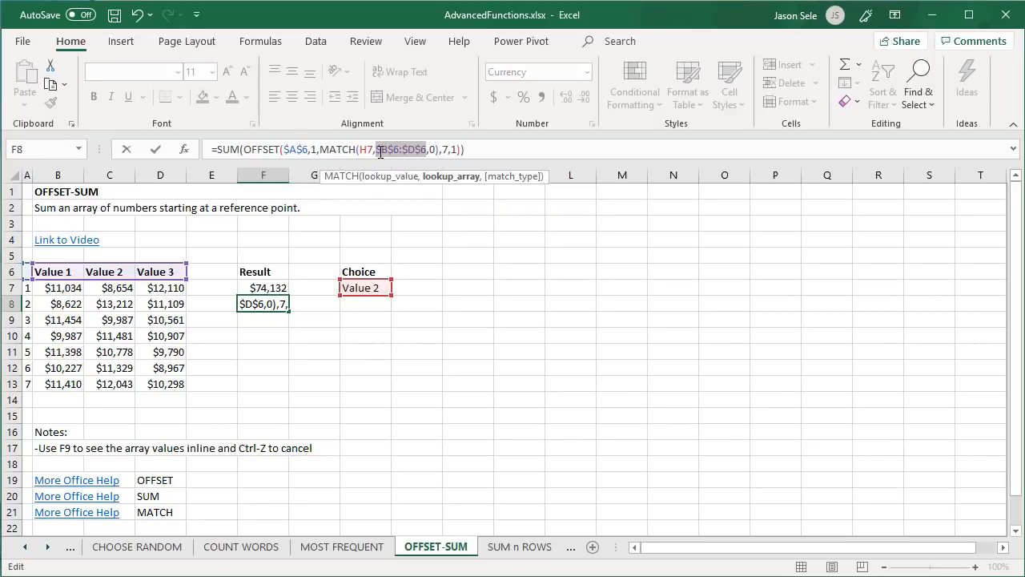
{"action": "key", "text": "Return"}
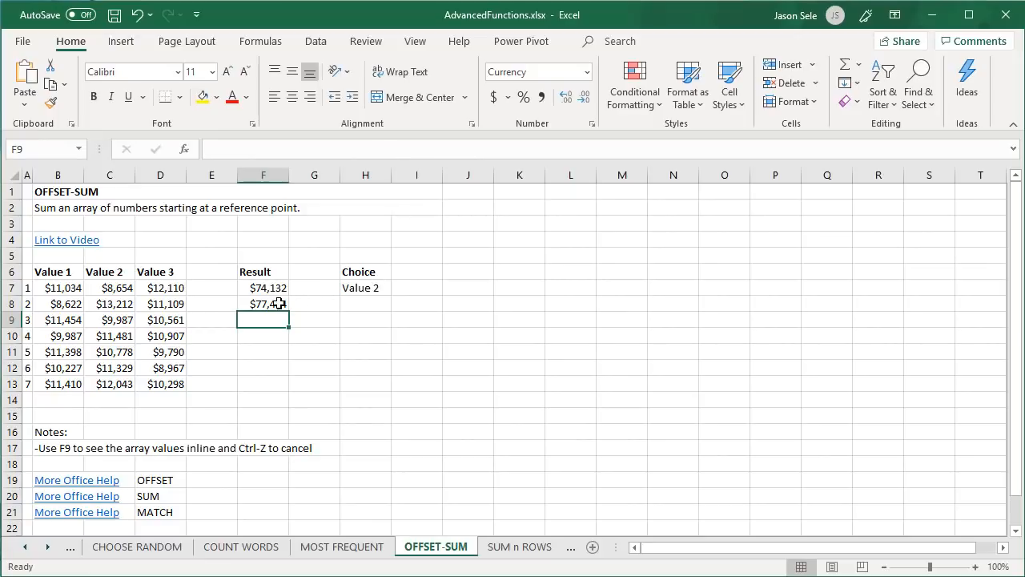
{"action": "left_click_drag", "start_coordinate": [109, 288], "coordinate": [109, 384]}
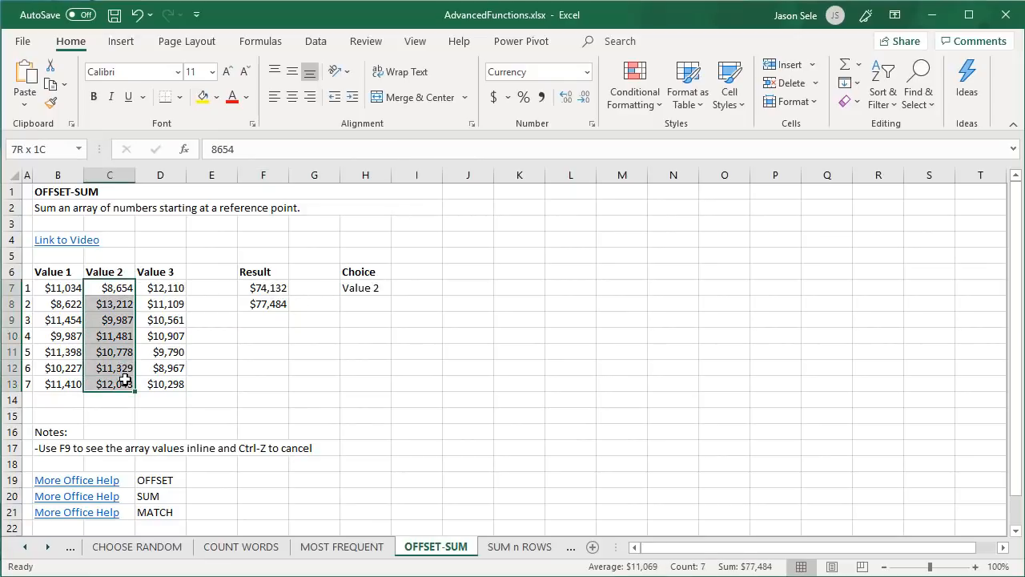
Step: Change the Choice cell H7 to Value 3 so F8 shows $73,742
{"action": "left_click", "coordinate": [365, 288]}
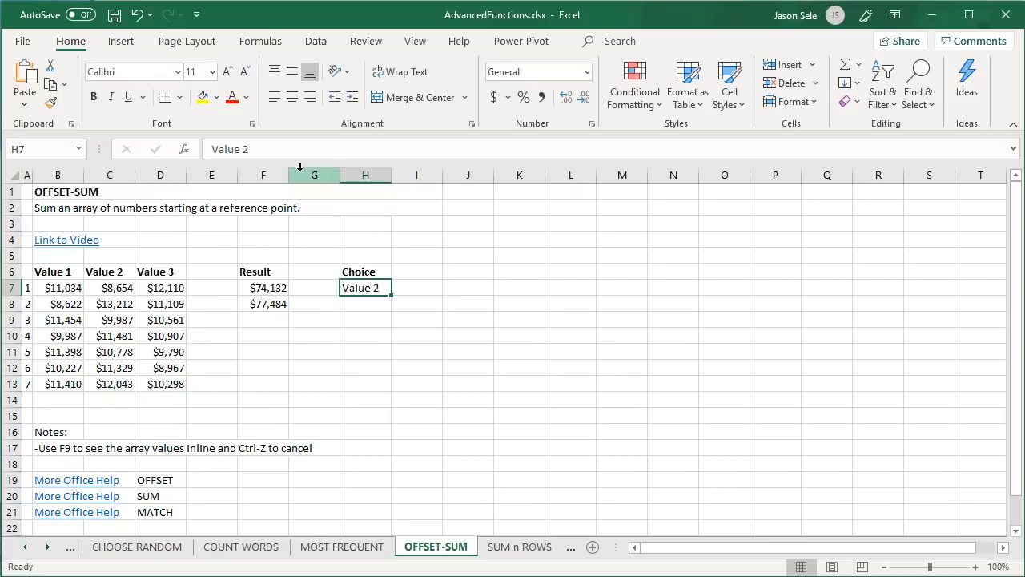
{"action": "type", "text": "Value 3"}
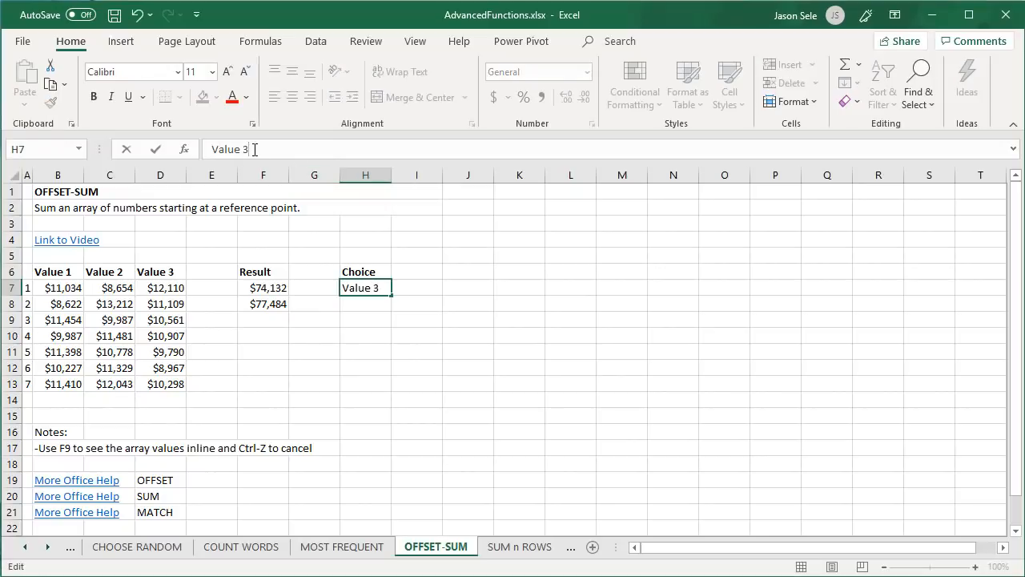
{"action": "key", "text": "Return"}
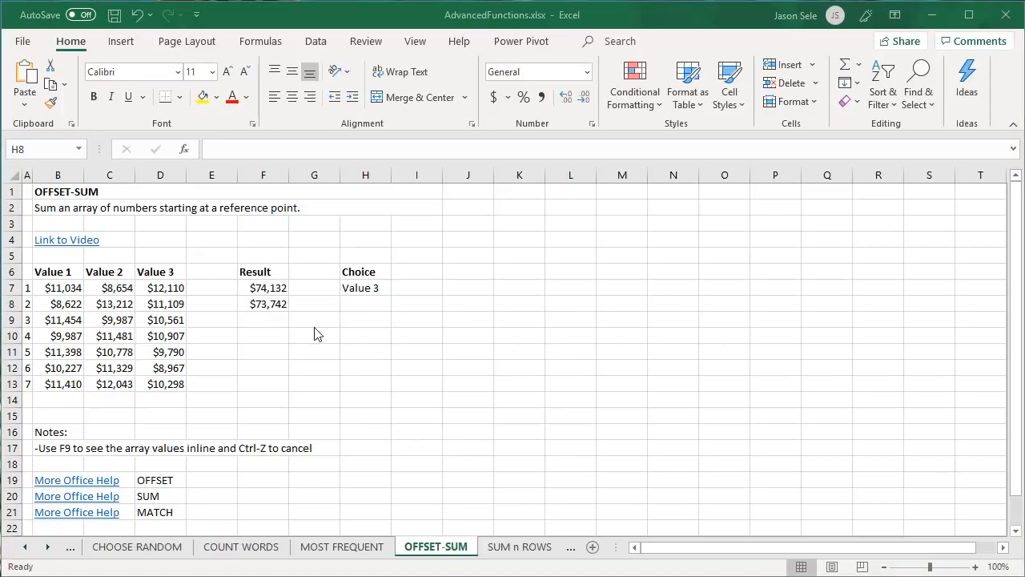
{"action": "left_click", "coordinate": [365, 288]}
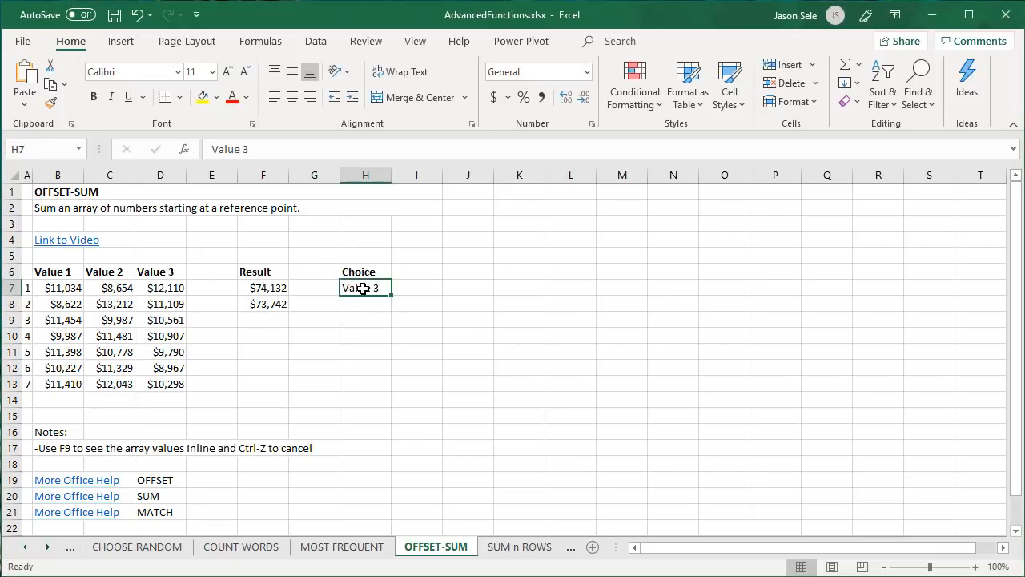
Step: Add list data validation to H7 sourced from the Value 1–Value 3 headers $B$6:$D$6
{"action": "left_click", "coordinate": [315, 41]}
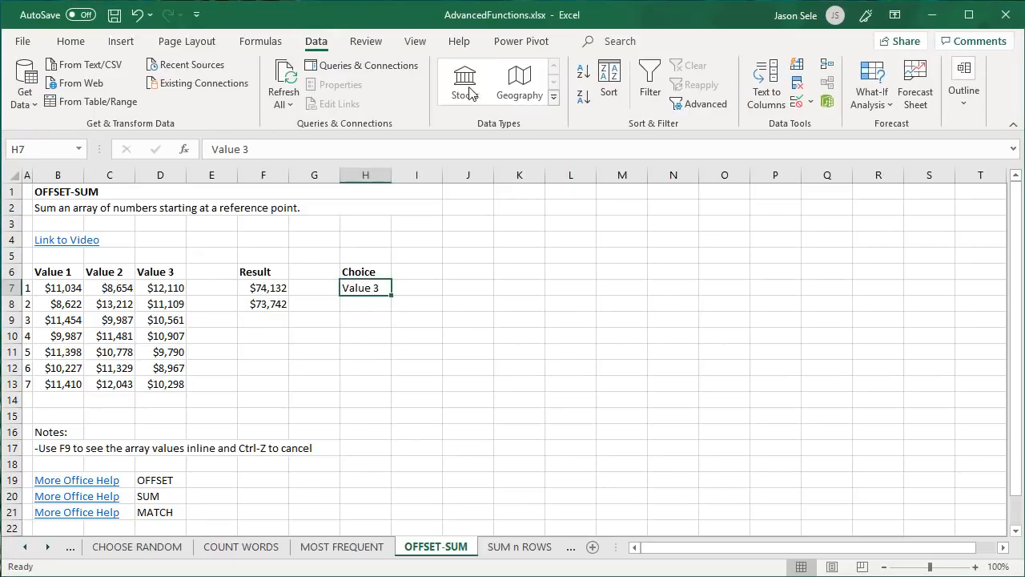
{"action": "mouse_move", "coordinate": [798, 103]}
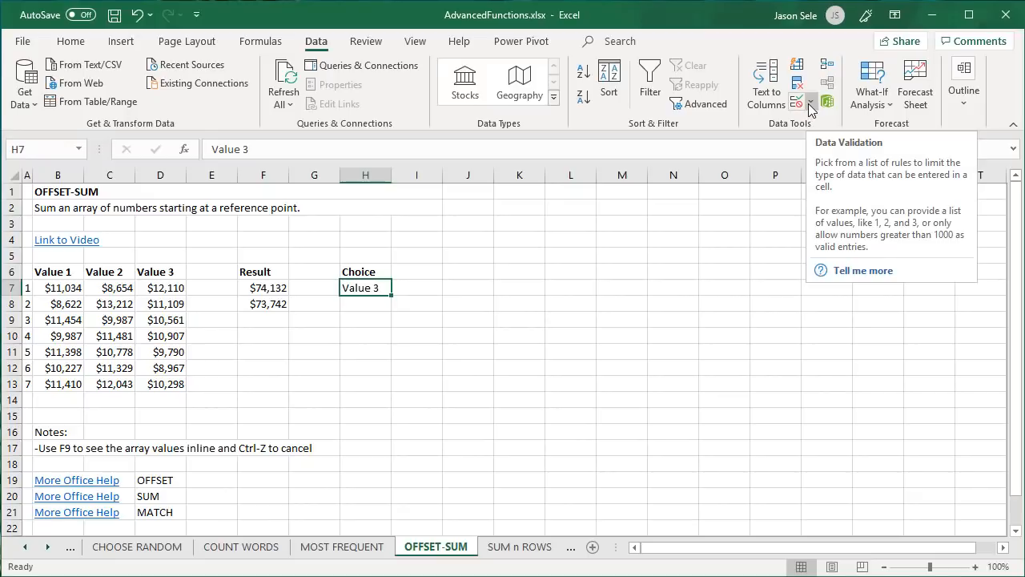
{"action": "left_click", "coordinate": [798, 103]}
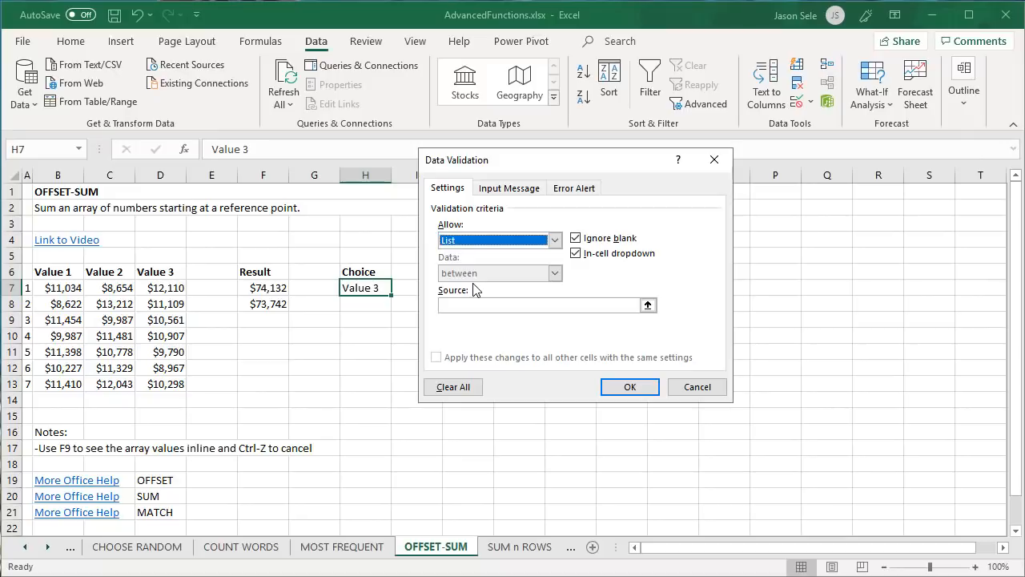
{"action": "left_click", "coordinate": [545, 304]}
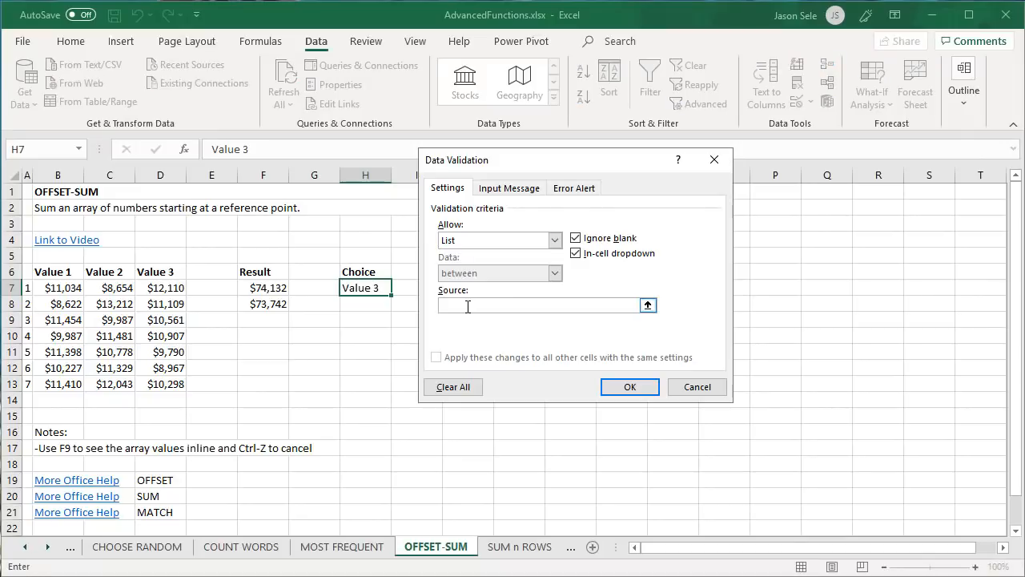
{"action": "left_click", "coordinate": [648, 304]}
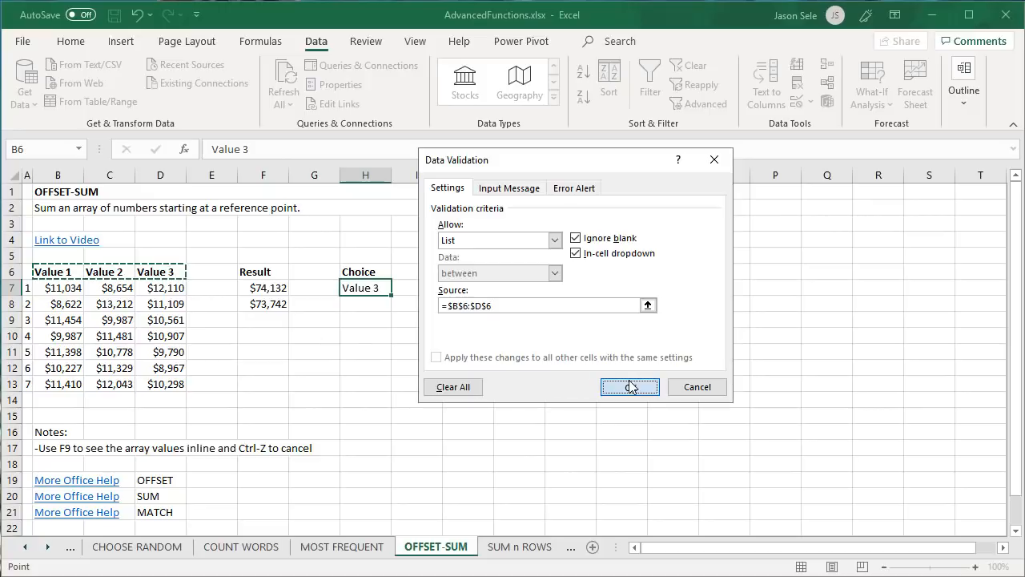
{"action": "left_click", "coordinate": [630, 386]}
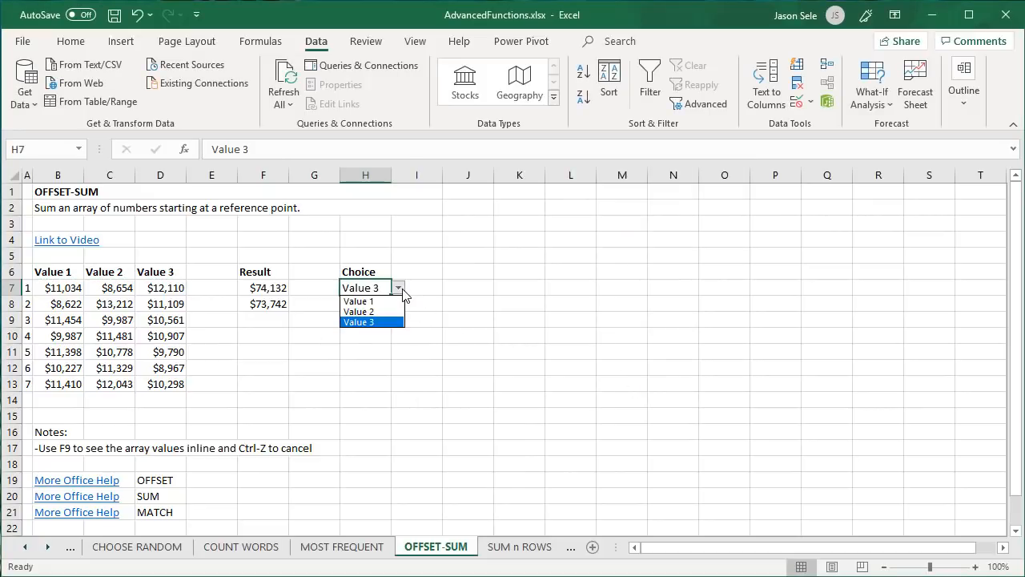
{"action": "mouse_move", "coordinate": [359, 301]}
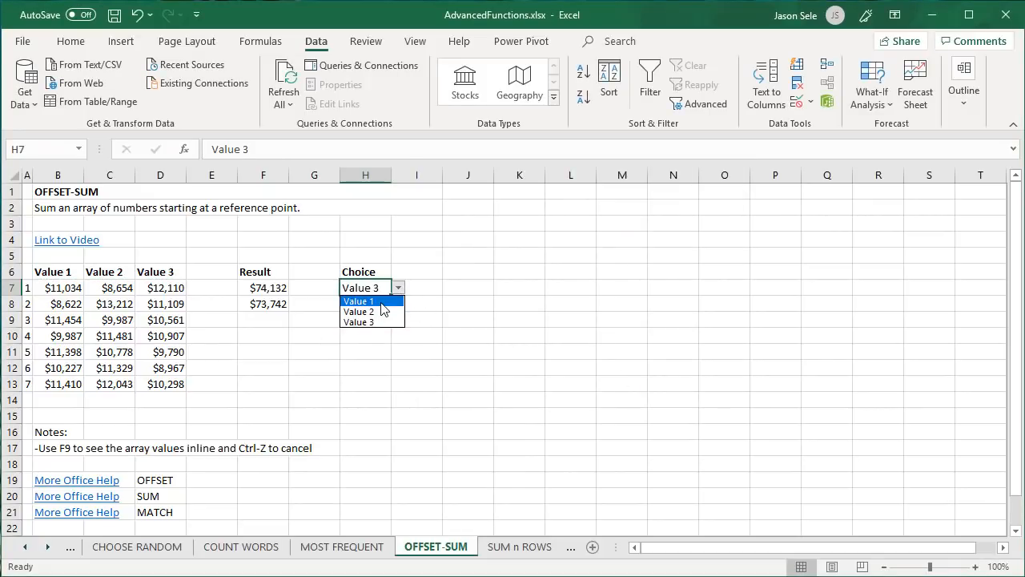
Step: Test the dropdown with Value 2 and Value 3 so F8 follows, then go to SUM n ROWS
{"action": "left_click", "coordinate": [359, 311]}
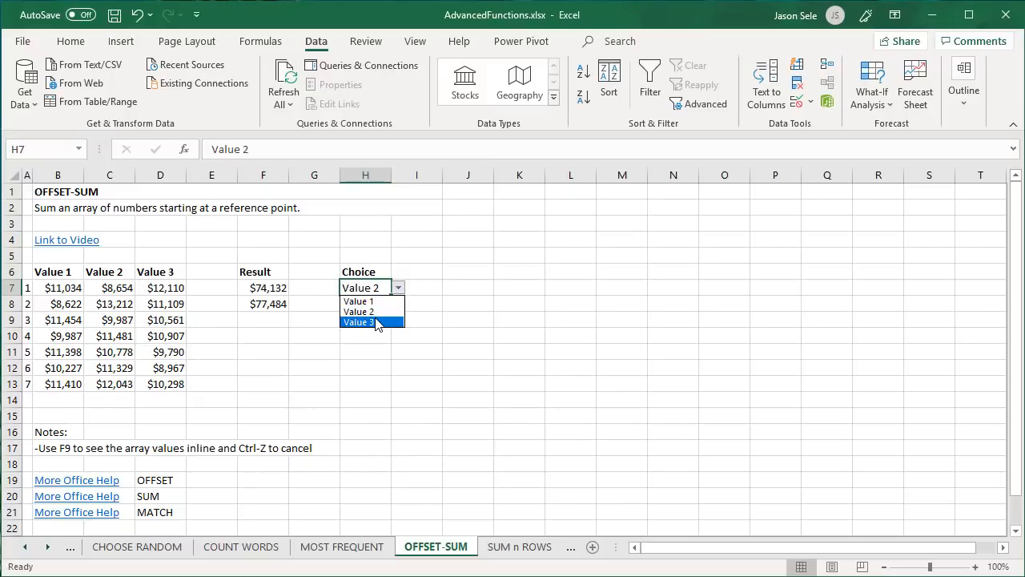
{"action": "left_click", "coordinate": [359, 320]}
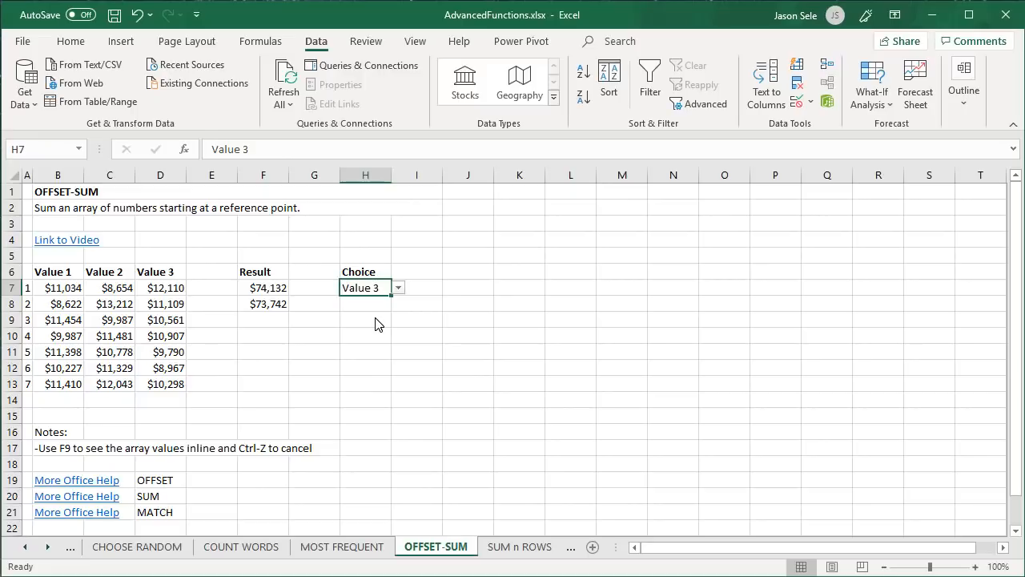
{"action": "left_click", "coordinate": [407, 546]}
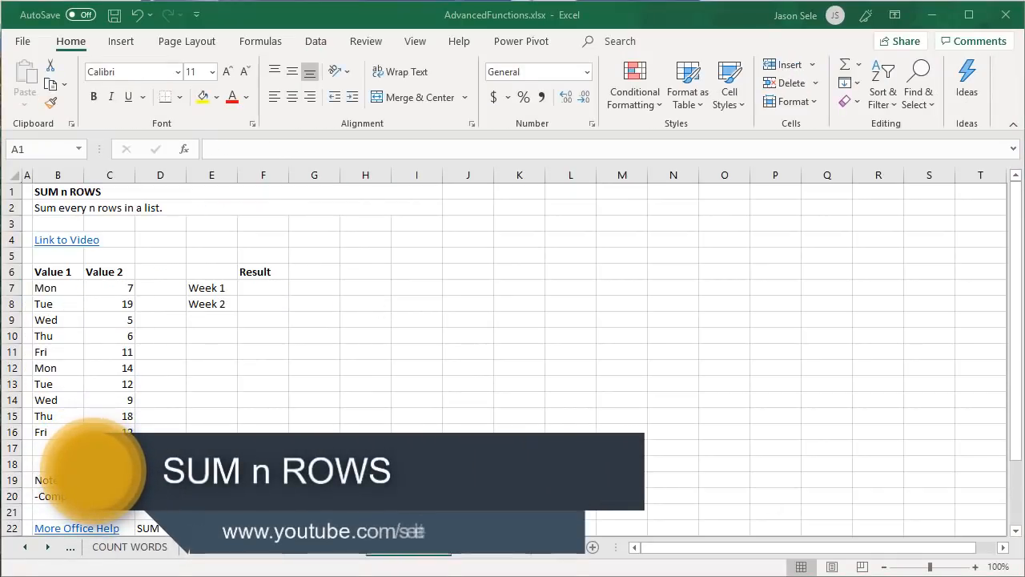
Step: Start F7 as =SUM(OFFSET($C$7,(ROW()-ROW($C$7))*5 with absolute C7 references
{"action": "left_click", "coordinate": [263, 289]}
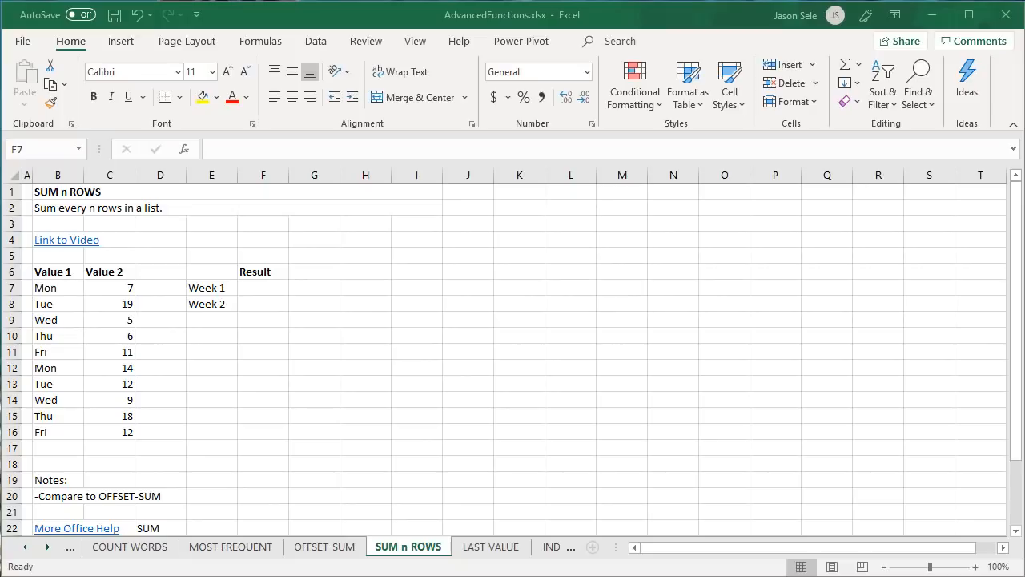
{"action": "mouse_move", "coordinate": [265, 302]}
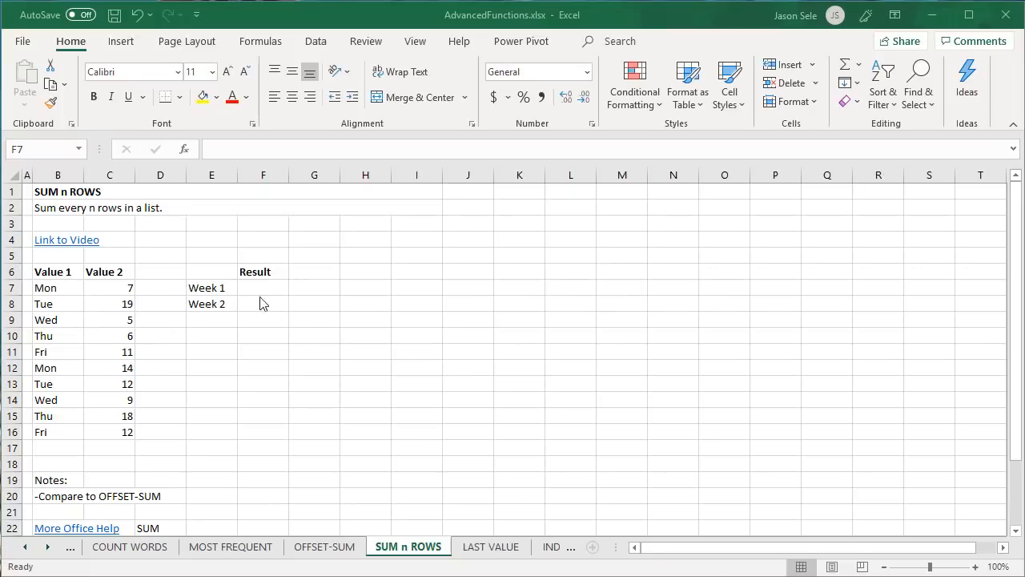
{"action": "type", "text": "=SUM"}
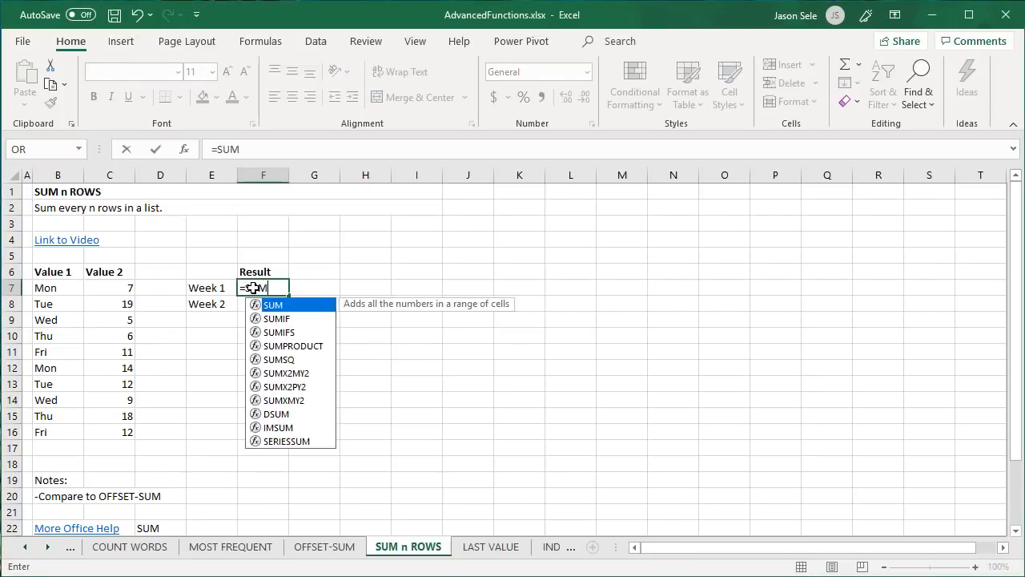
{"action": "type", "text": "(OFFSET(C7"}
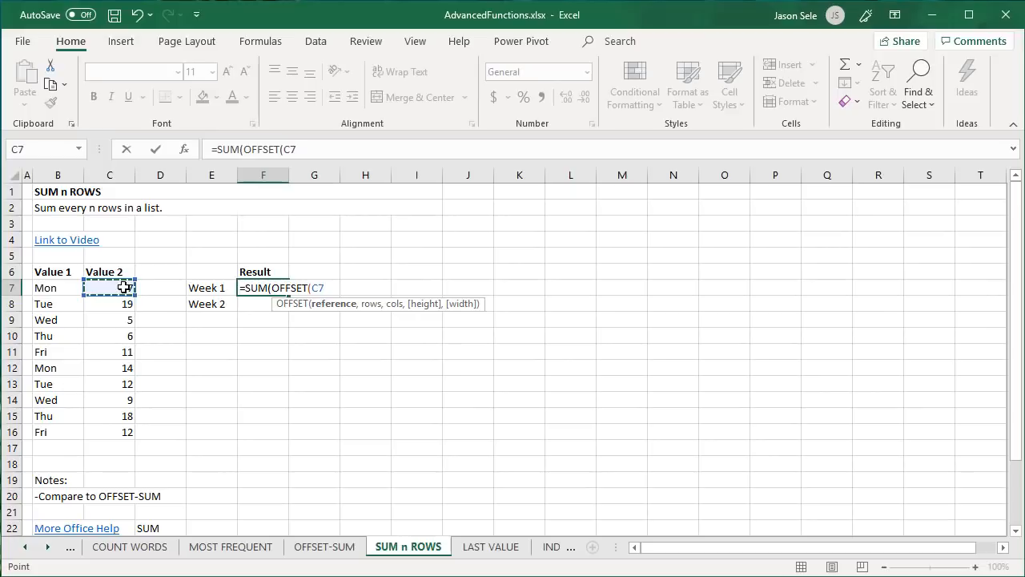
{"action": "key", "text": "f4"}
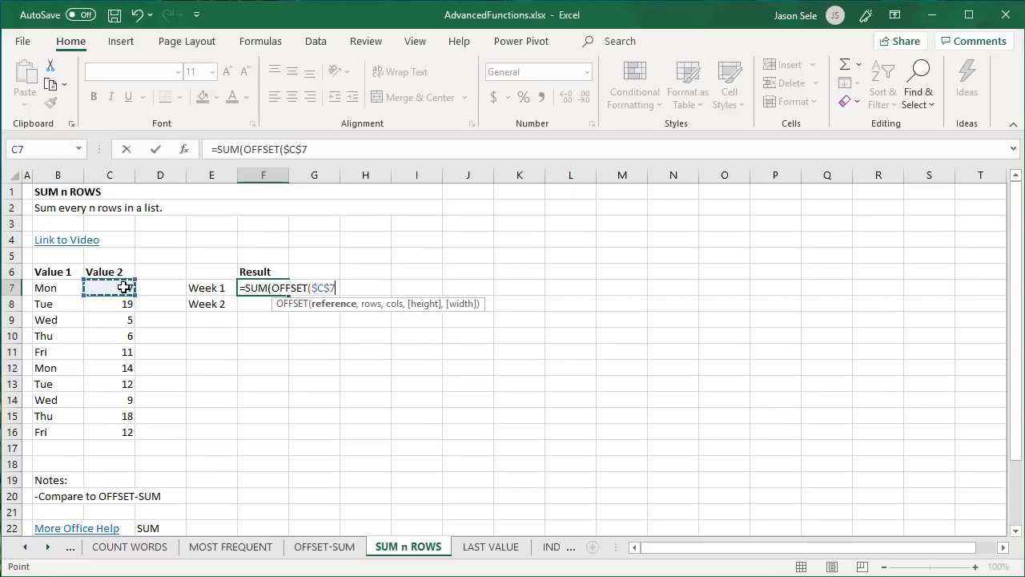
{"action": "type", "text": ","}
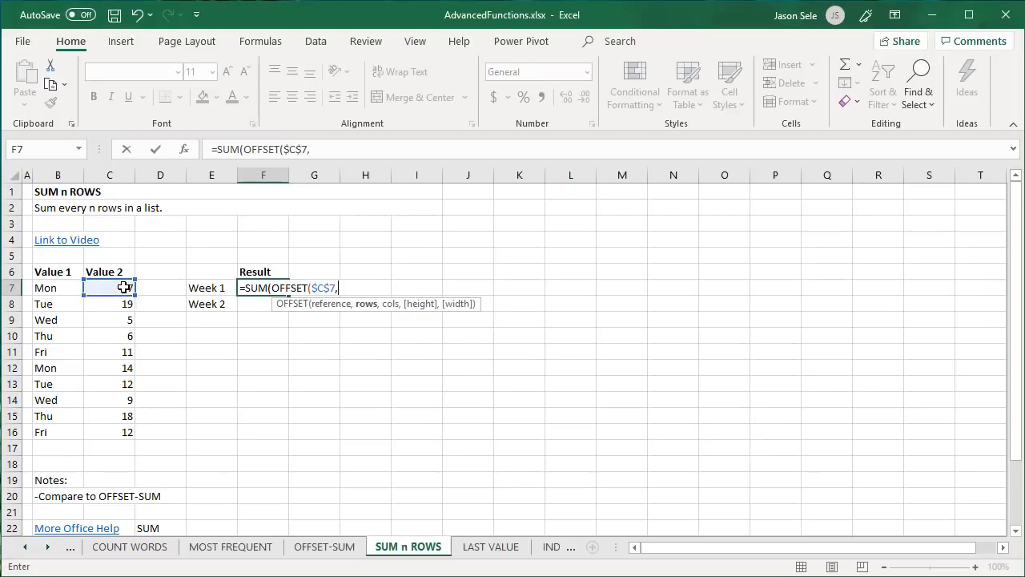
{"action": "type", "text": "(ROW"}
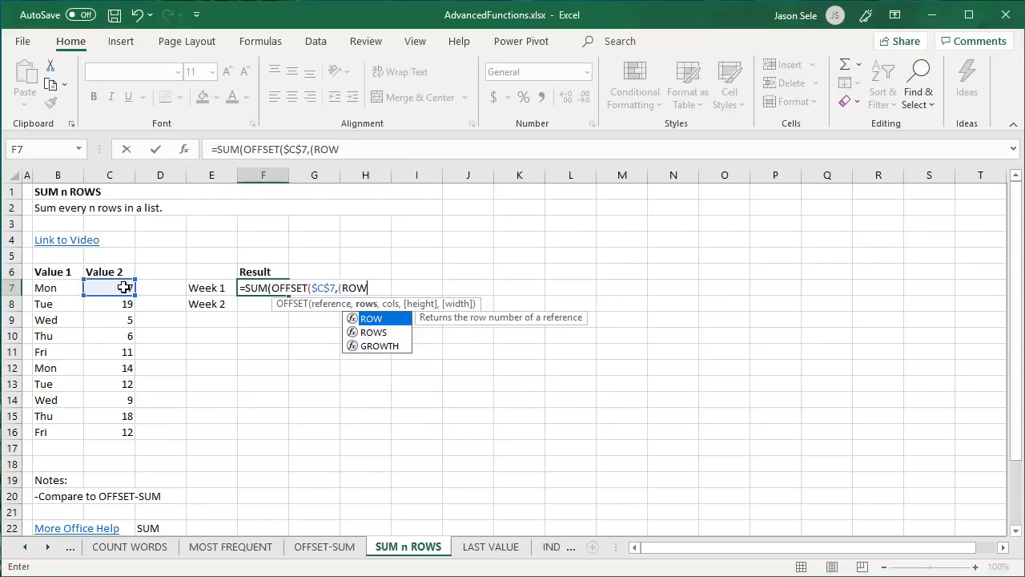
{"action": "type", "text": "()-ROW($C$7"}
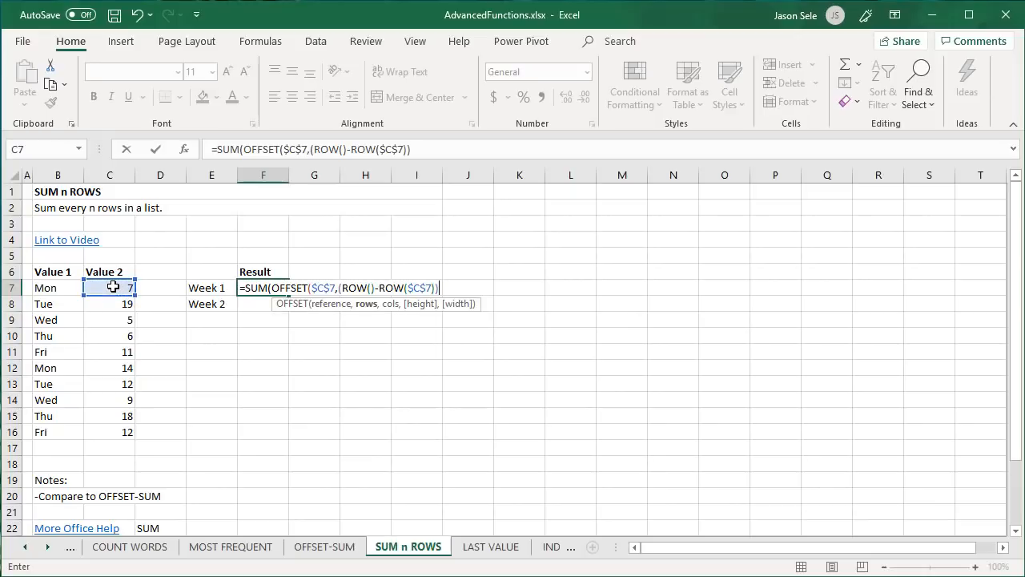
{"action": "type", "text": "*5"}
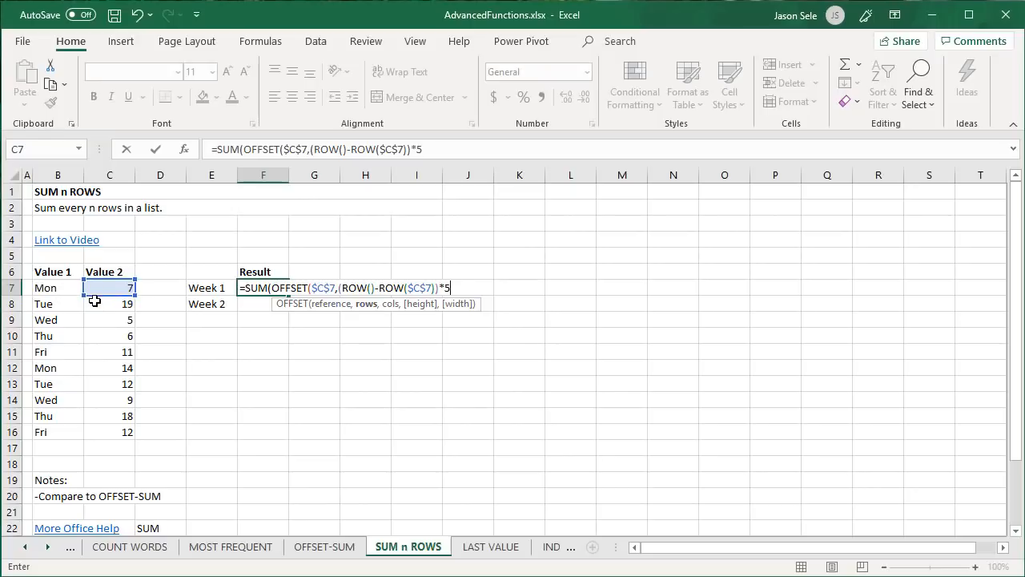
{"action": "mouse_move", "coordinate": [72, 289]}
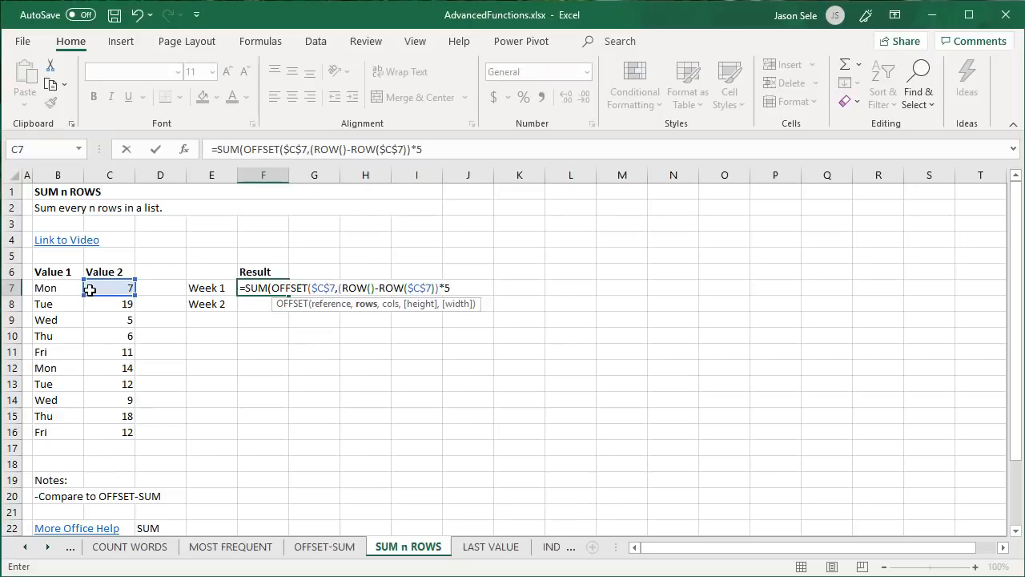
Step: Finish with ,0,5,1)) so Week 1's result sums the first five values, showing 48
{"action": "type", "text": ","}
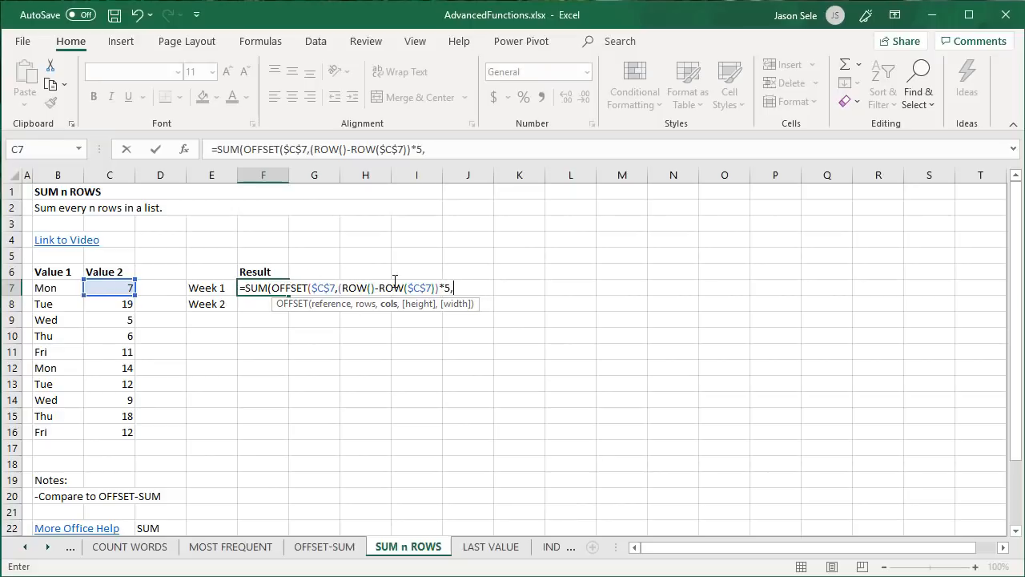
{"action": "type", "text": "0"}
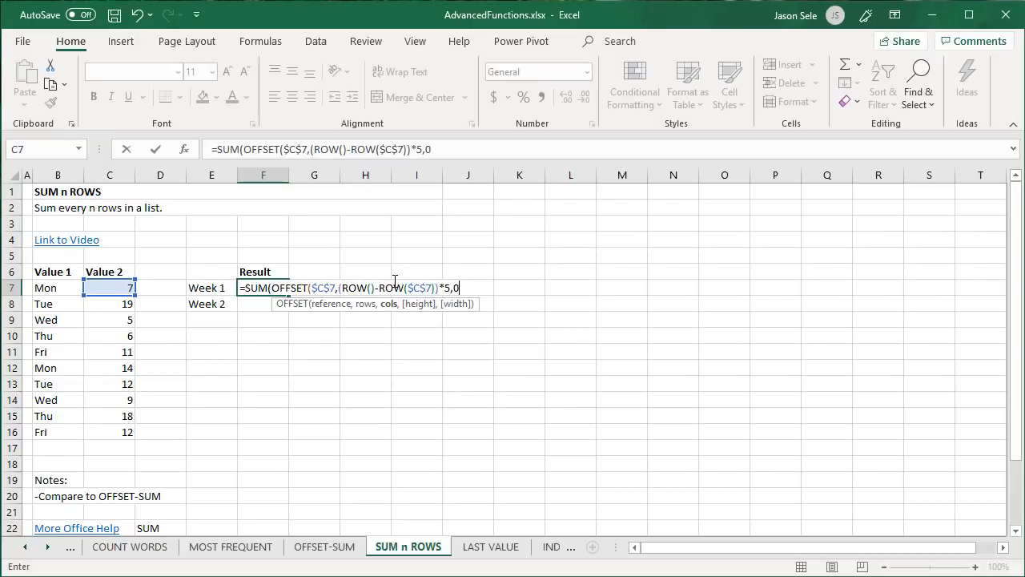
{"action": "type", "text": ","}
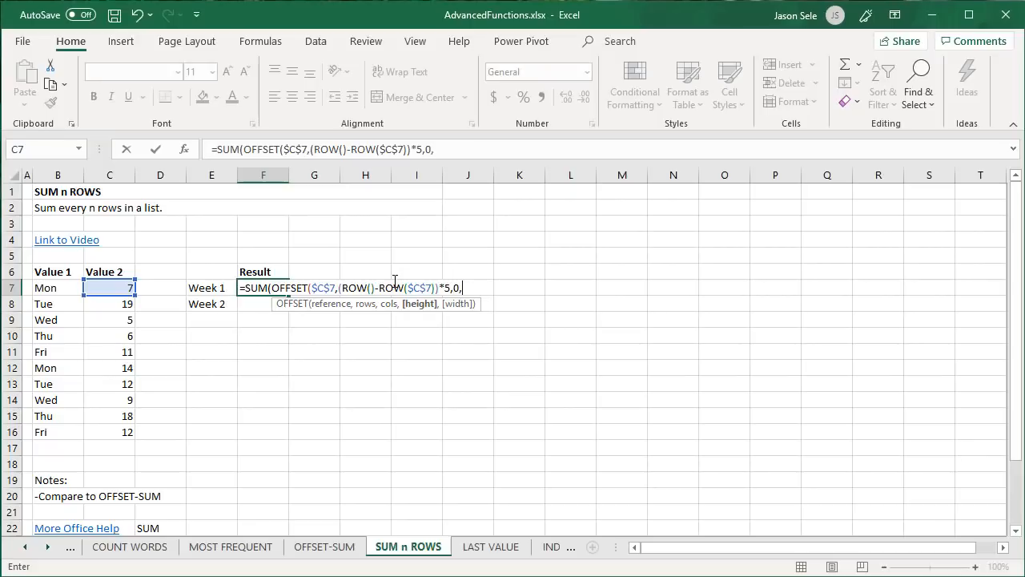
{"action": "type", "text": "5"}
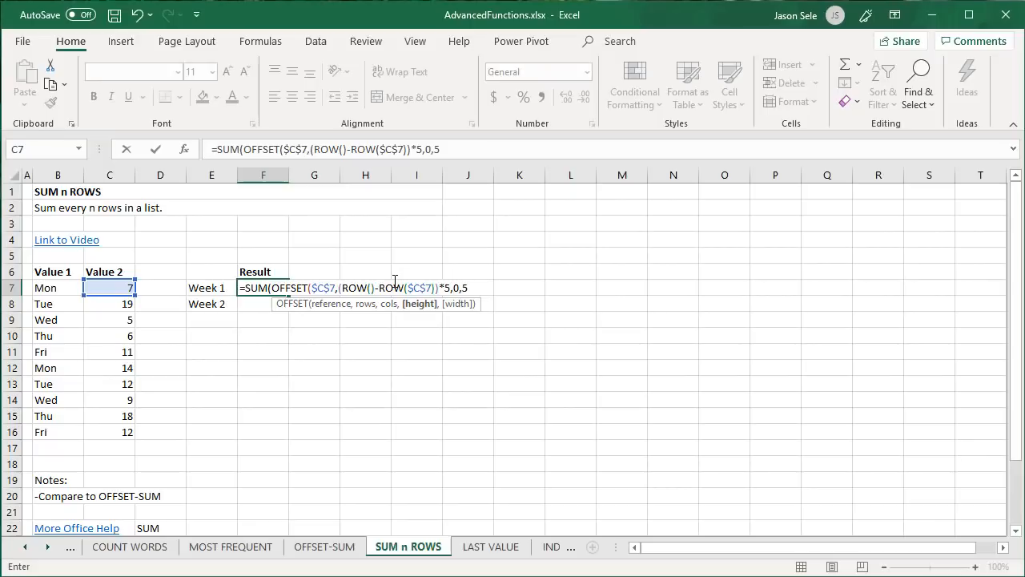
{"action": "type", "text": ",1))"}
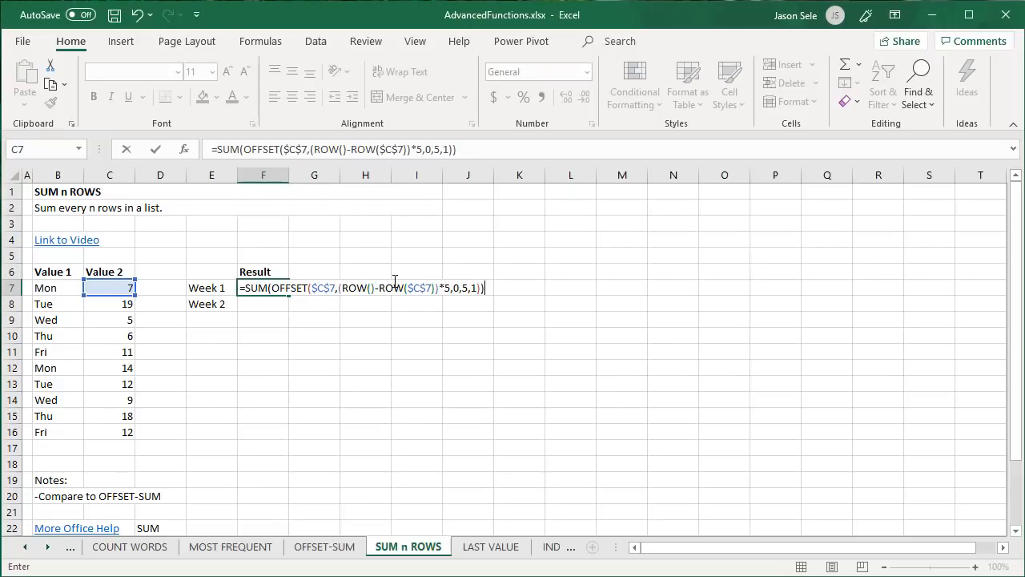
{"action": "key", "text": "Return"}
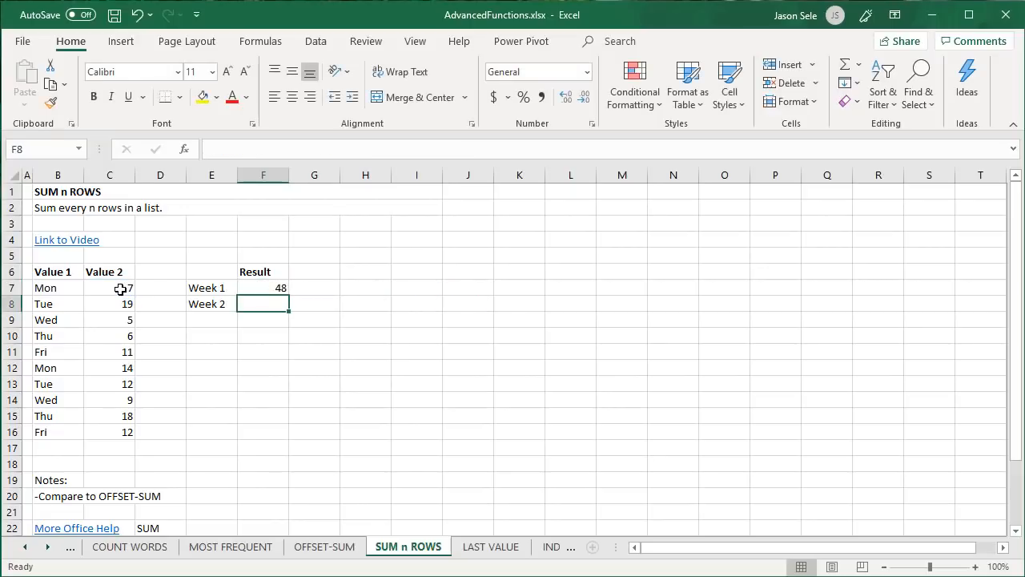
Step: Check Week 1's five values in the status bar and fill the F7 formula down to Week 2
{"action": "left_click_drag", "start_coordinate": [109, 288], "coordinate": [109, 352]}
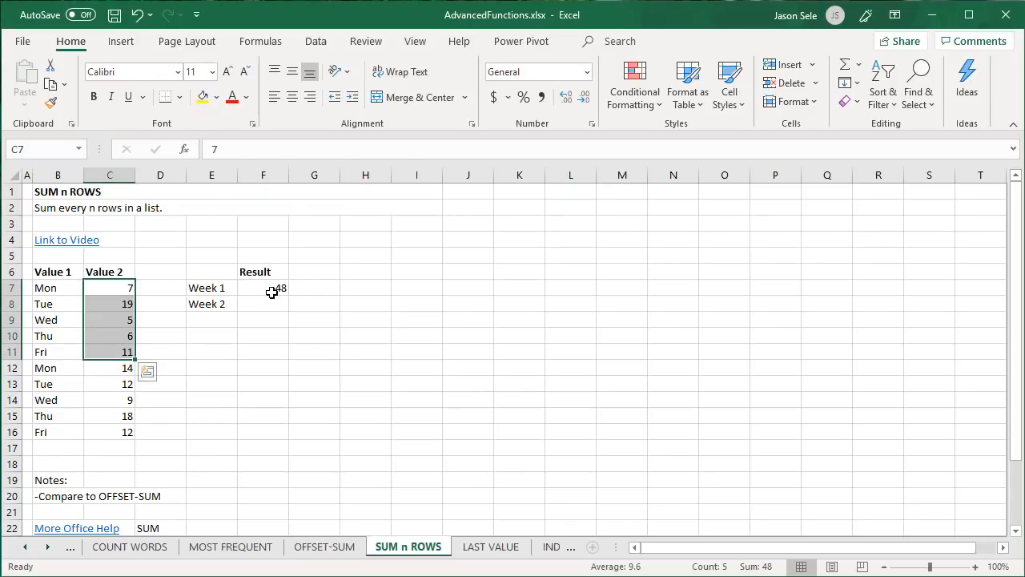
{"action": "left_click", "coordinate": [263, 288]}
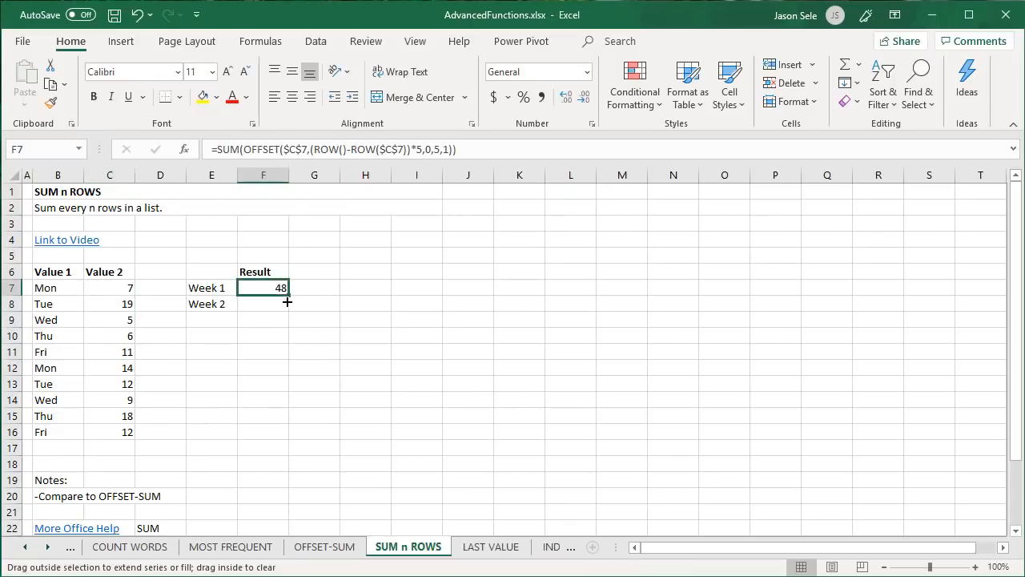
{"action": "left_click_drag", "start_coordinate": [287, 288], "coordinate": [287, 305]}
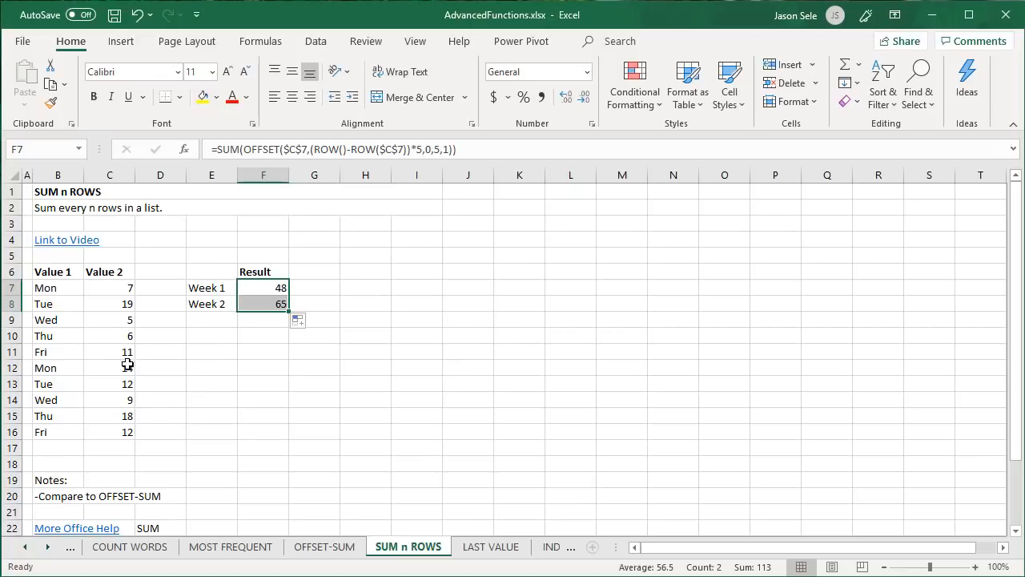
Step: Verify Week 2's five values total 65, then move to the LAST VALUE sheet
{"action": "left_click_drag", "start_coordinate": [109, 367], "coordinate": [109, 433]}
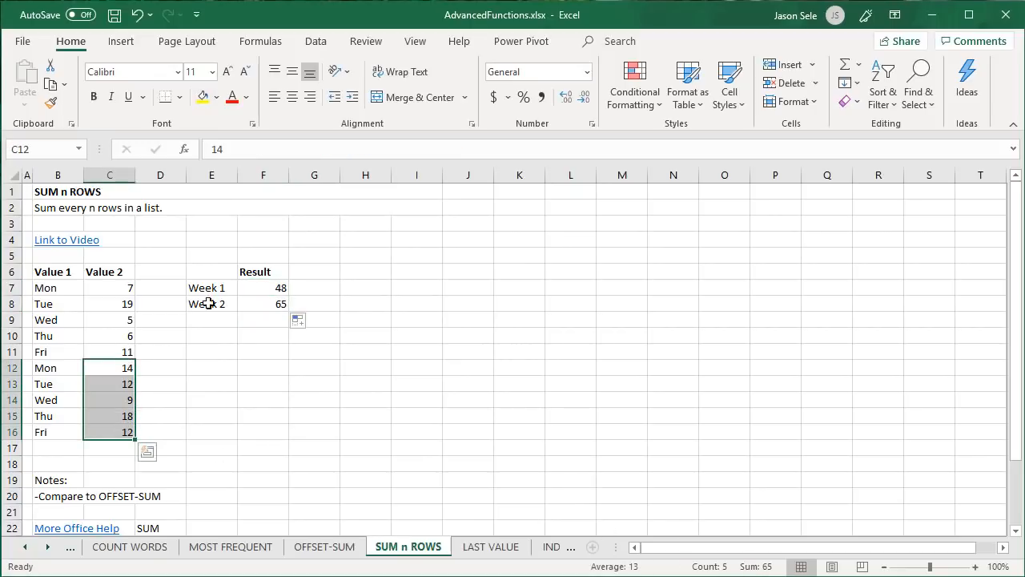
{"action": "left_click", "coordinate": [212, 320]}
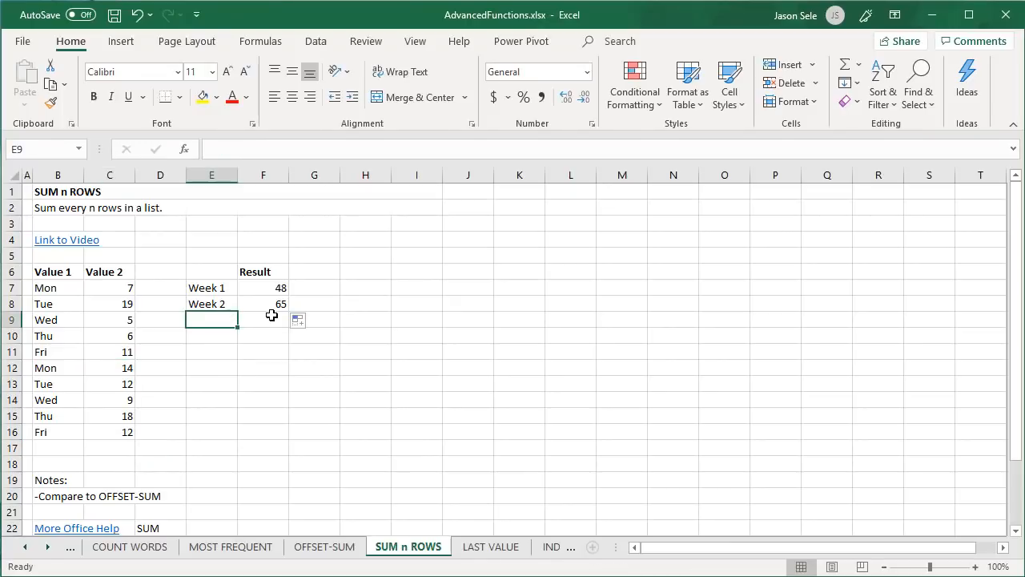
{"action": "left_click", "coordinate": [491, 546]}
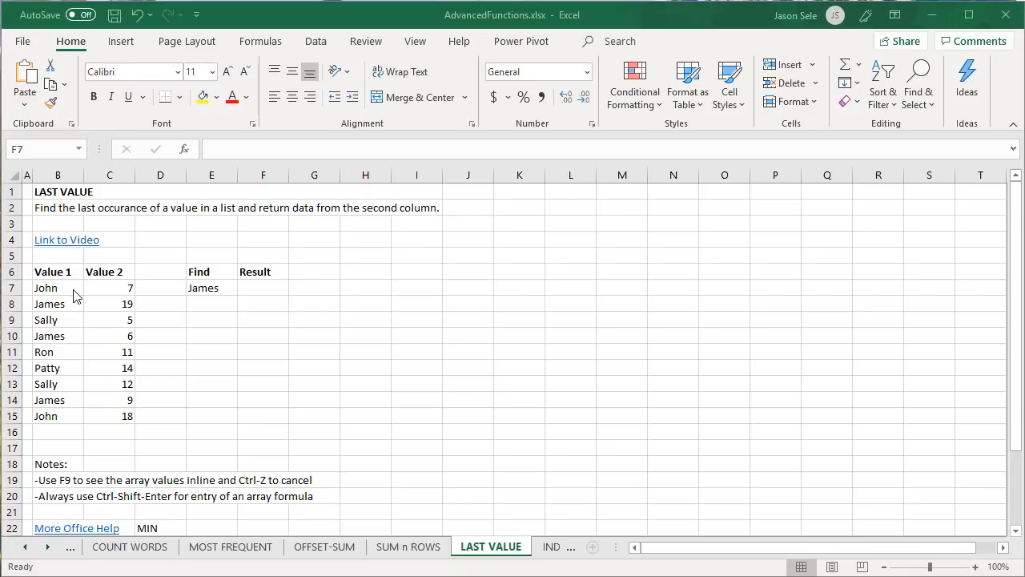
{"action": "mouse_move", "coordinate": [128, 300]}
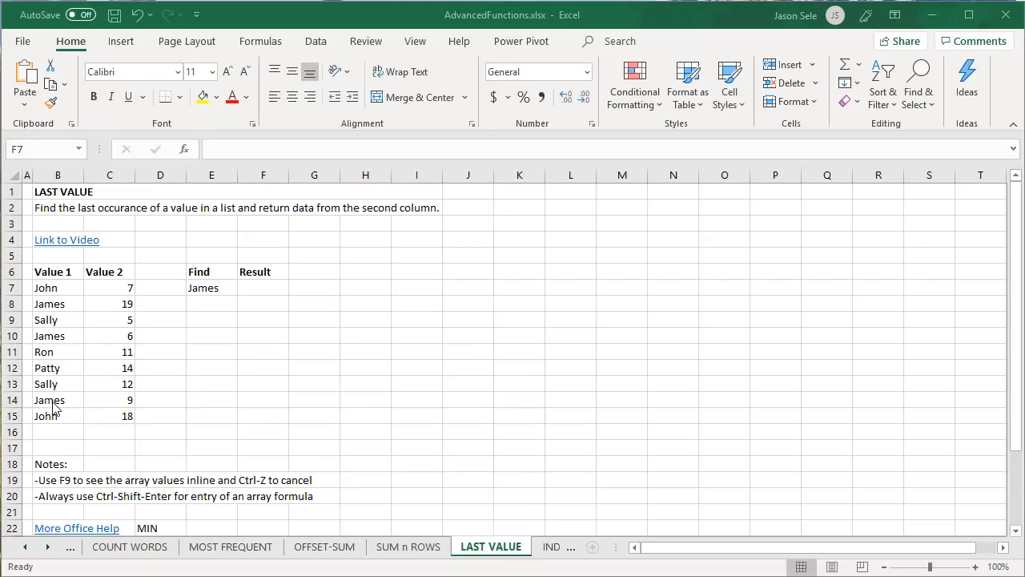
Step: Start F7's formula with ROW(B7:B15) over the Value 1 names
{"action": "left_click", "coordinate": [263, 289]}
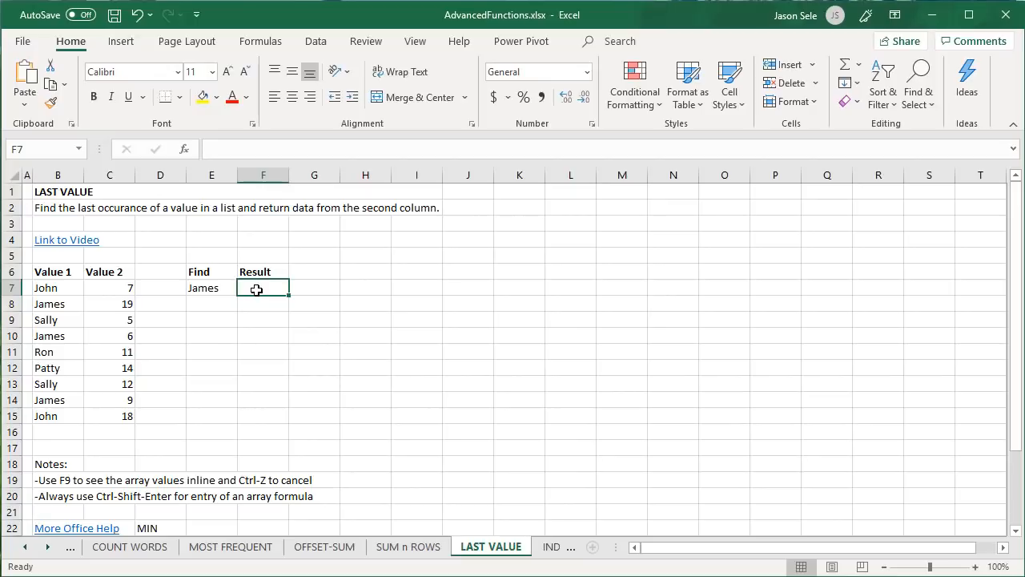
{"action": "type", "text": "=ROW("}
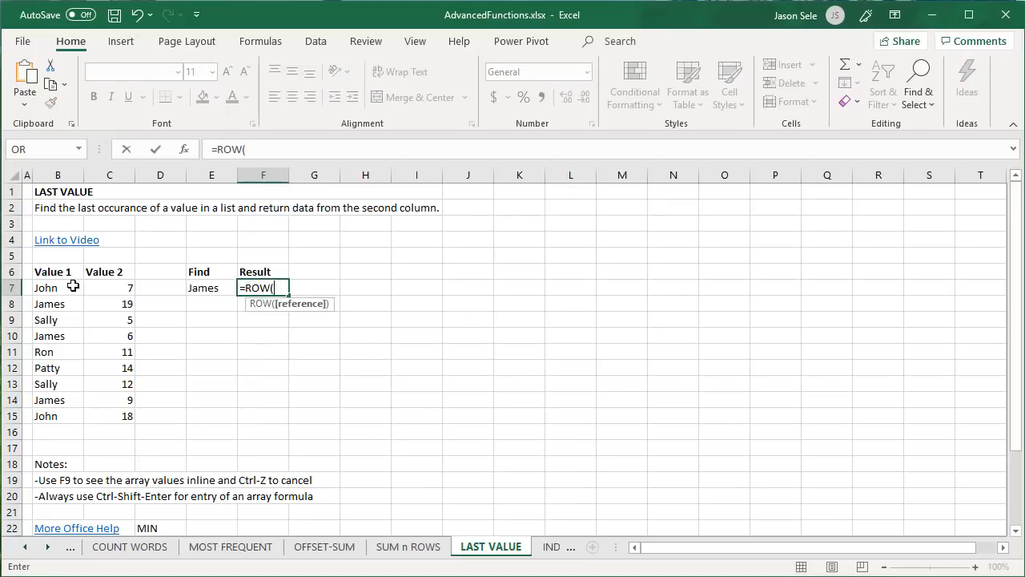
{"action": "left_click_drag", "start_coordinate": [45, 289], "coordinate": [45, 417]}
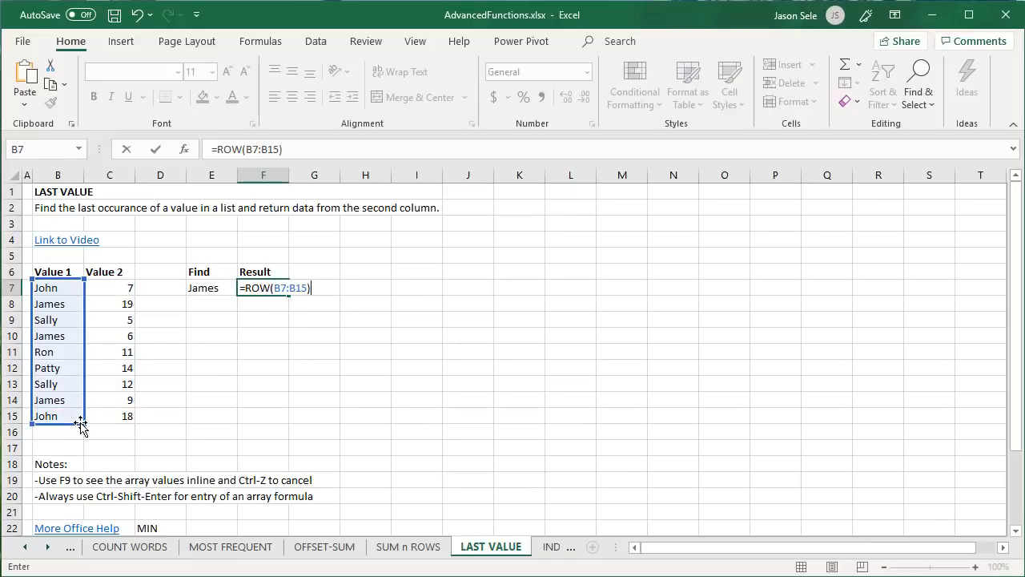
{"action": "key", "text": "f9"}
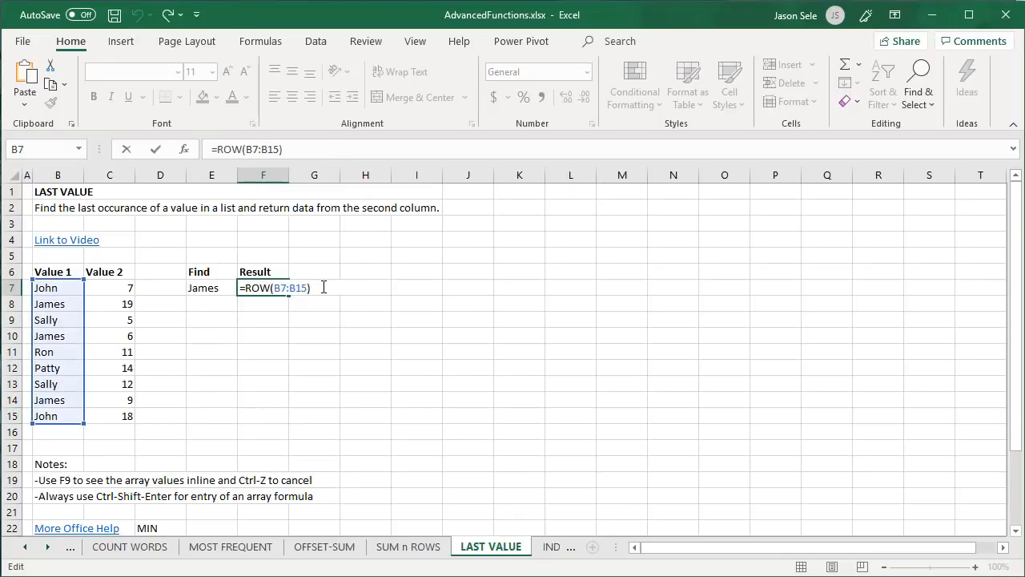
{"action": "type", "text": "-"}
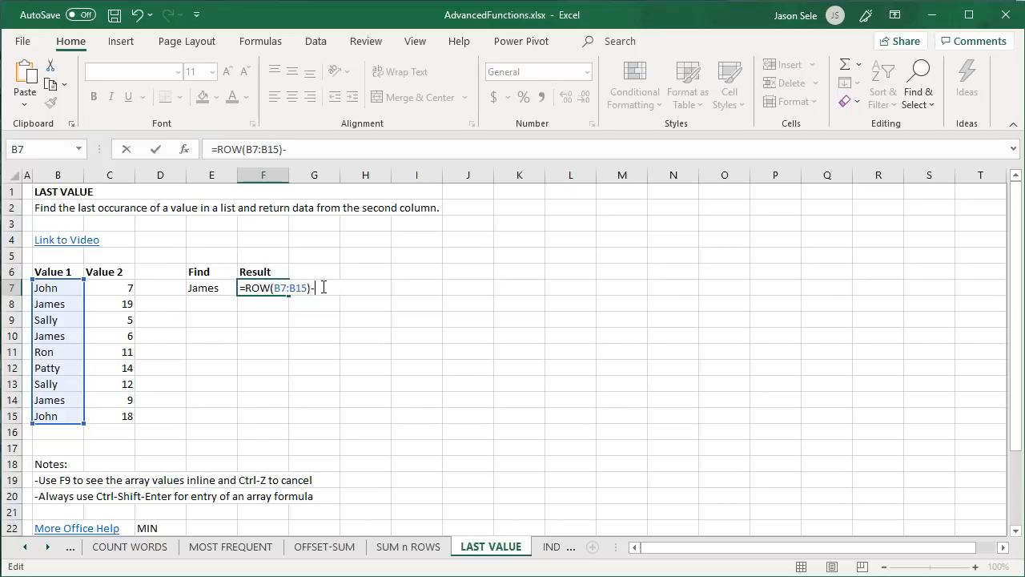
Step: Complete it as =ROW(B7:B15)-MIN(ROW(B7:B15))+1 so the rows number from 1
{"action": "type", "text": "MIN("}
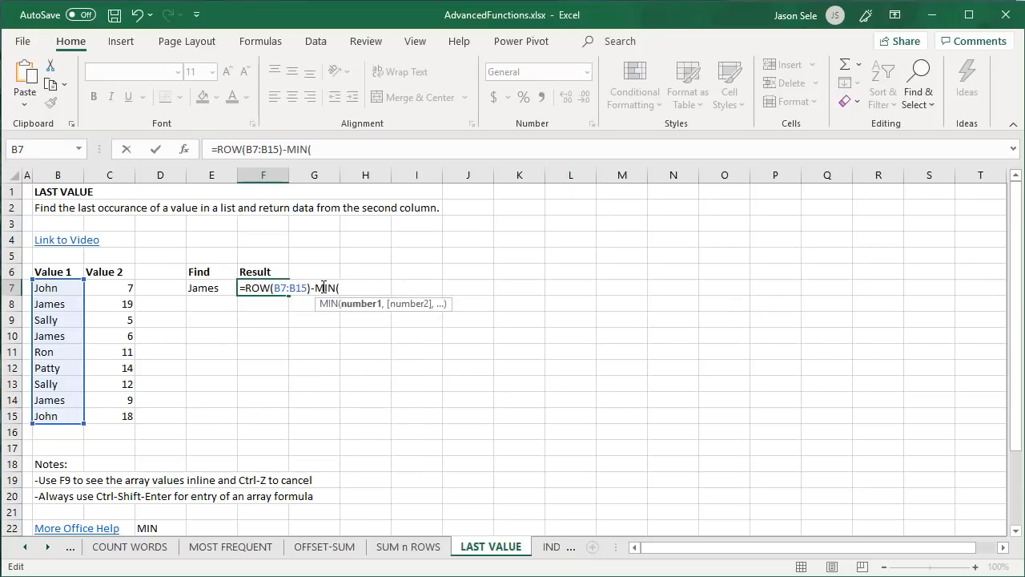
{"action": "type", "text": "ROW("}
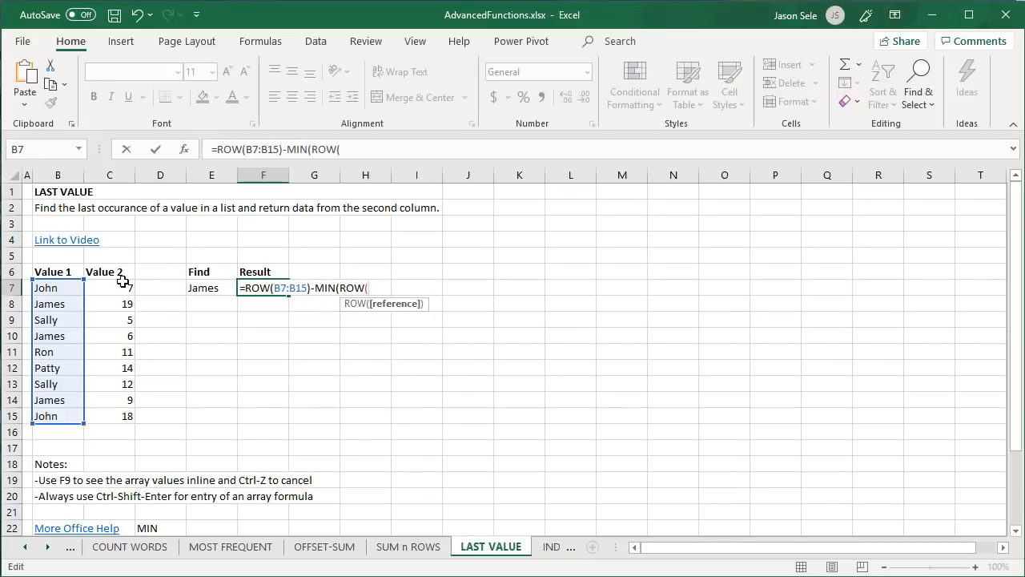
{"action": "left_click_drag", "start_coordinate": [58, 288], "coordinate": [57, 417]}
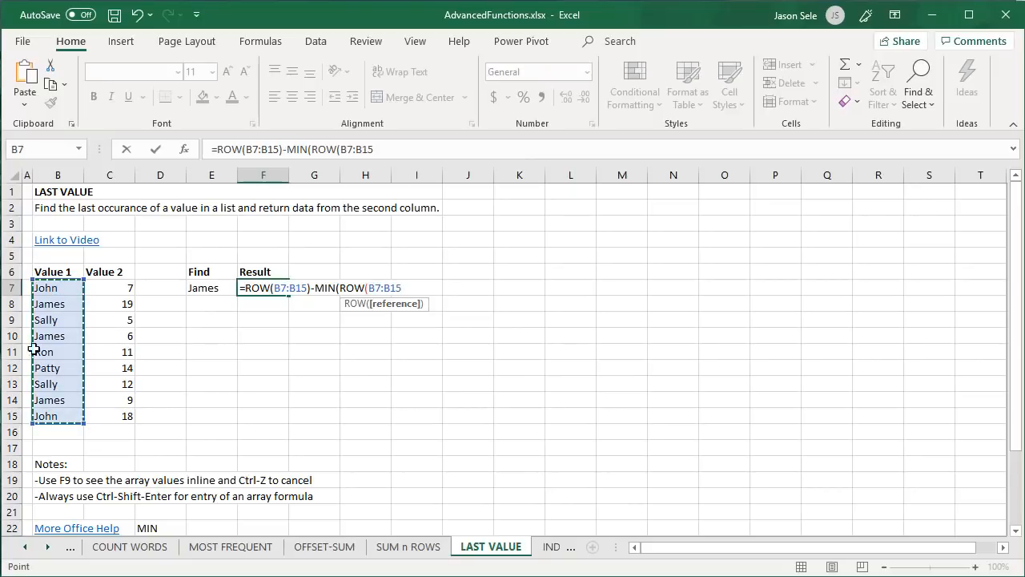
{"action": "type", "text": "))"}
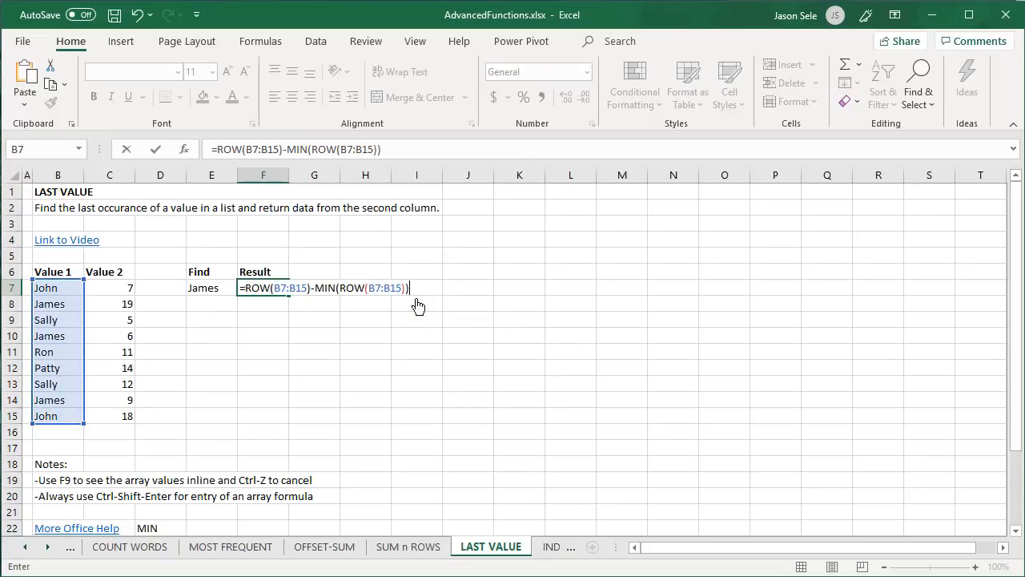
{"action": "type", "text": "+1"}
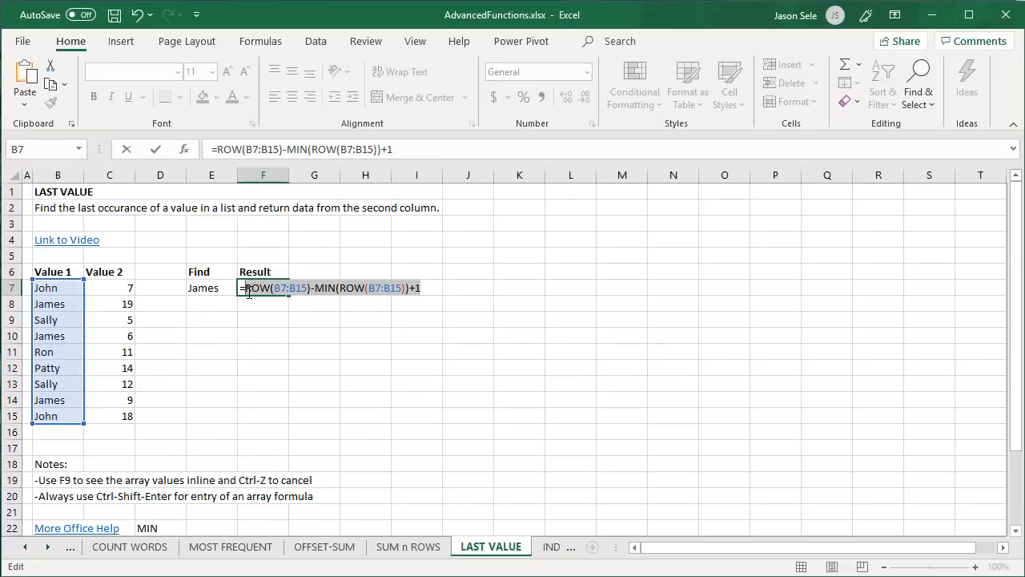
{"action": "key", "text": "f9"}
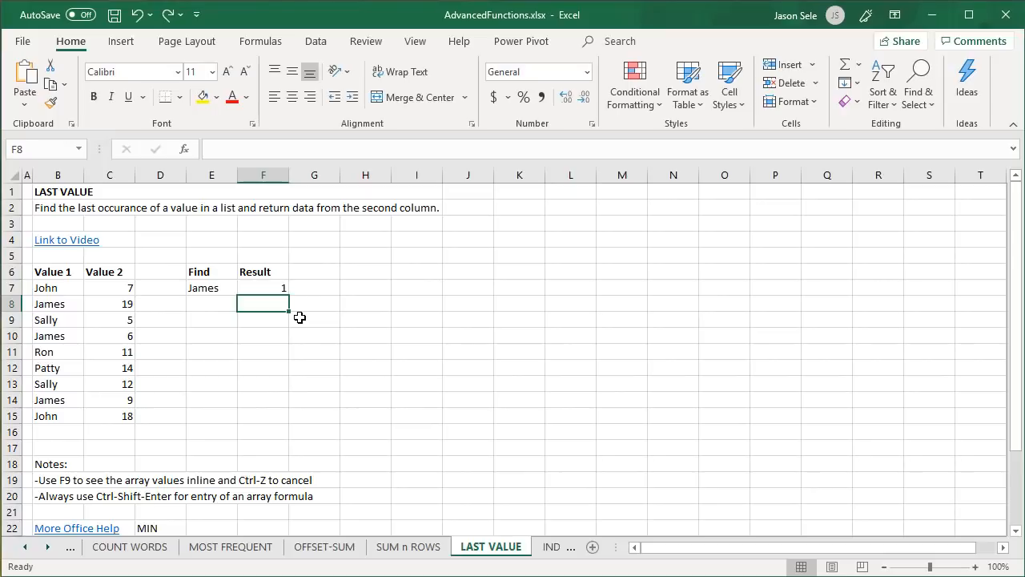
Step: Enter array formula =INDEX(B7:C15,MAX(IF(B7:B15=E7,ROW(B7:B15)-MIN(ROW(B7:B15))+1)),2) in F8, returning 9 for James
{"action": "type", "text": "=INDEX(B7:C15,"}
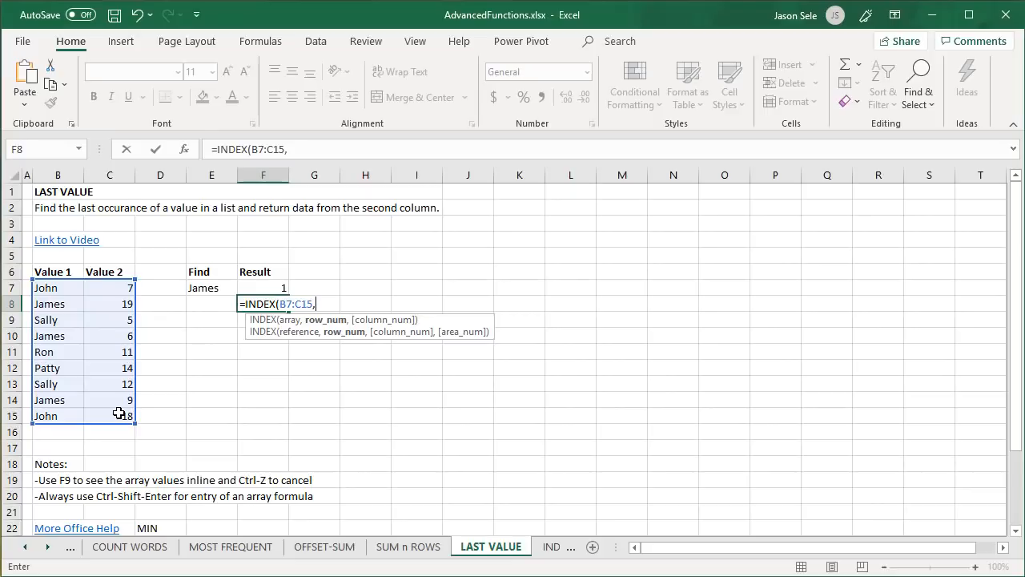
{"action": "mouse_move", "coordinate": [127, 376]}
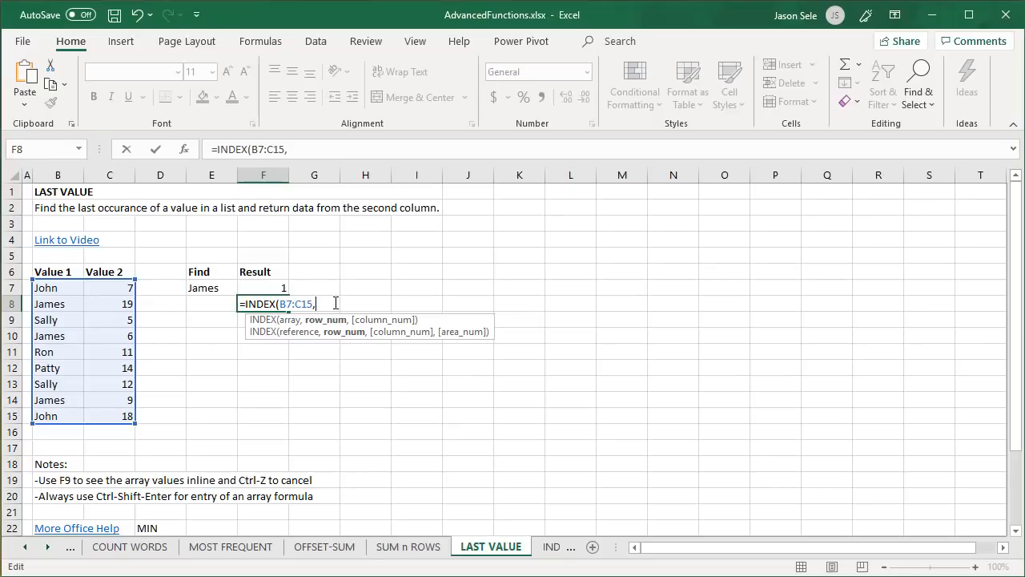
{"action": "type", "text": "MAX(IF(B7"}
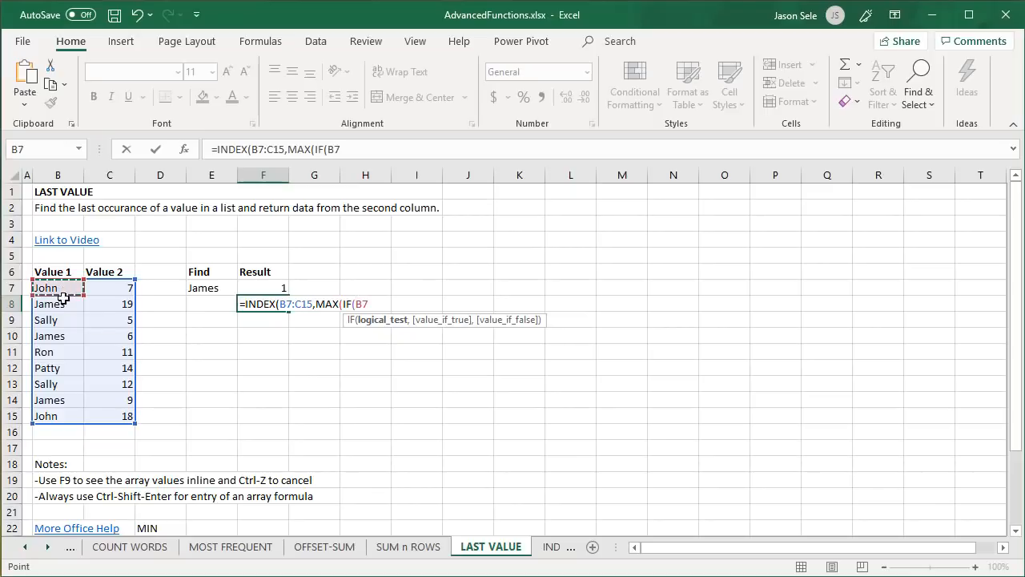
{"action": "type", "text": ":B15=E7,"}
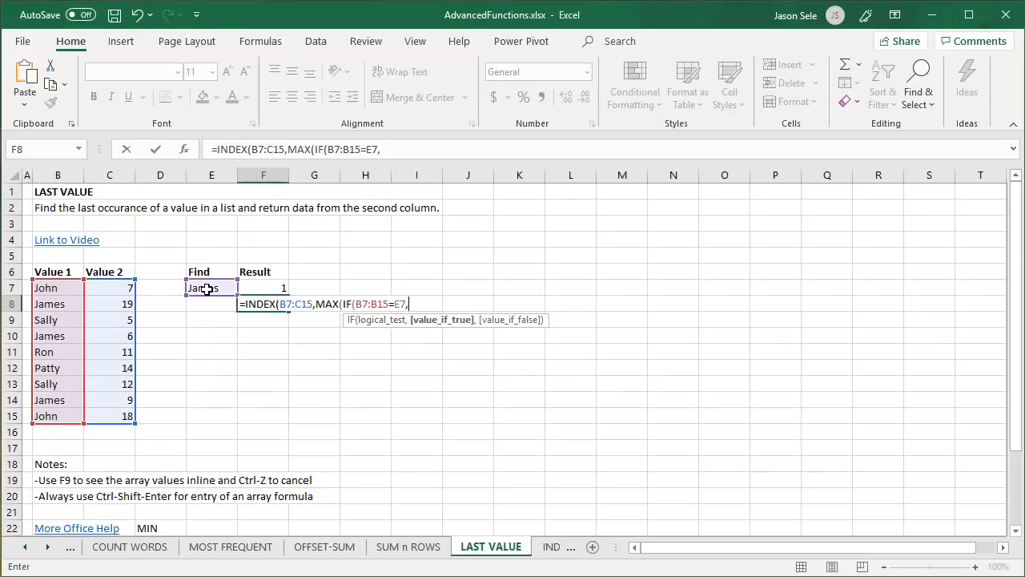
{"action": "type", "text": "ROW(B7:B15)-MIN(ROW(B7:B15))+1"}
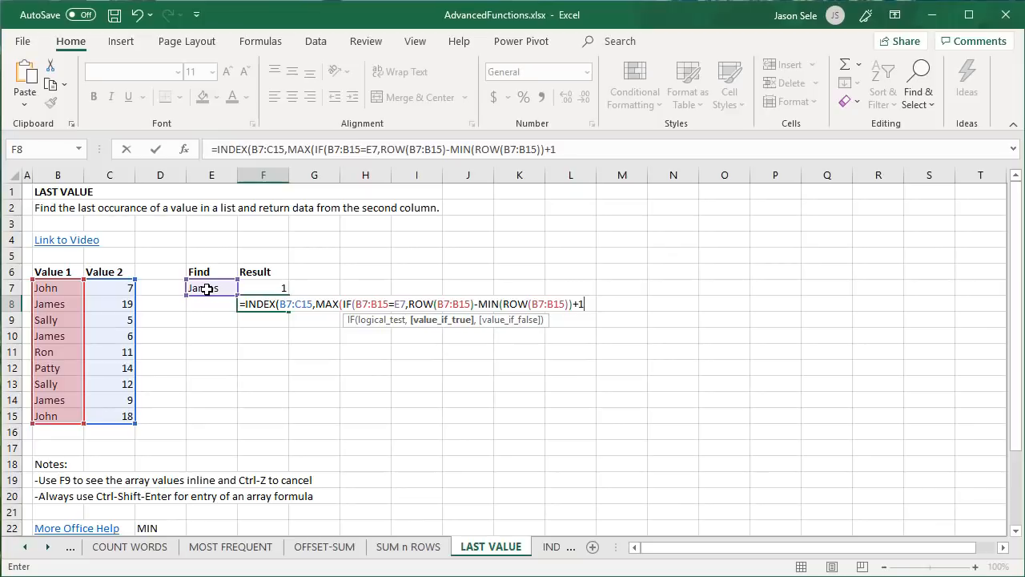
{"action": "type", "text": "))"}
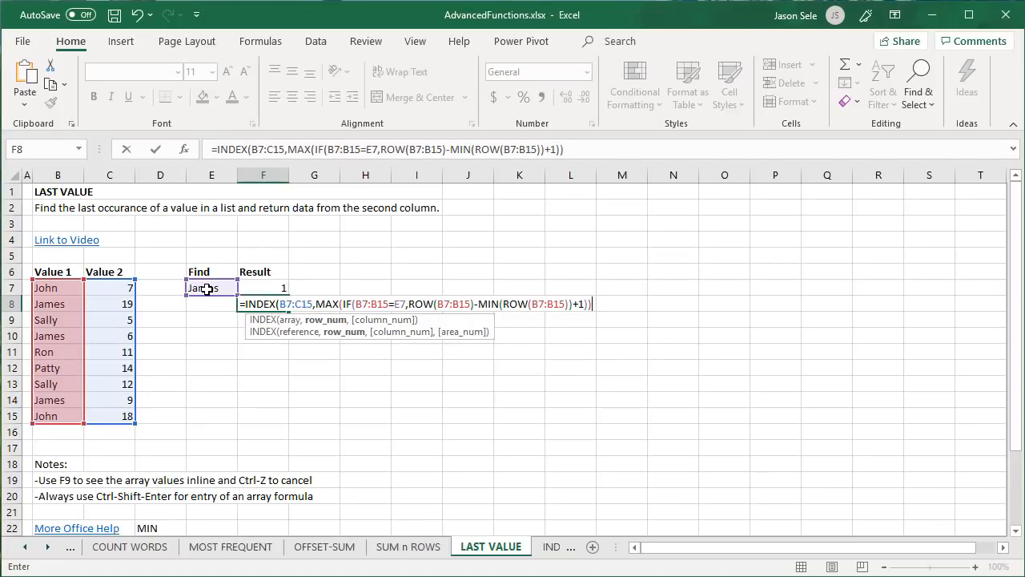
{"action": "type", "text": ",2)"}
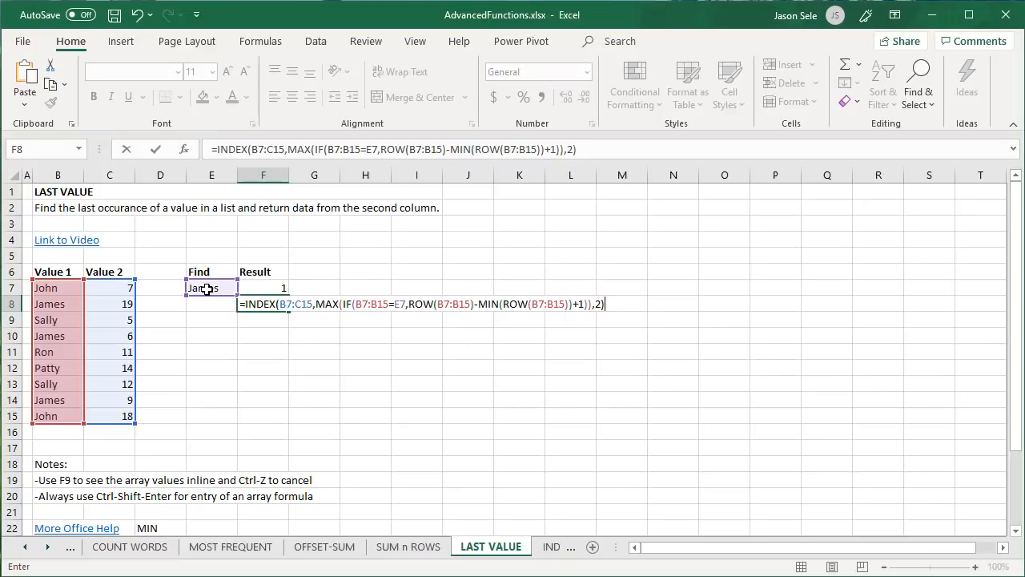
{"action": "key", "text": "Ctrl+Shift+Enter"}
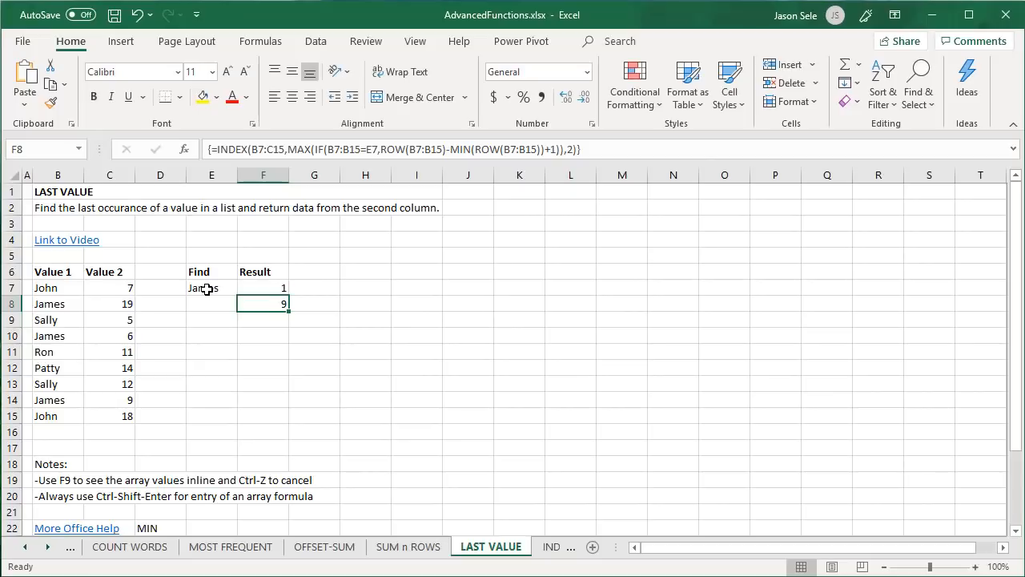
{"action": "left_click", "coordinate": [109, 401]}
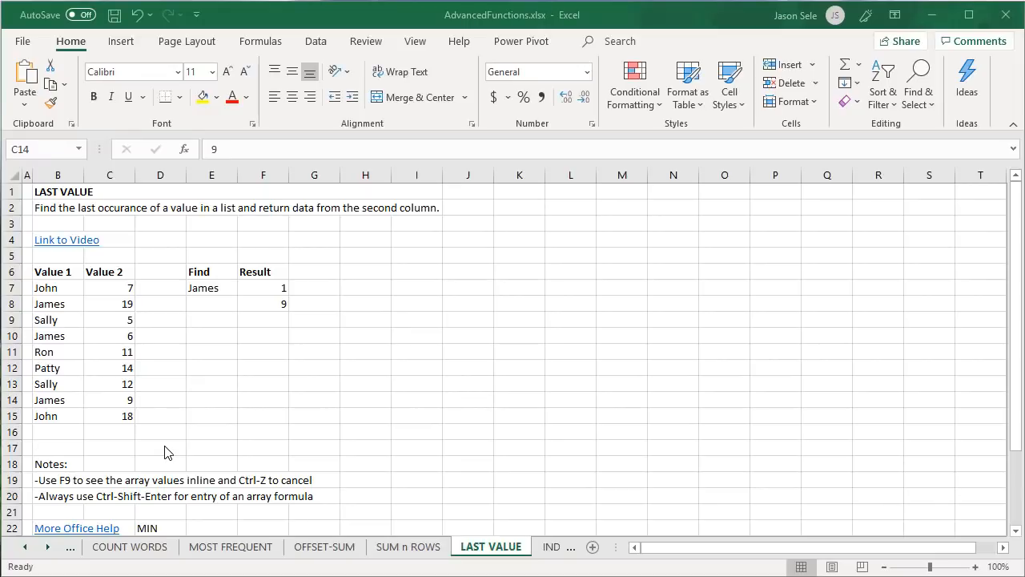
Step: On the INDIRECT-MATCH sheet, make F7 =INDIRECT(E7), returning 9 from text B7
{"action": "left_click", "coordinate": [487, 547]}
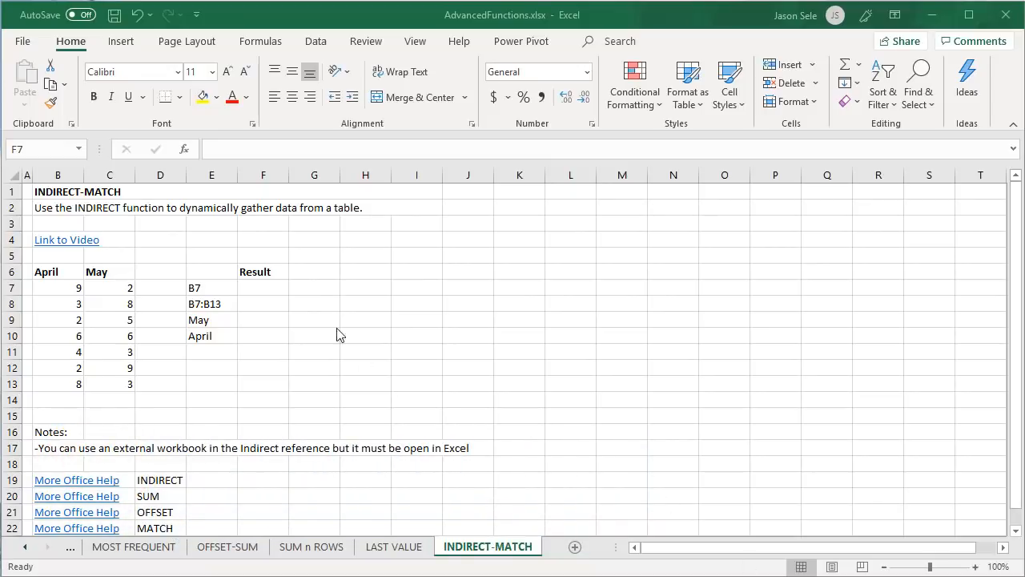
{"action": "left_click", "coordinate": [263, 287]}
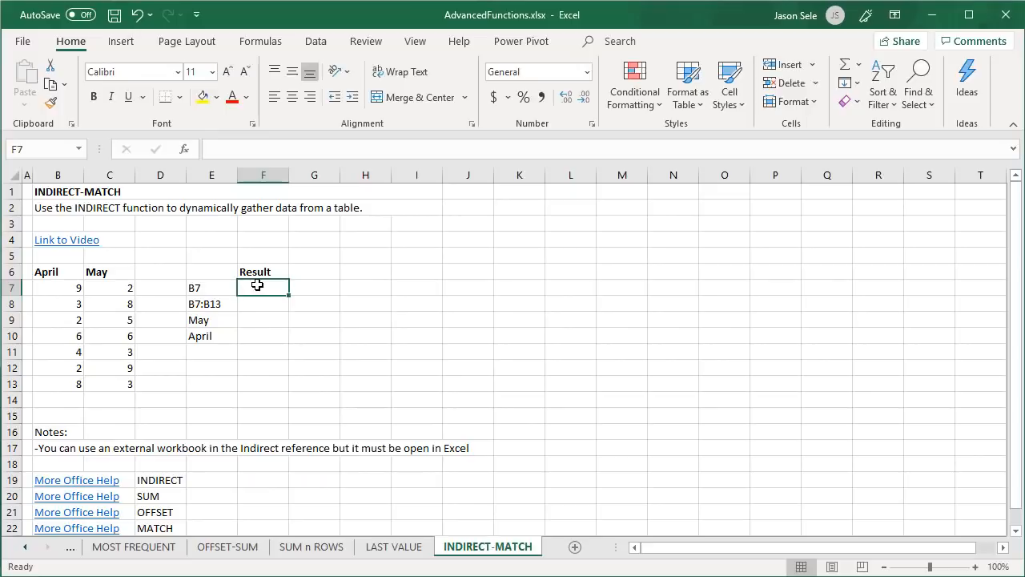
{"action": "type", "text": "=INDIRECT("}
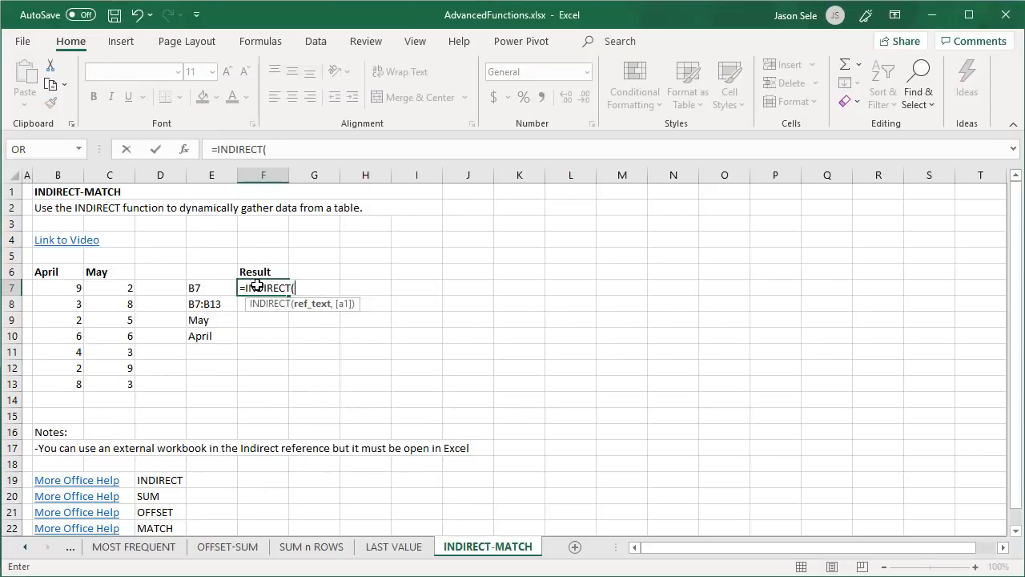
{"action": "left_click", "coordinate": [212, 287]}
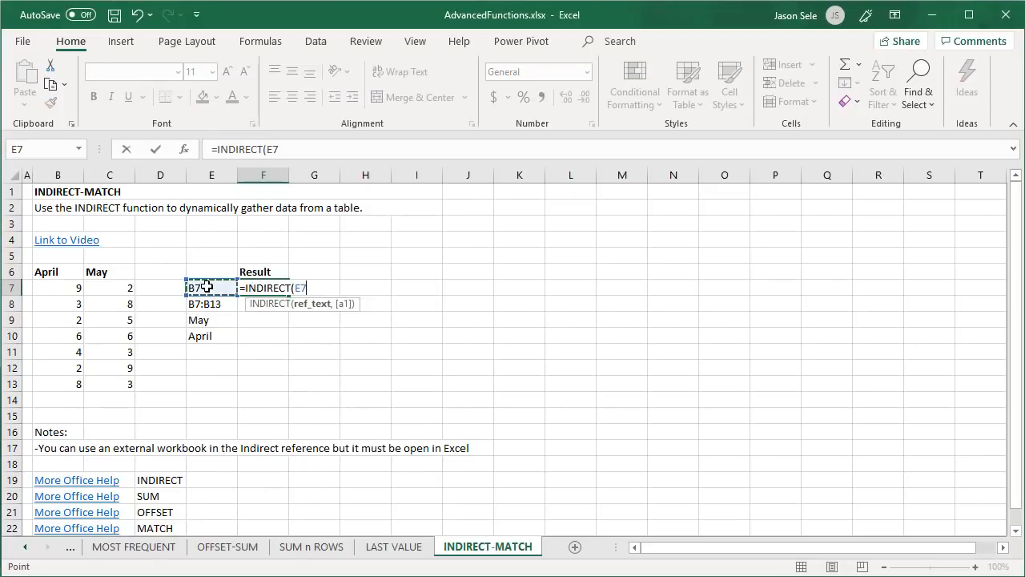
{"action": "key", "text": "Return"}
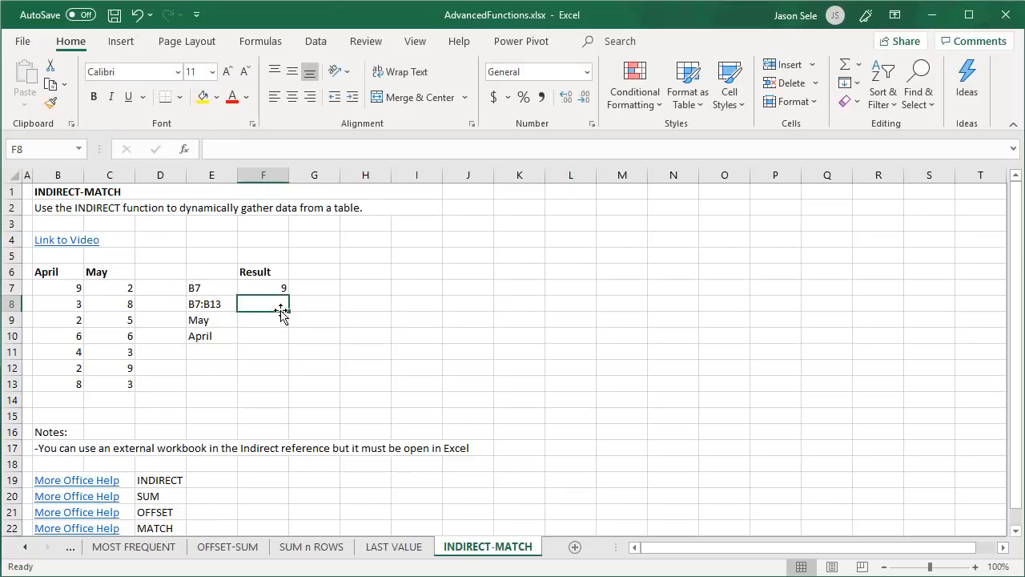
Step: Make F8 =SUM(INDIRECT(E8)) totalling 34, and check B7:B13 in the status bar
{"action": "type", "text": "=S"}
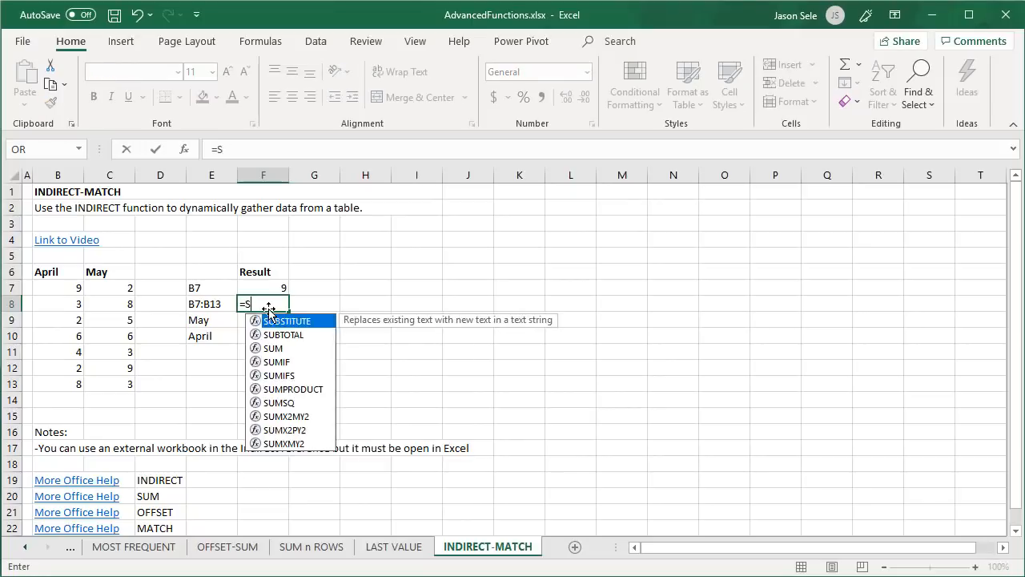
{"action": "type", "text": "UM(INDIRECT("}
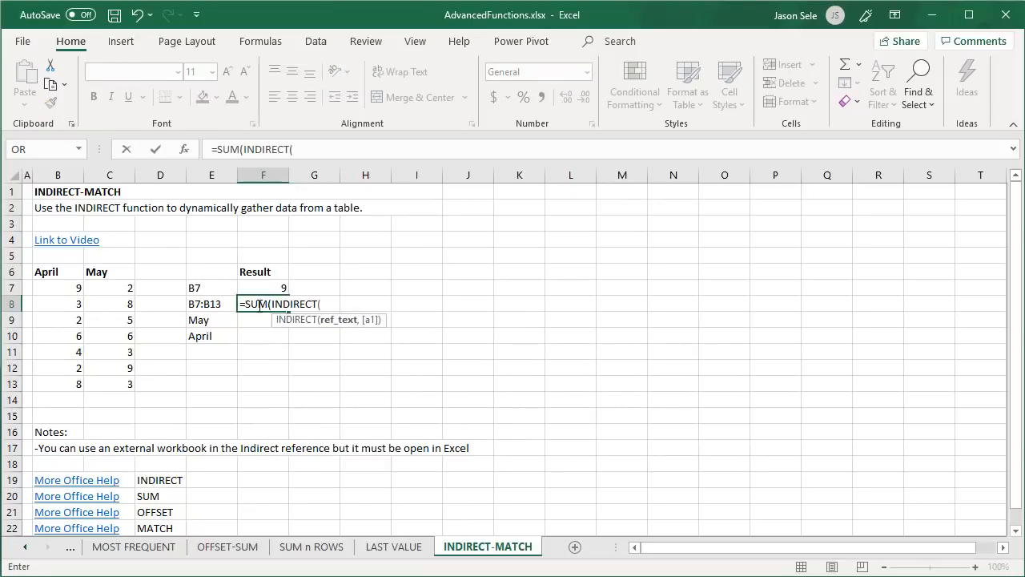
{"action": "left_click", "coordinate": [211, 305]}
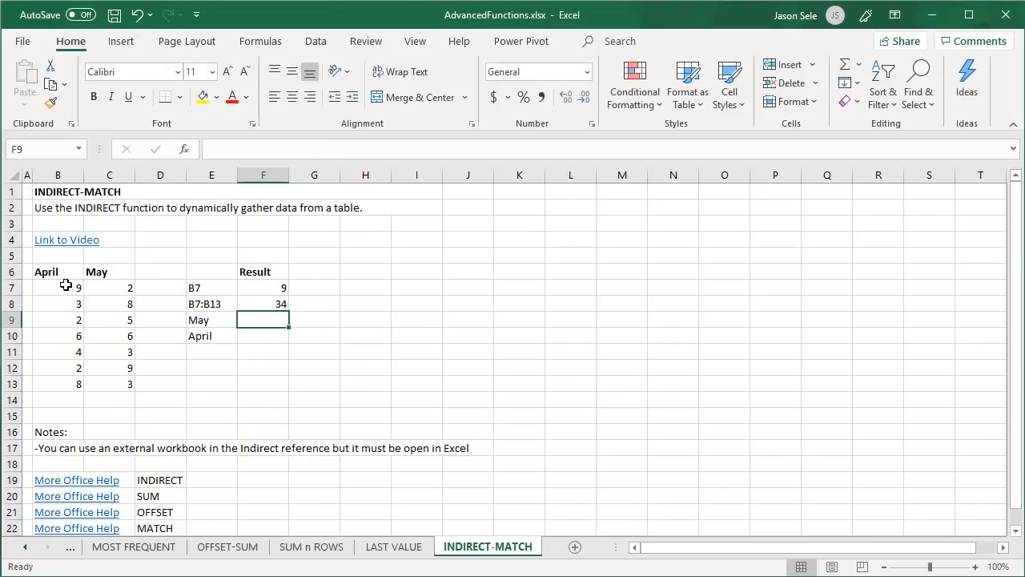
{"action": "left_click_drag", "start_coordinate": [57, 287], "coordinate": [58, 383]}
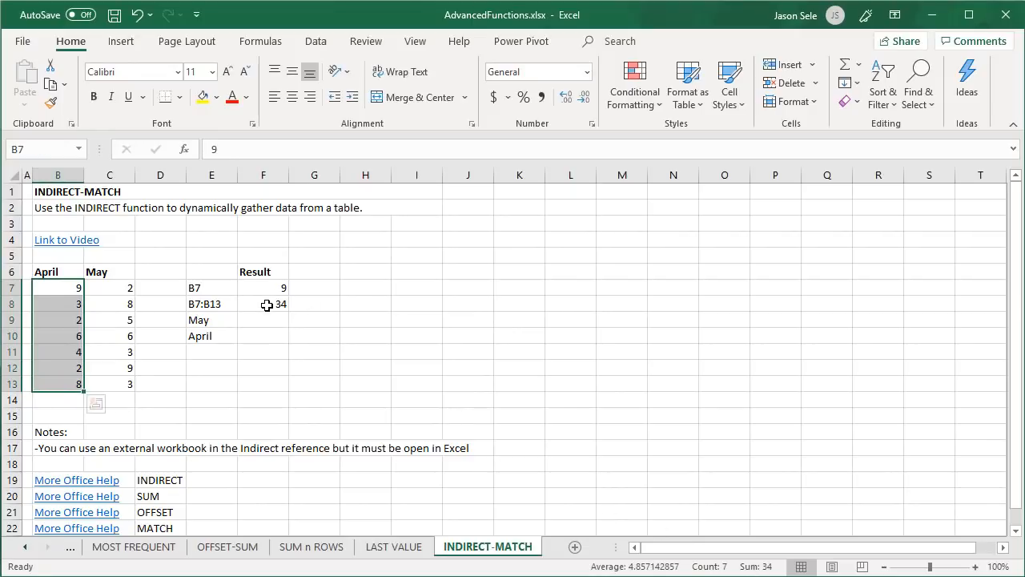
Step: Define named ranges May for C7:C13 and April for B7:B13
{"action": "left_click", "coordinate": [263, 320]}
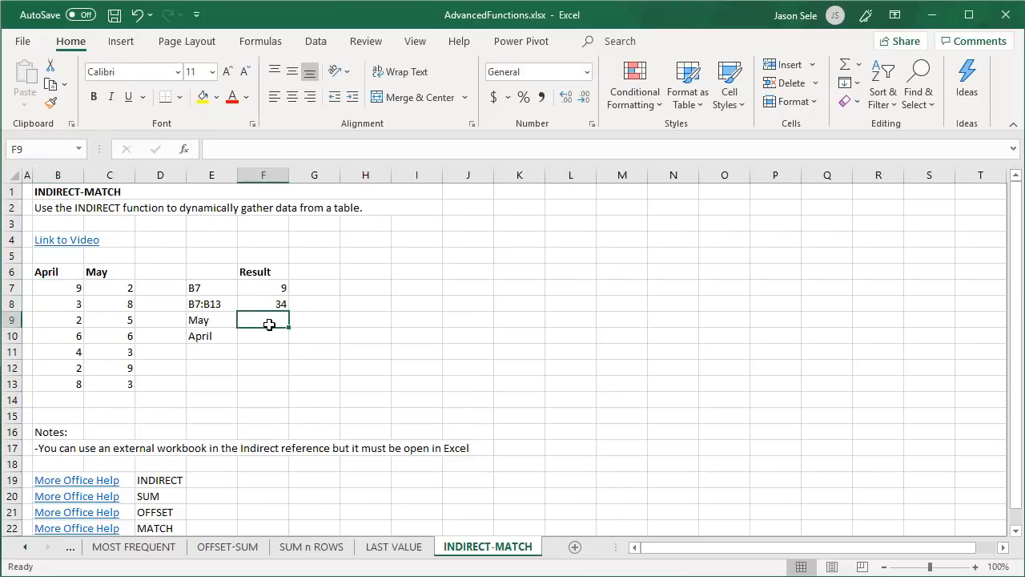
{"action": "mouse_move", "coordinate": [282, 343]}
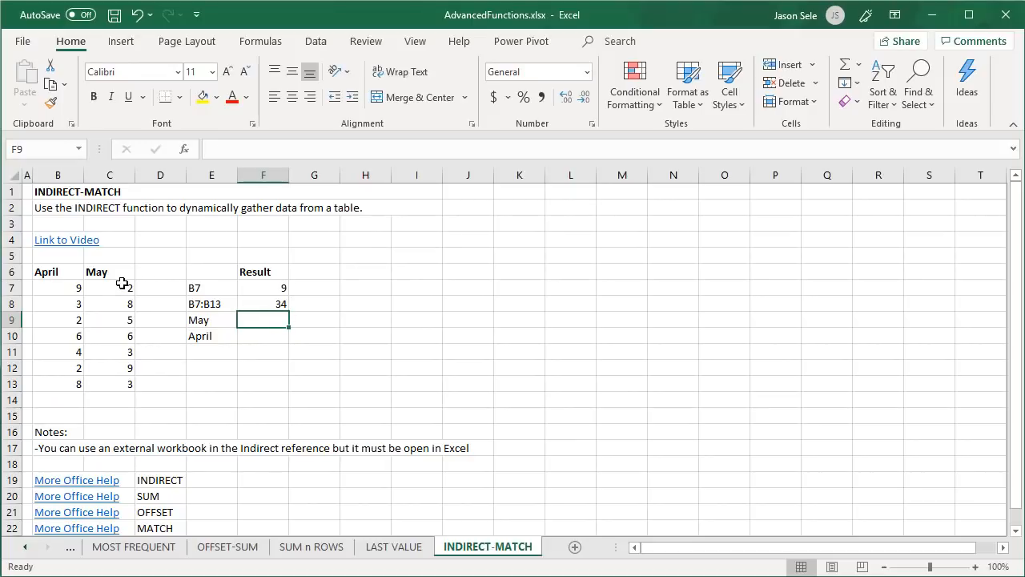
{"action": "left_click_drag", "start_coordinate": [109, 286], "coordinate": [109, 384]}
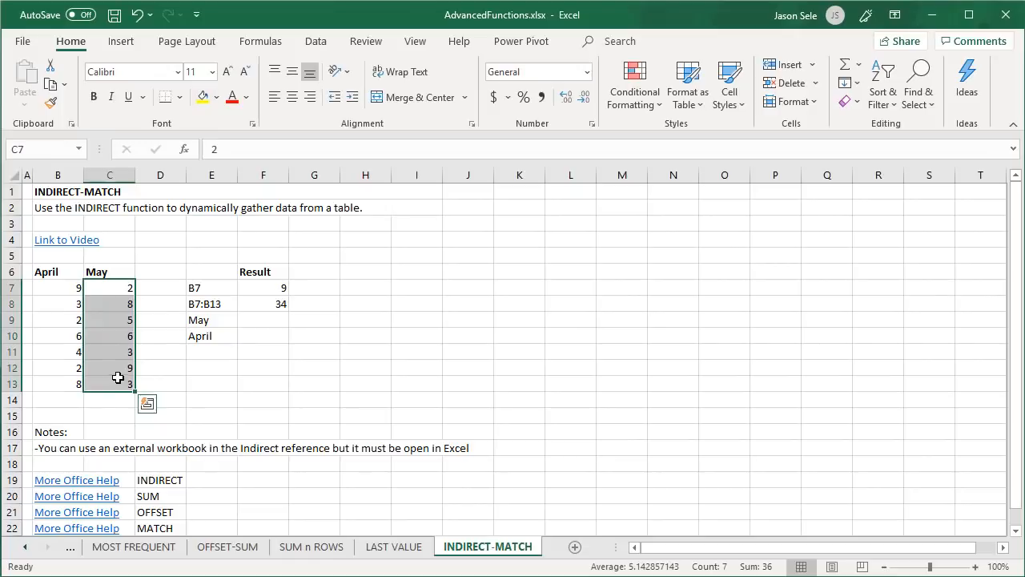
{"action": "left_click", "coordinate": [260, 41]}
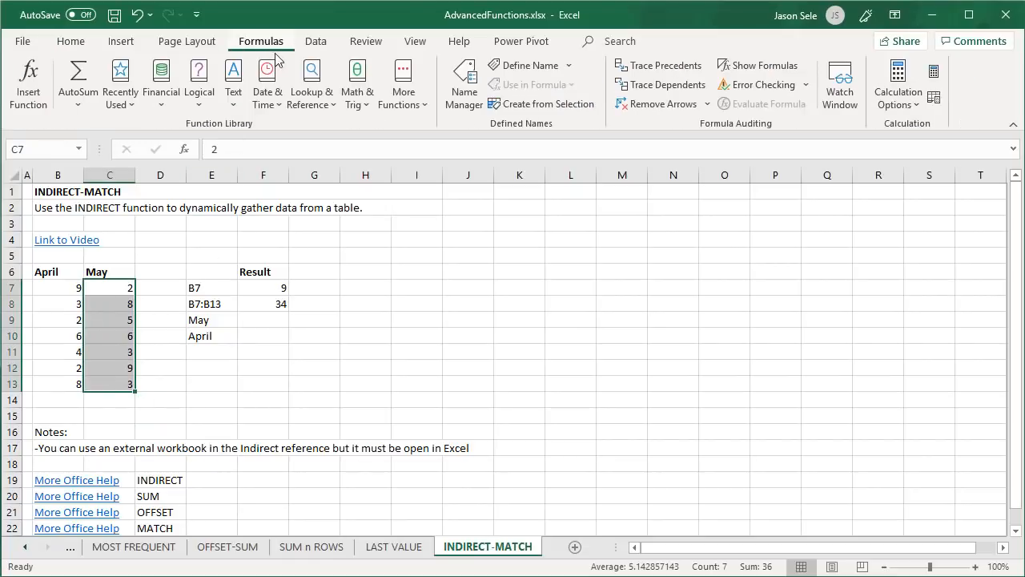
{"action": "left_click", "coordinate": [526, 64]}
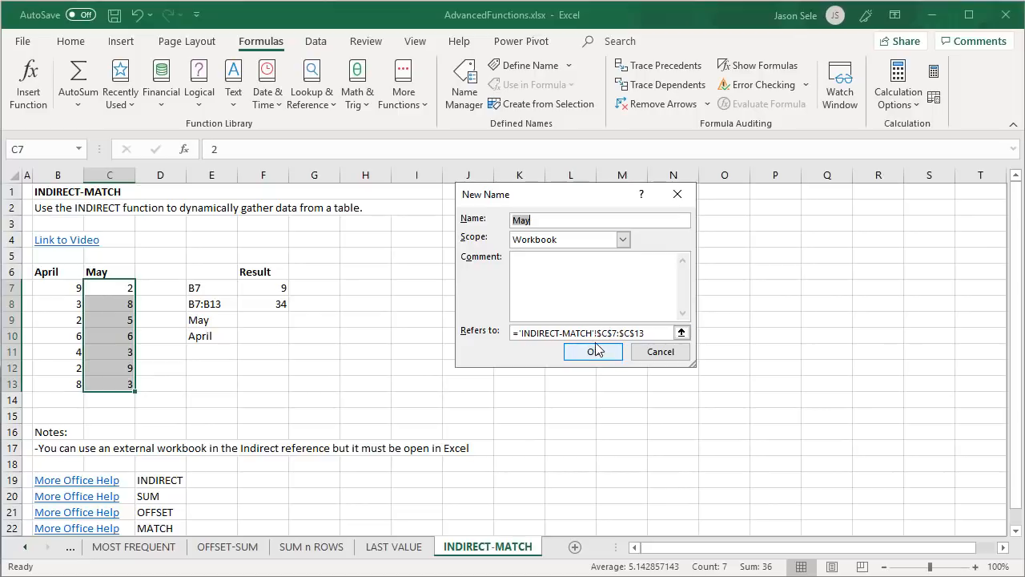
{"action": "left_click", "coordinate": [592, 353]}
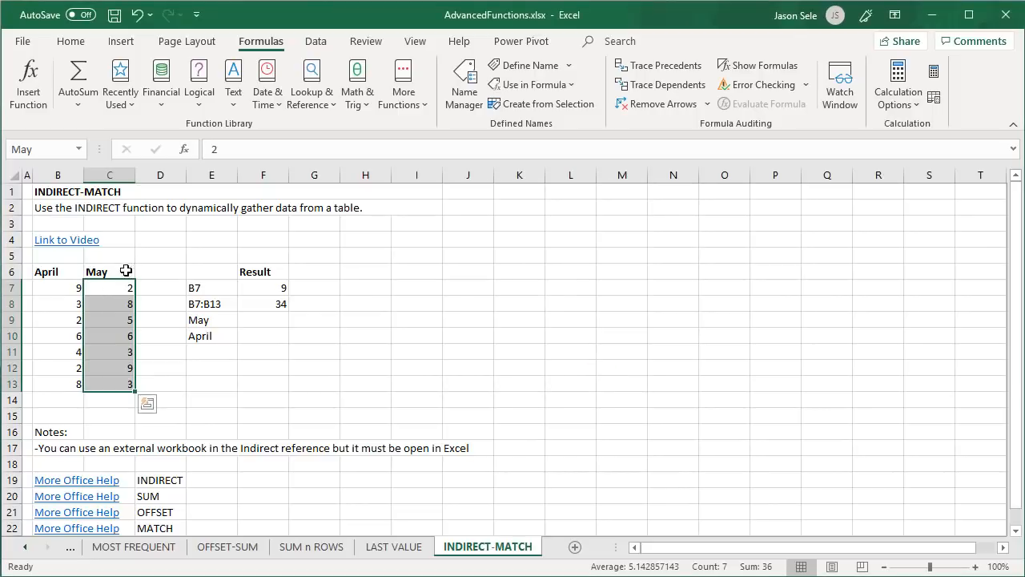
{"action": "left_click", "coordinate": [57, 288]}
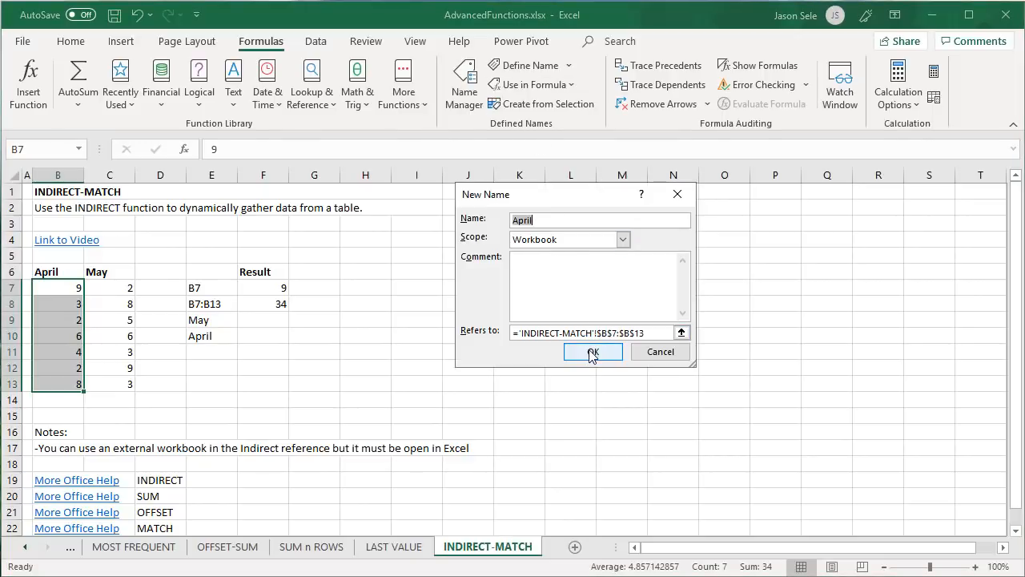
{"action": "left_click", "coordinate": [593, 353]}
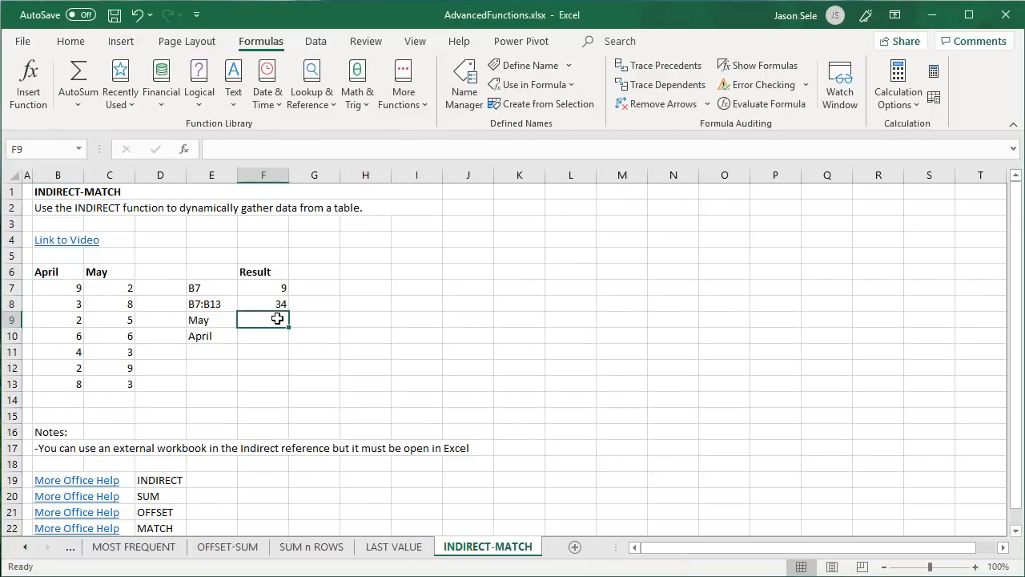
Step: Make F9 =SUM(INDIRECT(E9)) totalling the May range as 36
{"action": "type", "text": "=SUM("}
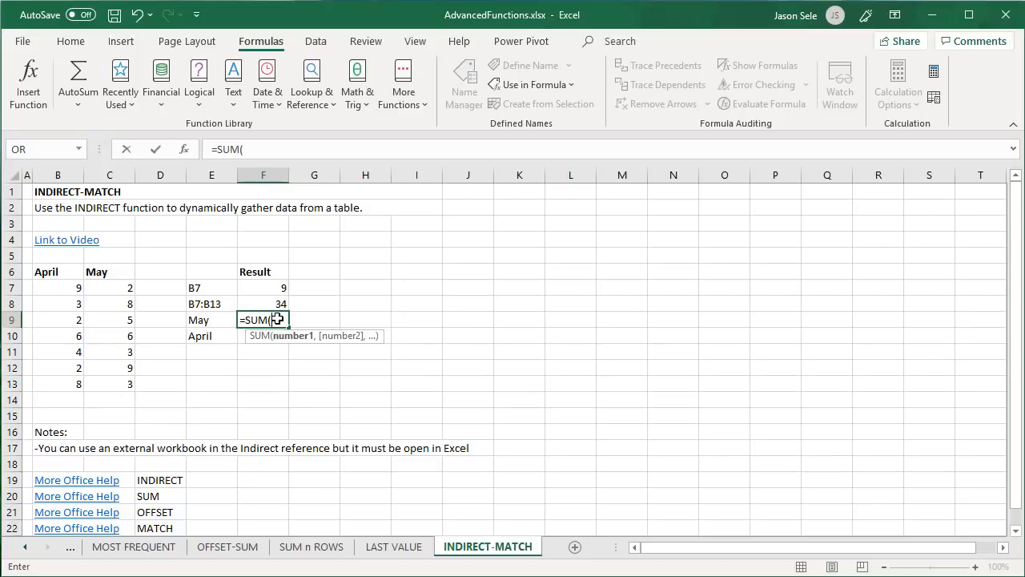
{"action": "type", "text": "INDIRECT(E9"}
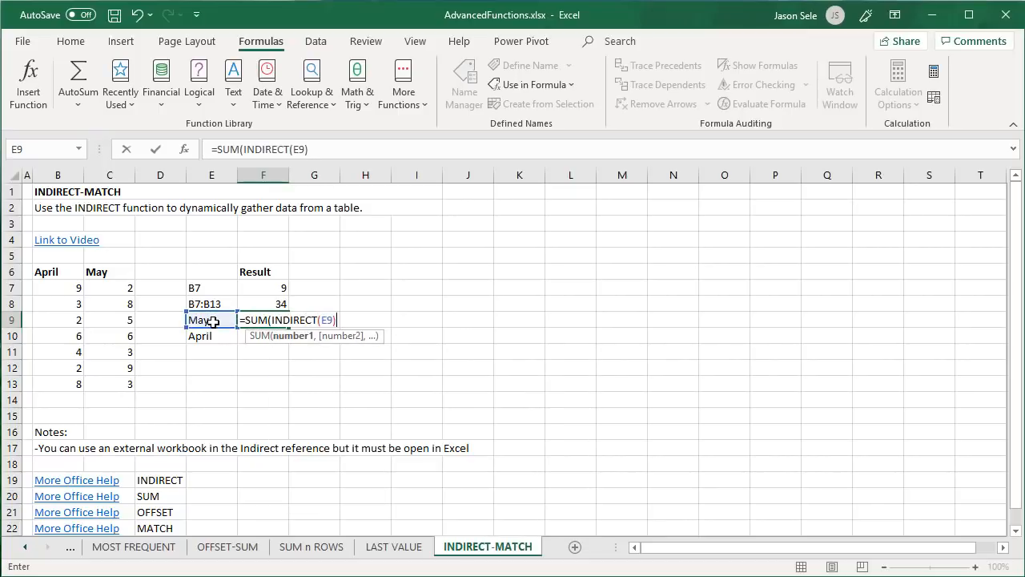
{"action": "key", "text": "Return"}
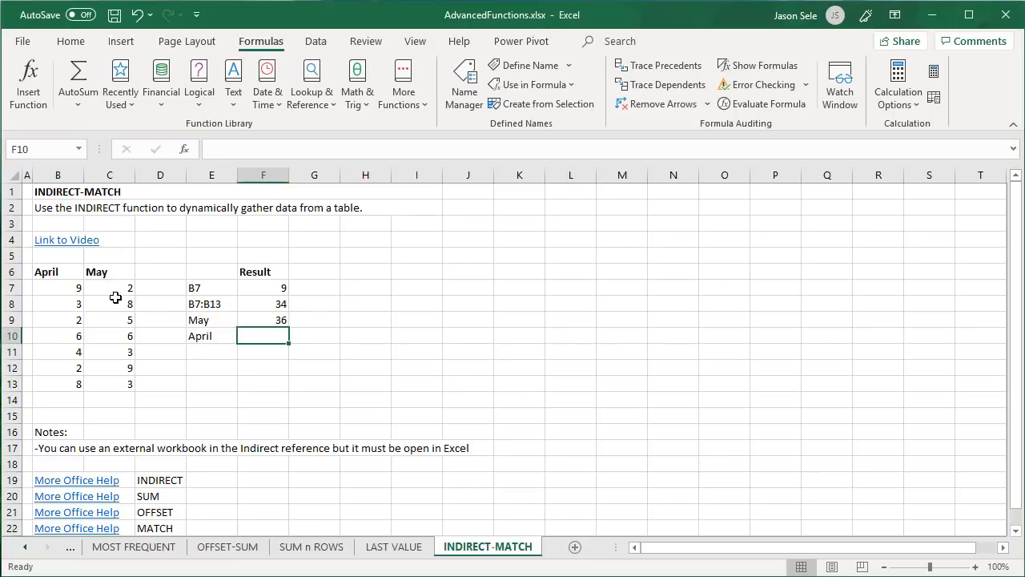
Step: Begin F10's =SUM(OFFSET(B6,1,MATCH(E10,... formula referencing the month in E10
{"action": "left_click", "coordinate": [109, 288]}
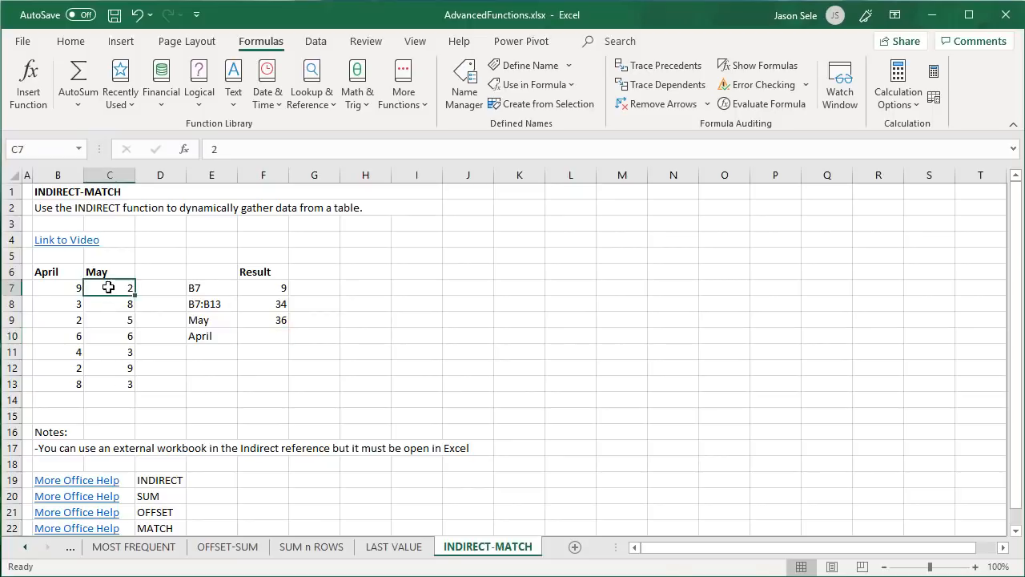
{"action": "left_click_drag", "start_coordinate": [109, 287], "coordinate": [108, 385]}
{"action": "type", "text": "="}
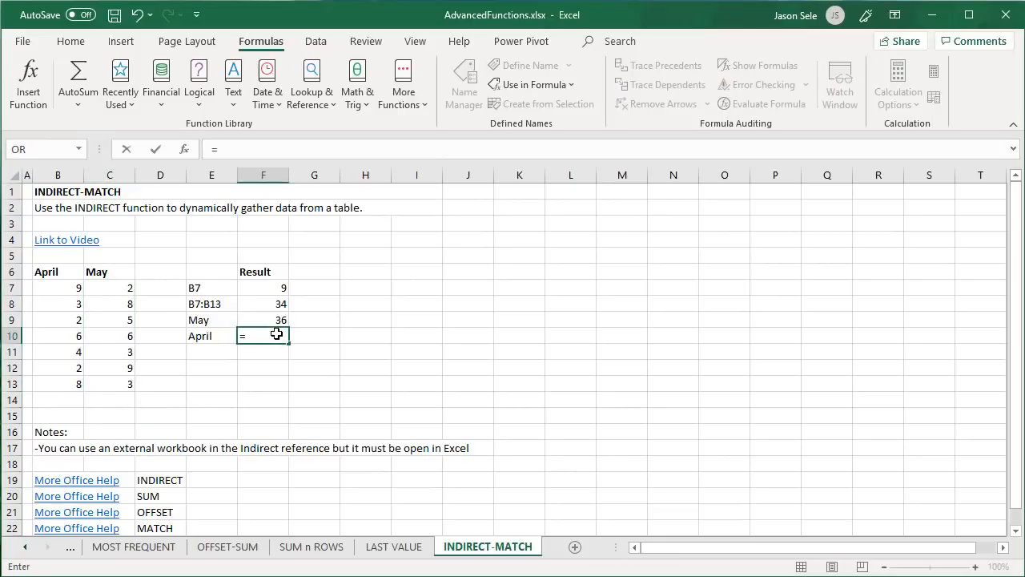
{"action": "type", "text": "SUM"}
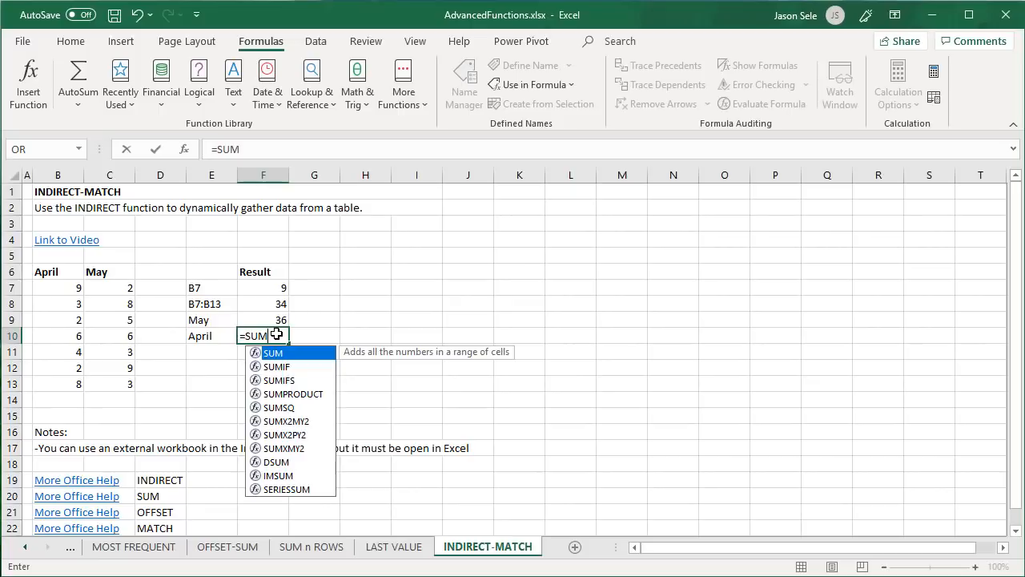
{"action": "type", "text": "(OFFSET(B6,"}
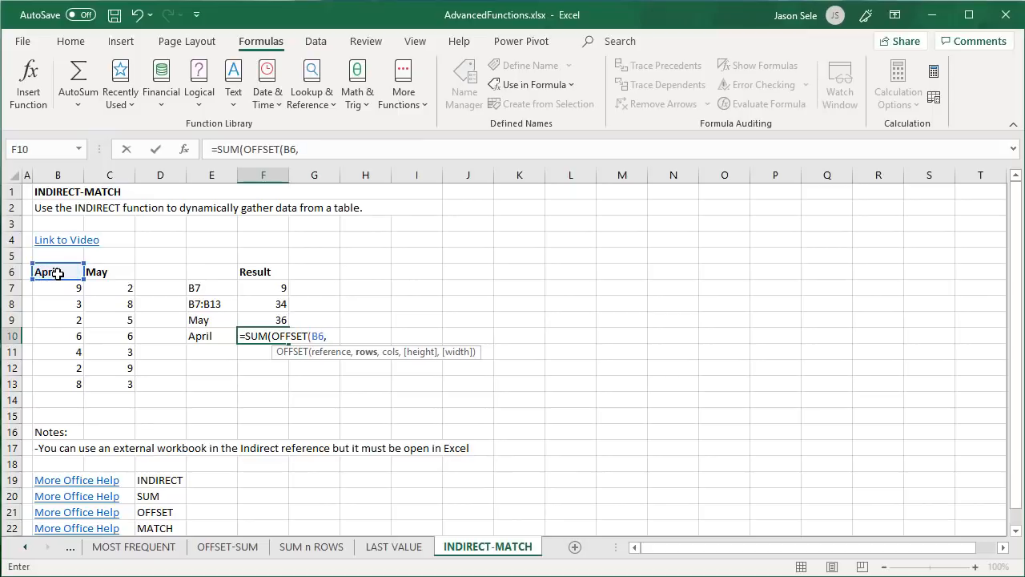
{"action": "type", "text": "1"}
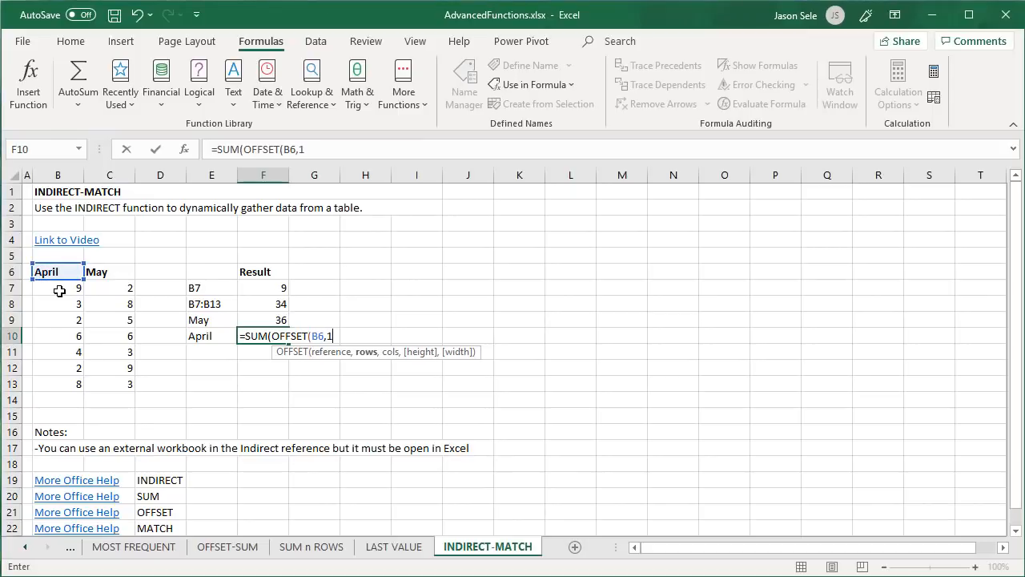
{"action": "type", "text": ","}
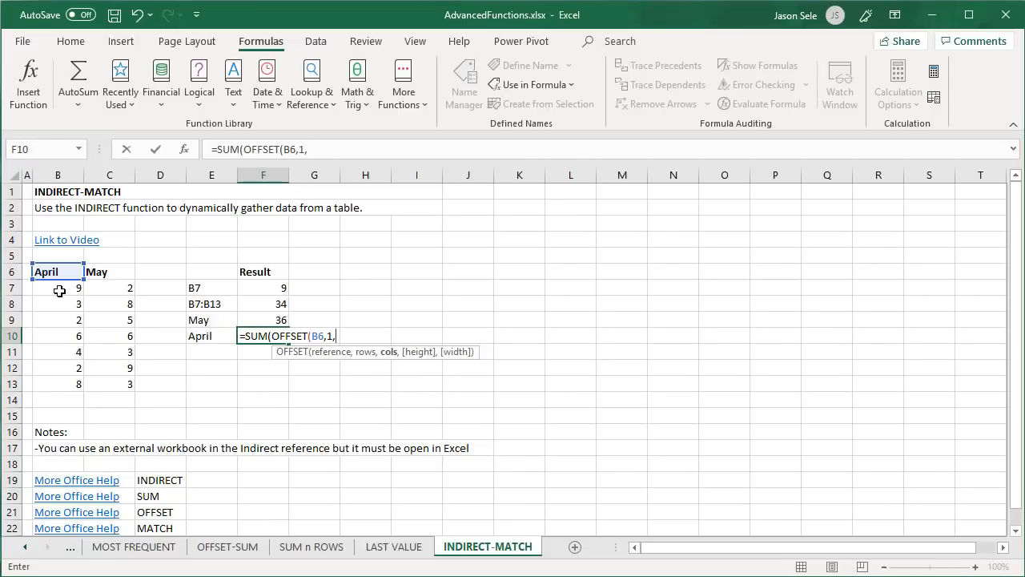
{"action": "type", "text": "MATCH("}
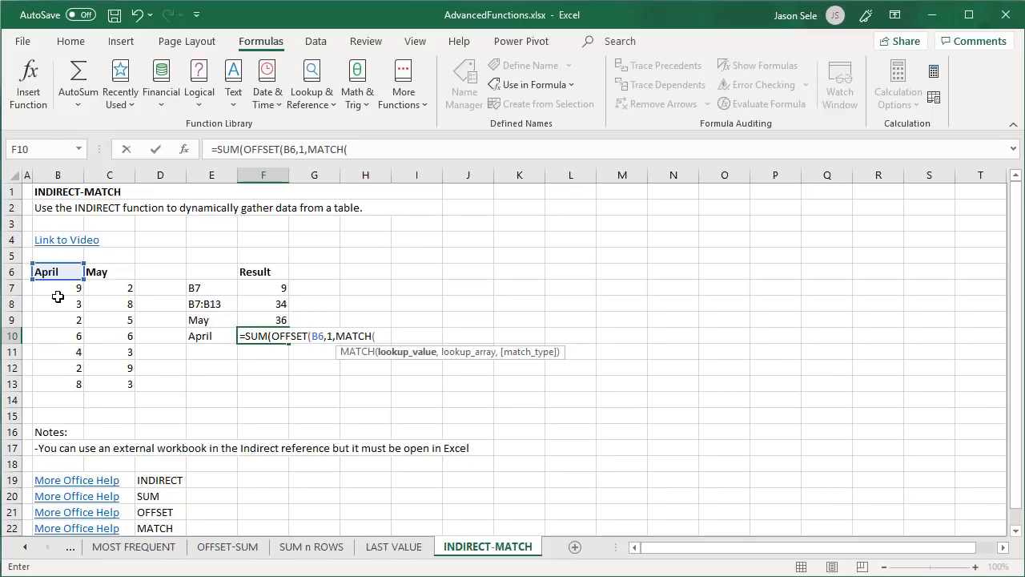
{"action": "left_click", "coordinate": [212, 336]}
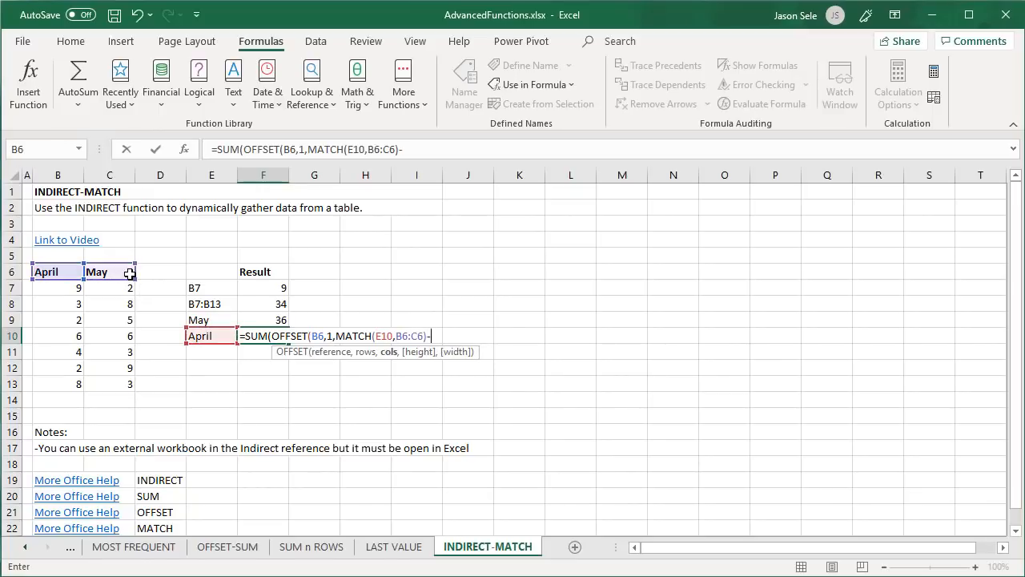
Step: Finish as MATCH(E10,B6:C6)-1,7,1)), giving 34 for April
{"action": "type", "text": "-1"}
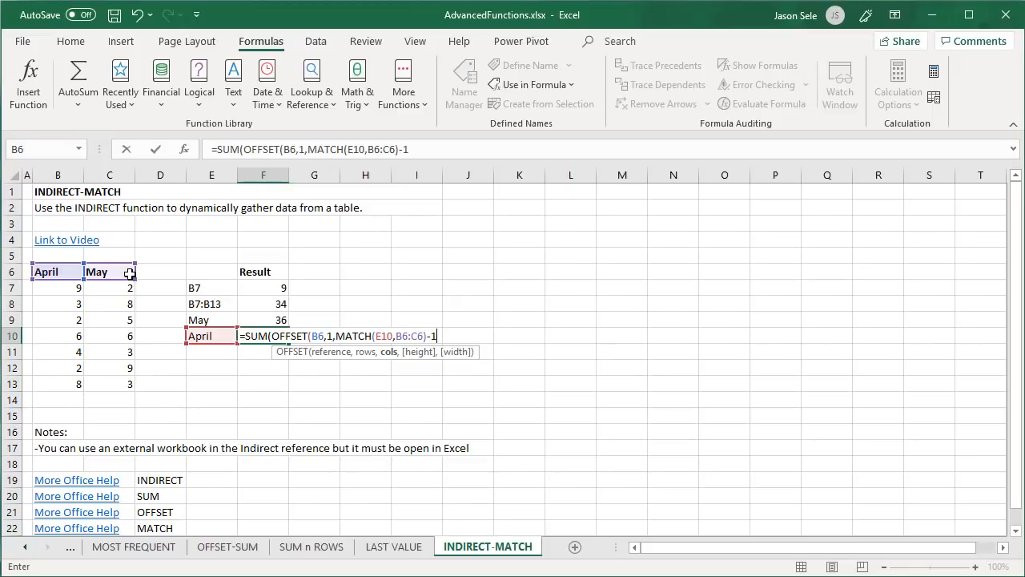
{"action": "type", "text": ","}
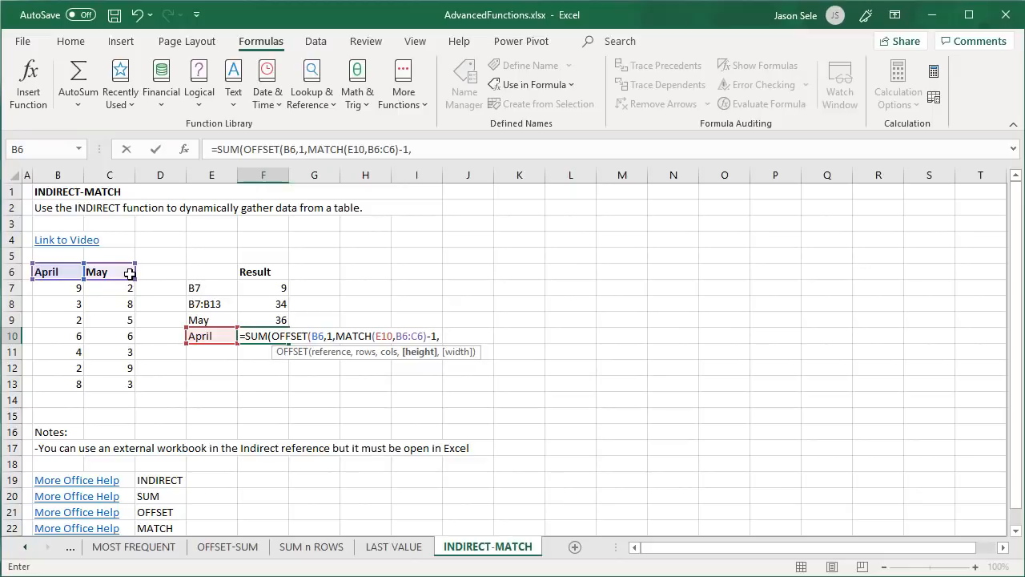
{"action": "type", "text": "7,"}
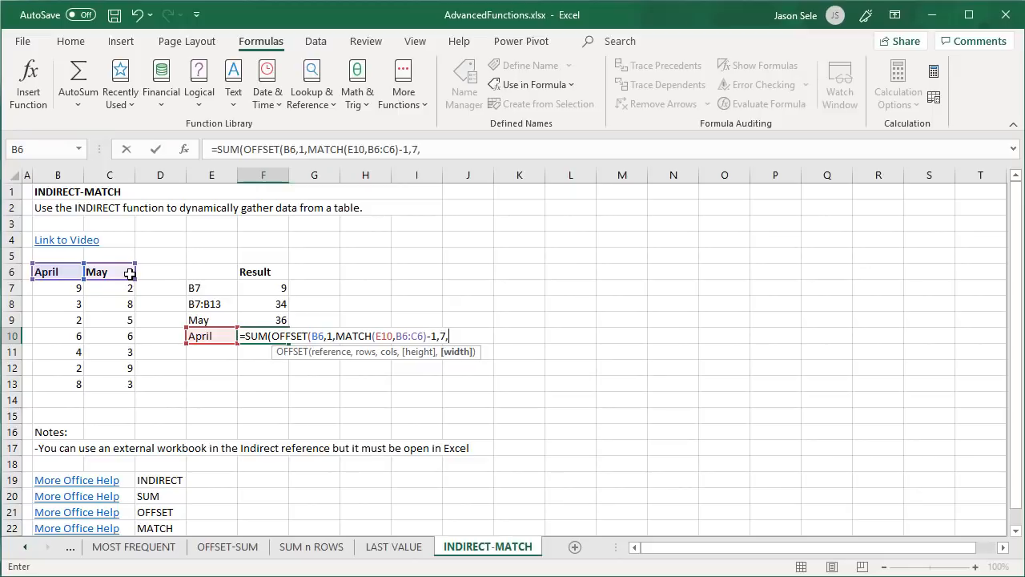
{"action": "type", "text": "1)"}
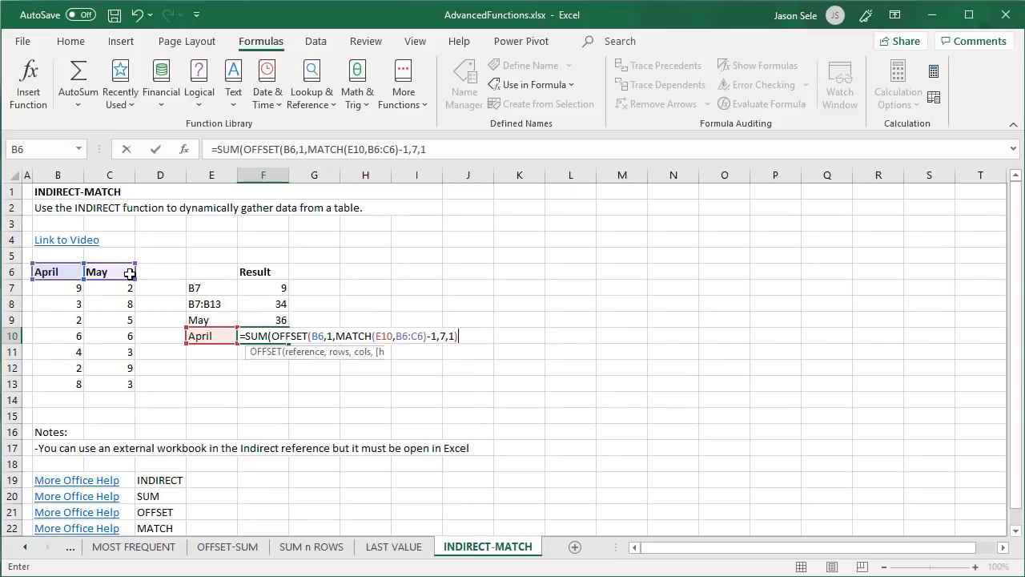
{"action": "key", "text": "Return"}
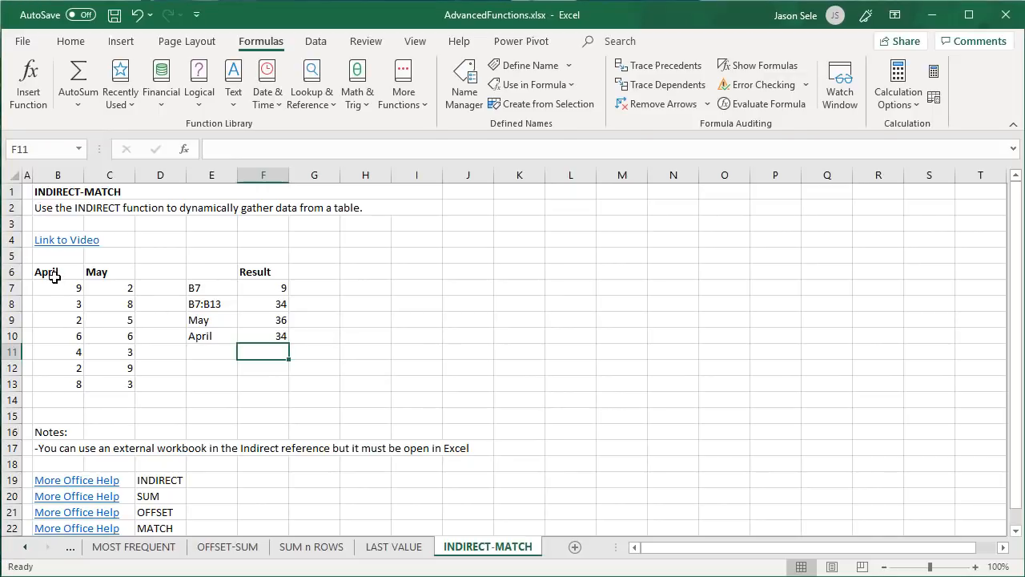
Step: Change E10 to May so F10 shows 36
{"action": "left_click", "coordinate": [212, 336]}
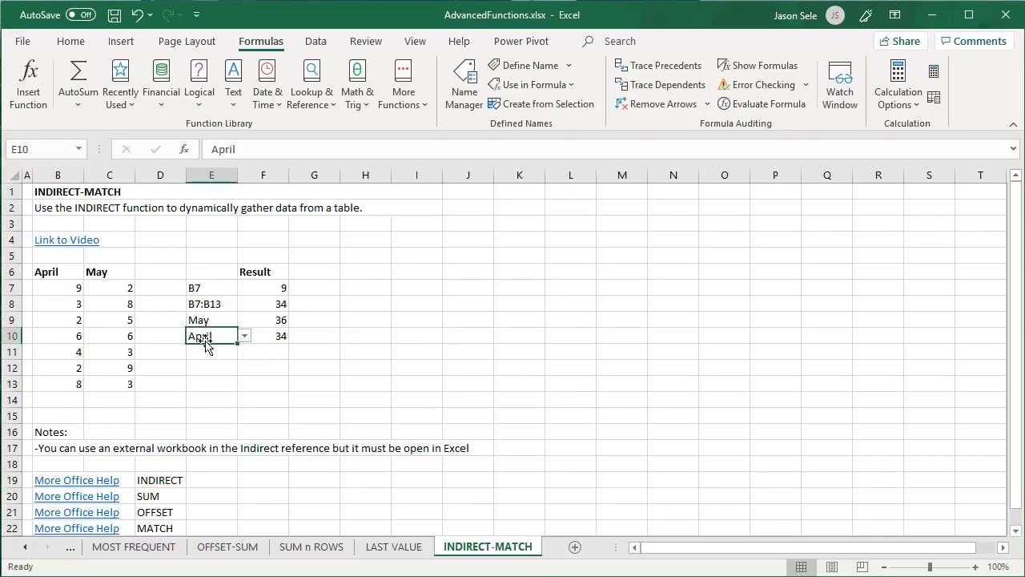
{"action": "type", "text": "May"}
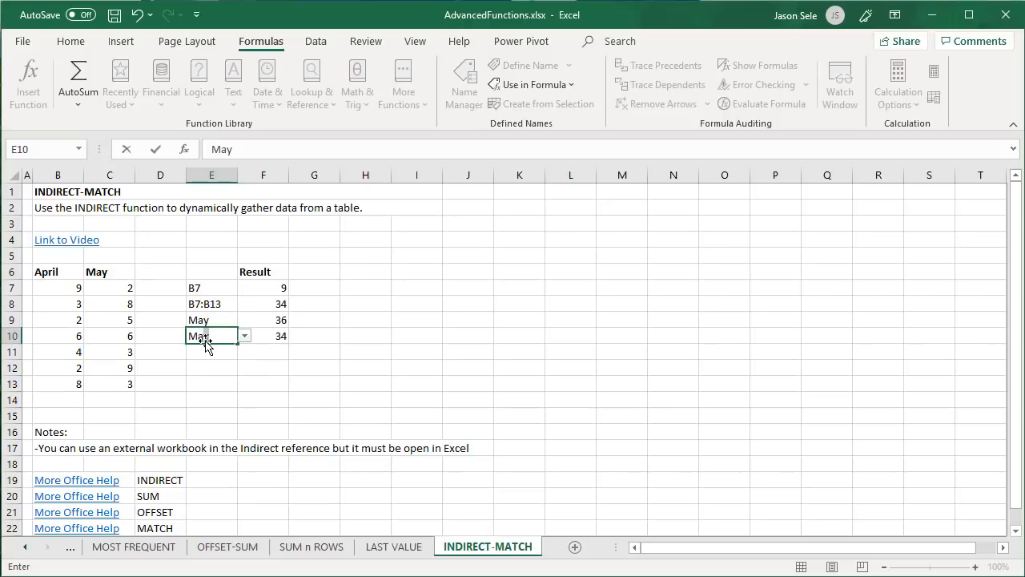
{"action": "key", "text": "Return"}
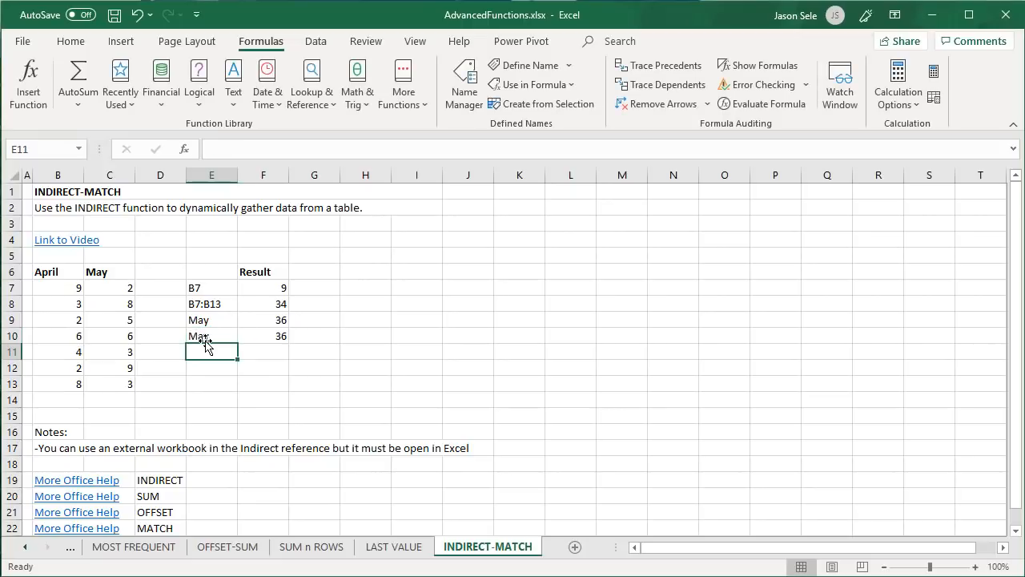